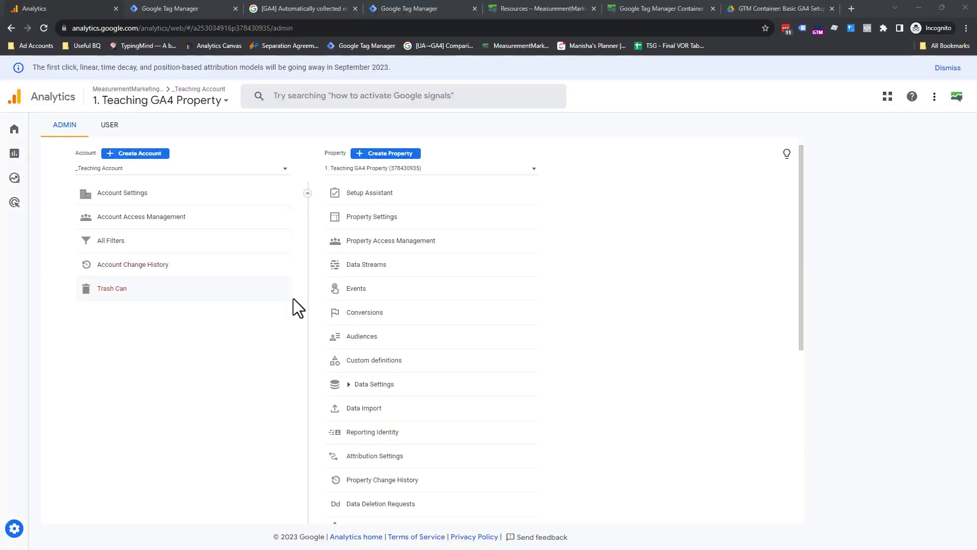
{"action": "mouse_move", "coordinate": [387, 265]}
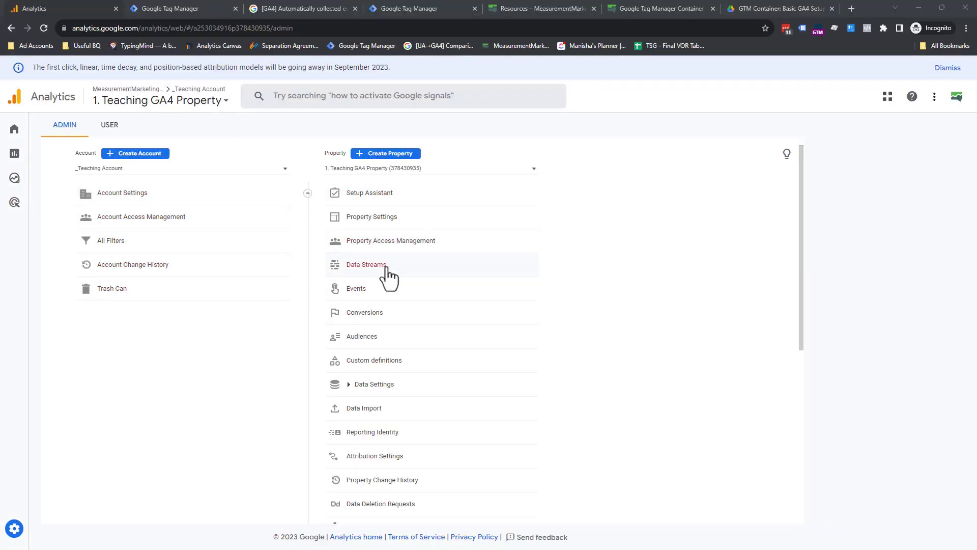
- Show the Default Workspace tag list with the three imported GA4 tags
{"action": "left_click", "coordinate": [179, 8]}
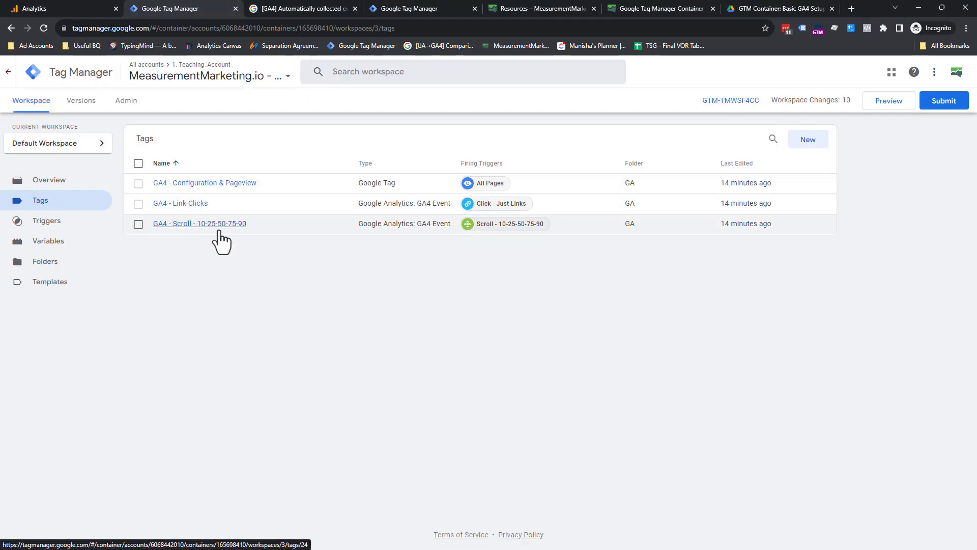
{"action": "mouse_move", "coordinate": [481, 298]}
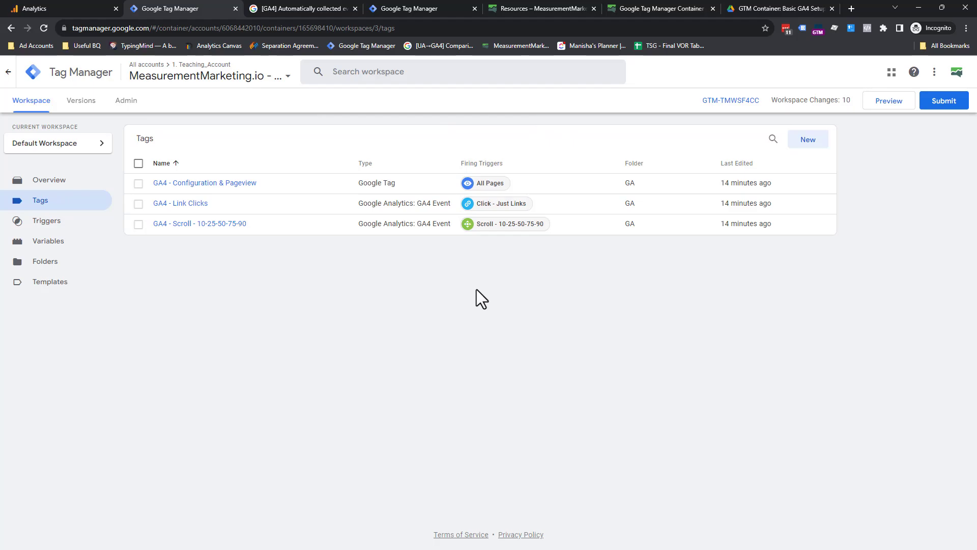
{"action": "left_click", "coordinate": [56, 8]}
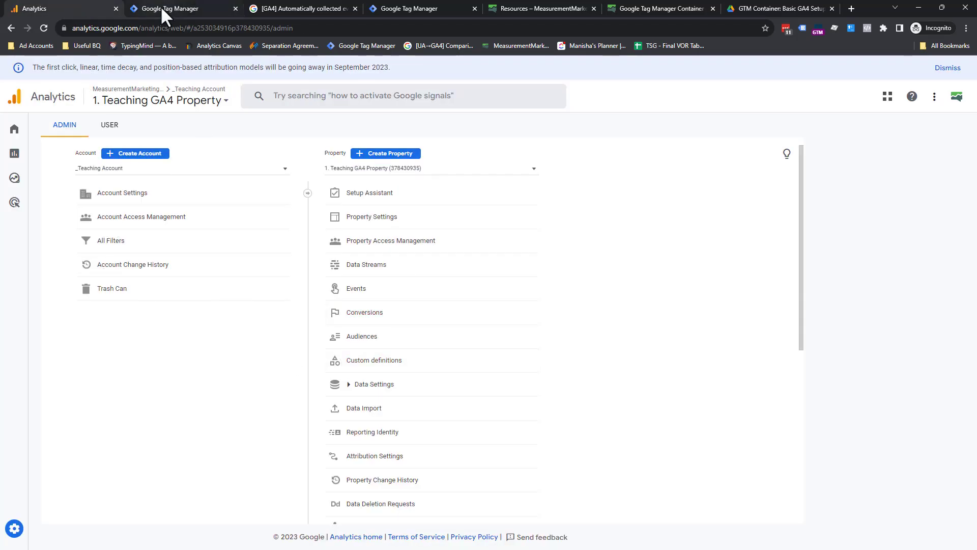
{"action": "left_click", "coordinate": [181, 8]}
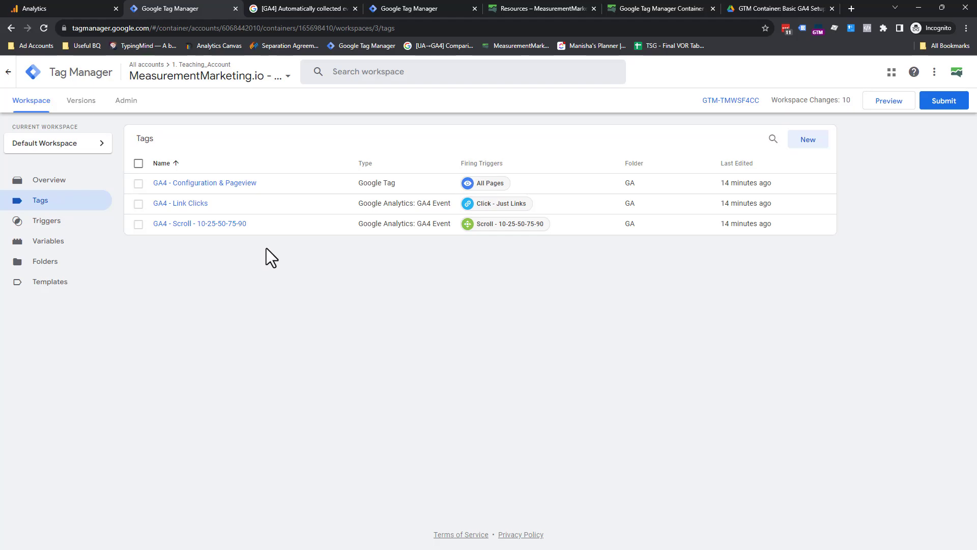
{"action": "mouse_move", "coordinate": [265, 194]}
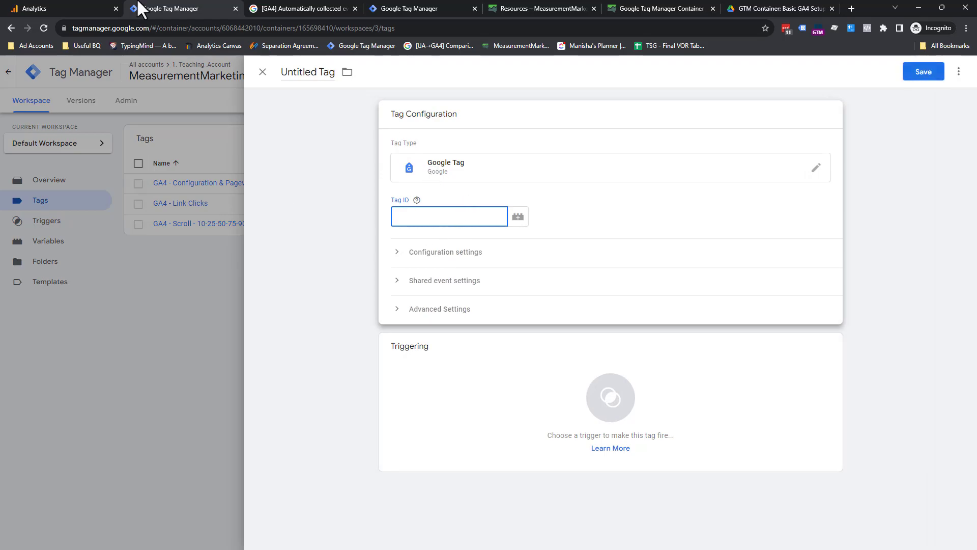
- Copy Measurement ID G-Y8QE0XRXQ5 from the MMIO - Teaching - 2023 web data stream
{"action": "left_click", "coordinate": [56, 8]}
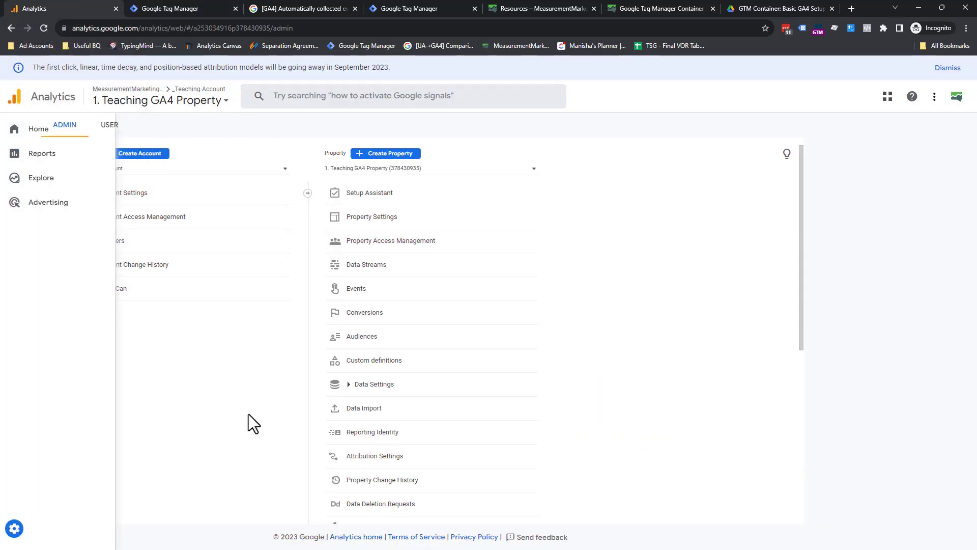
{"action": "left_click", "coordinate": [366, 265]}
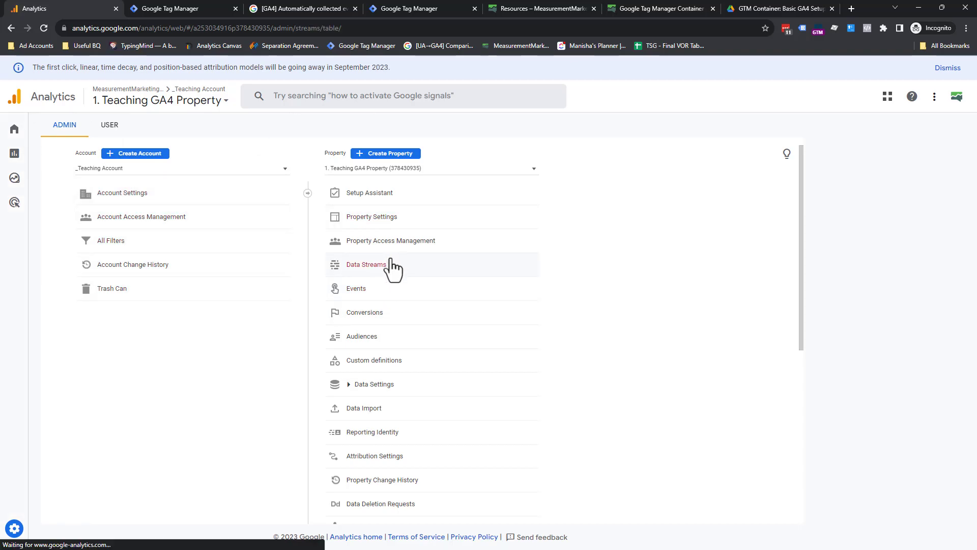
{"action": "left_click", "coordinate": [366, 265]}
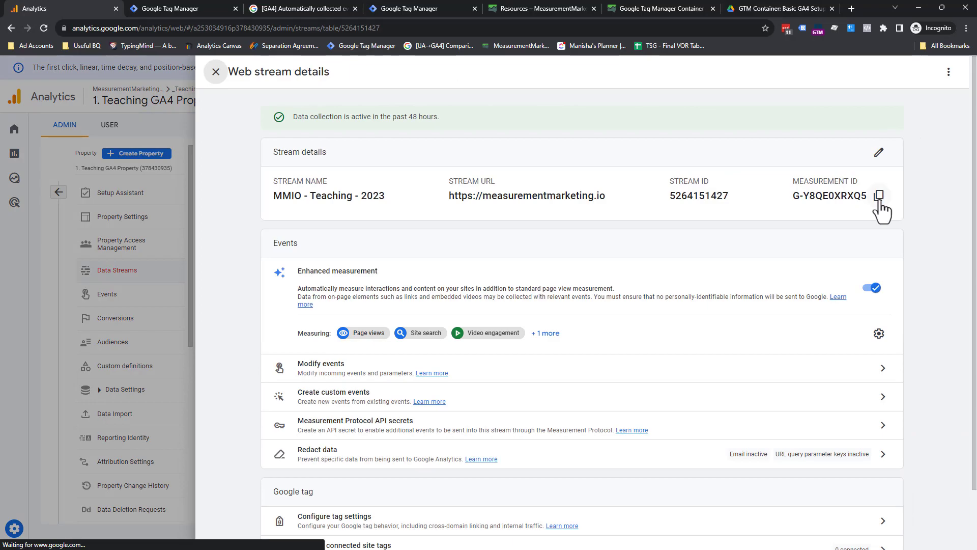
{"action": "left_click", "coordinate": [174, 8]}
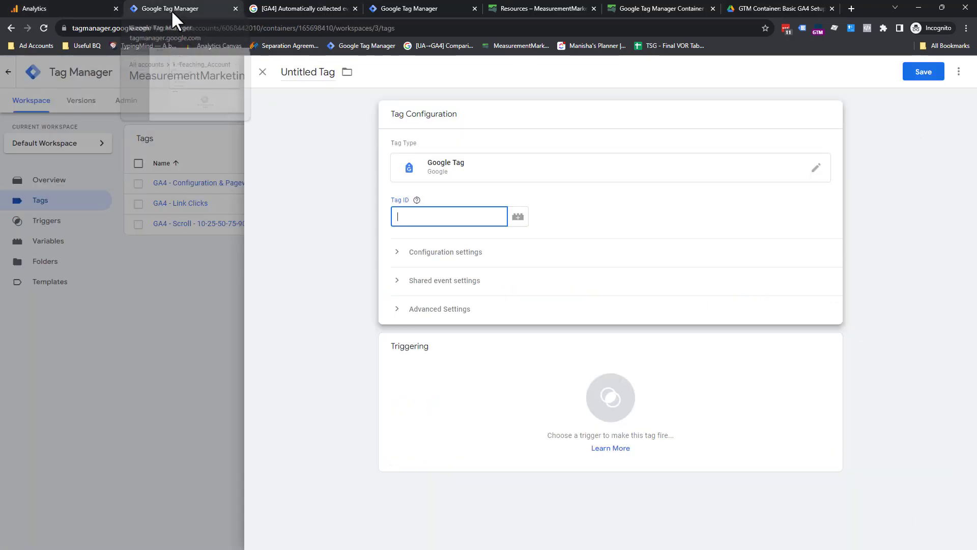
- Set Tag ID G-Y8QE0XRXQ5 and configuration parameter send_page_view = true
{"action": "type", "text": "G-Y8QE0XRXQ5"}
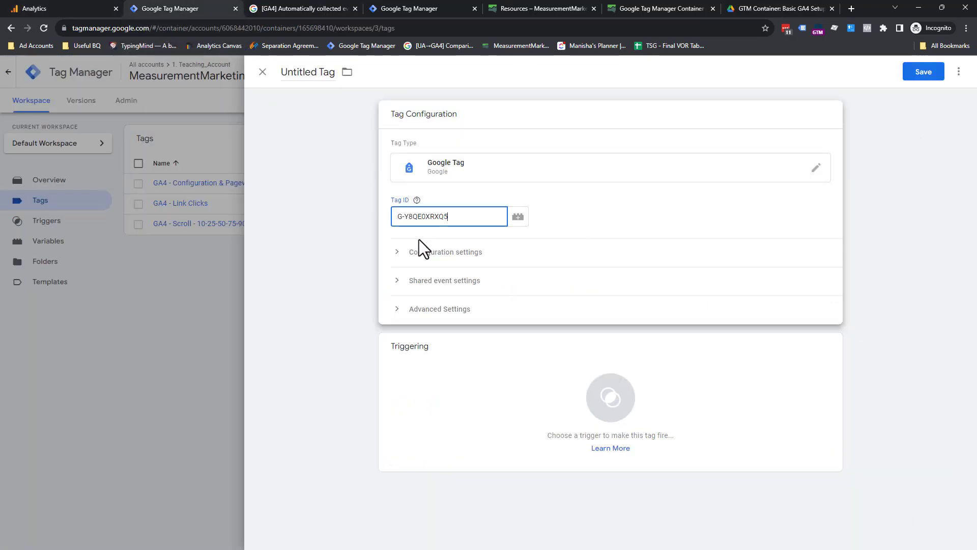
{"action": "mouse_move", "coordinate": [458, 273]}
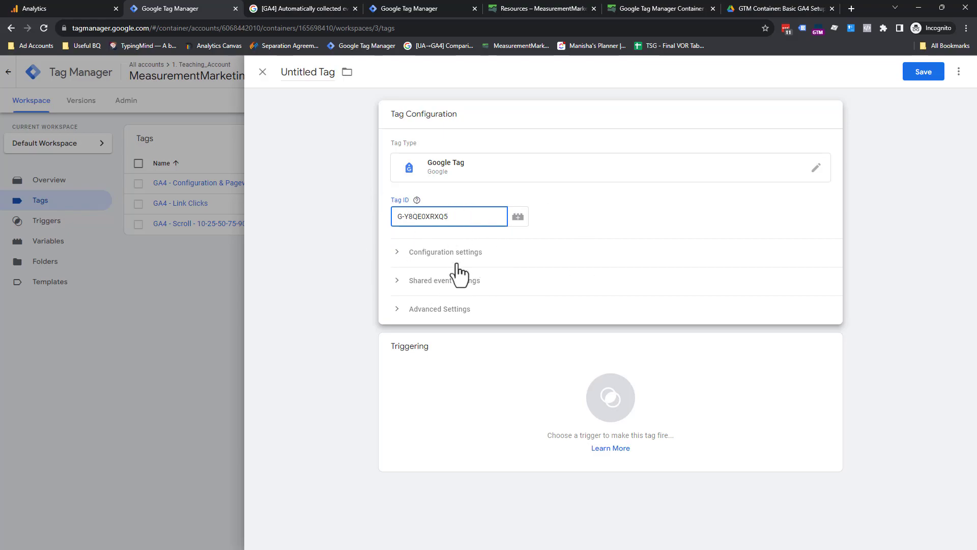
{"action": "left_click", "coordinate": [441, 251]}
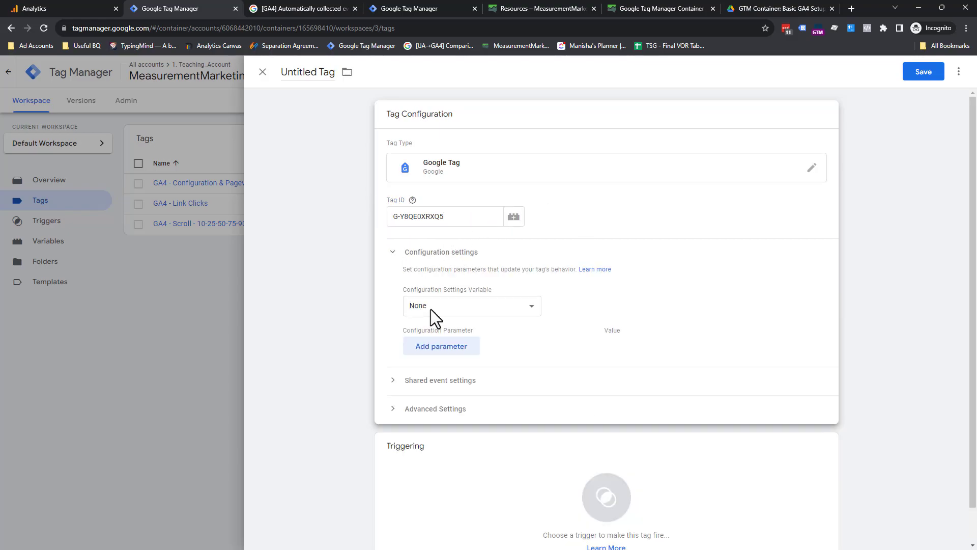
{"action": "left_click", "coordinate": [441, 346]}
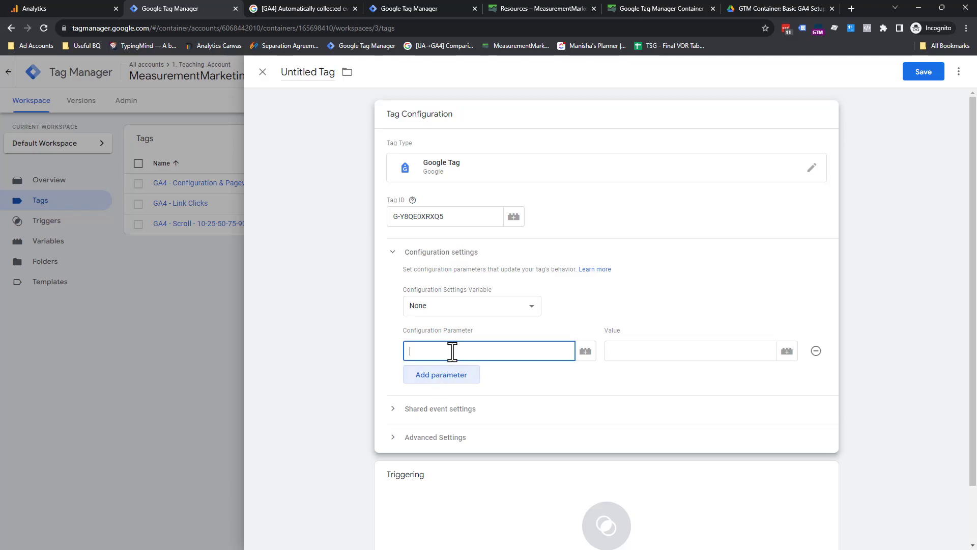
{"action": "type", "text": "send"}
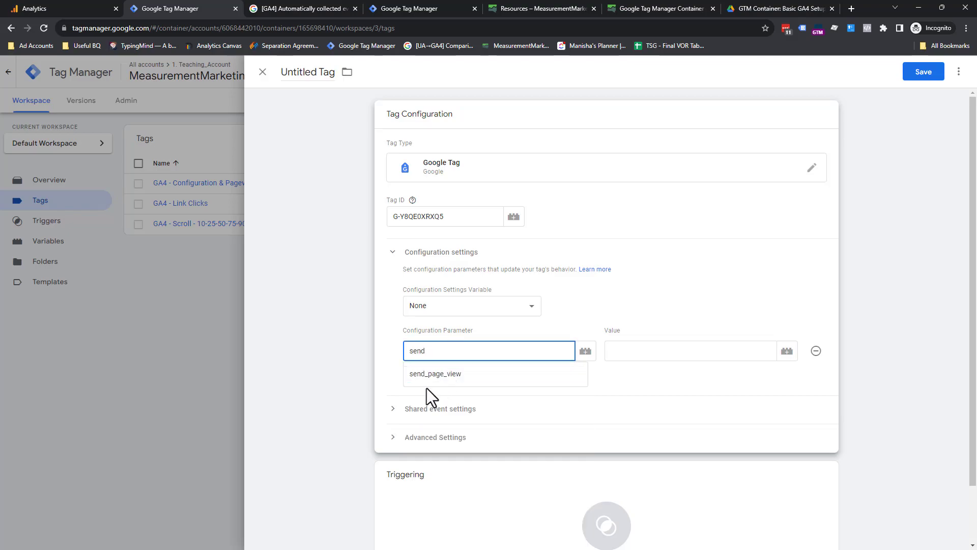
{"action": "left_click", "coordinate": [435, 374]}
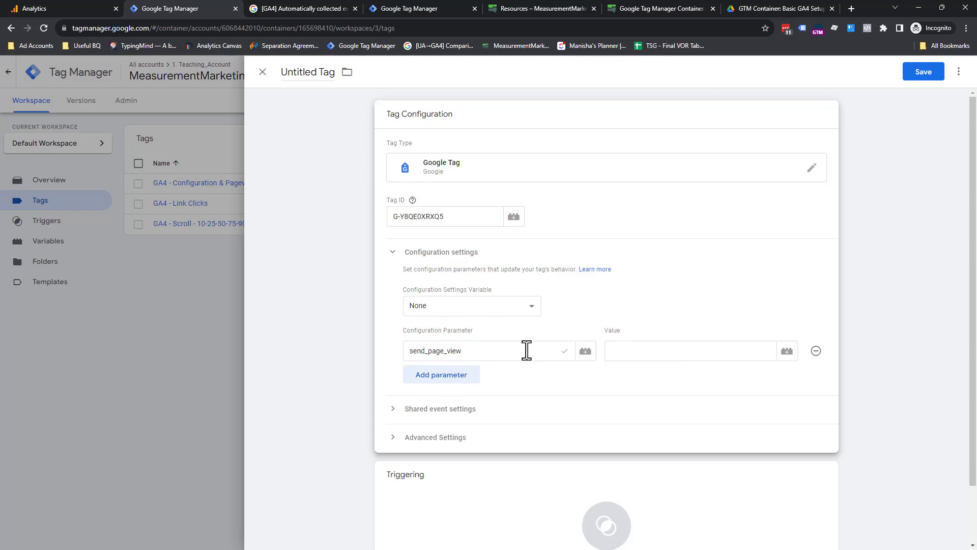
{"action": "mouse_move", "coordinate": [565, 350]}
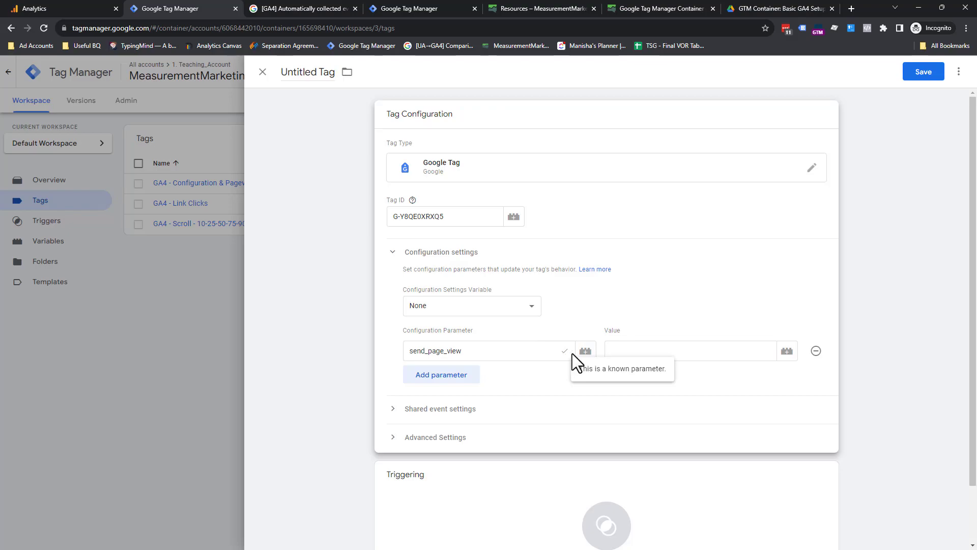
{"action": "type", "text": "true"}
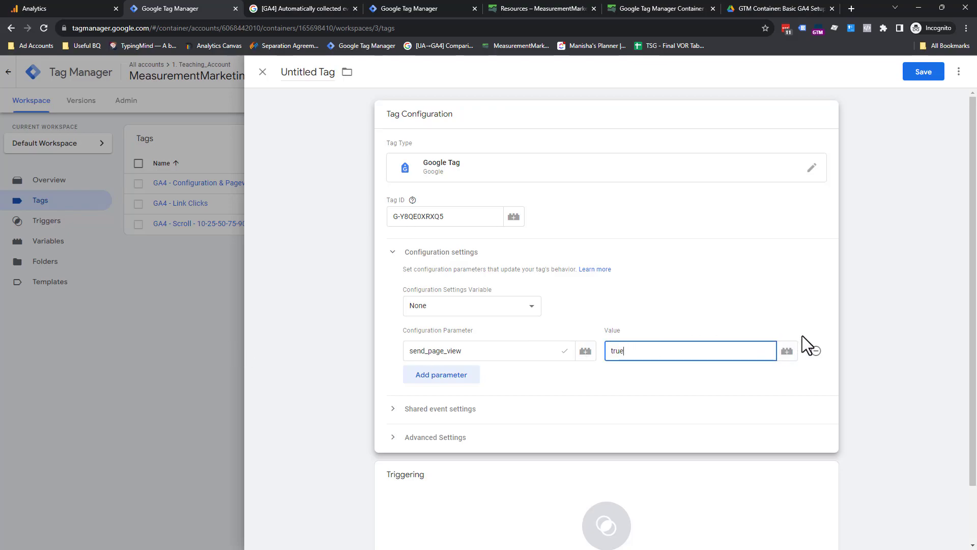
{"action": "mouse_move", "coordinate": [530, 277]}
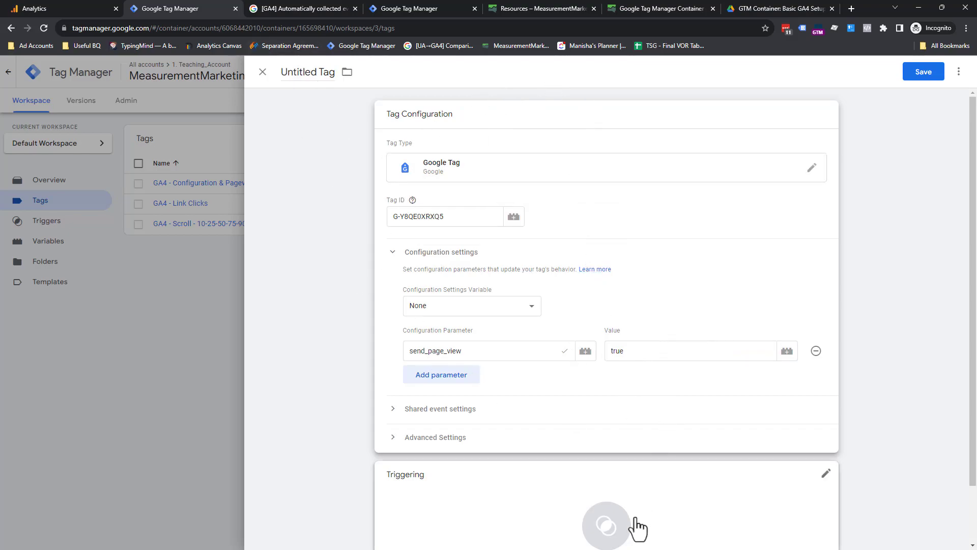
{"action": "mouse_move", "coordinate": [629, 533]}
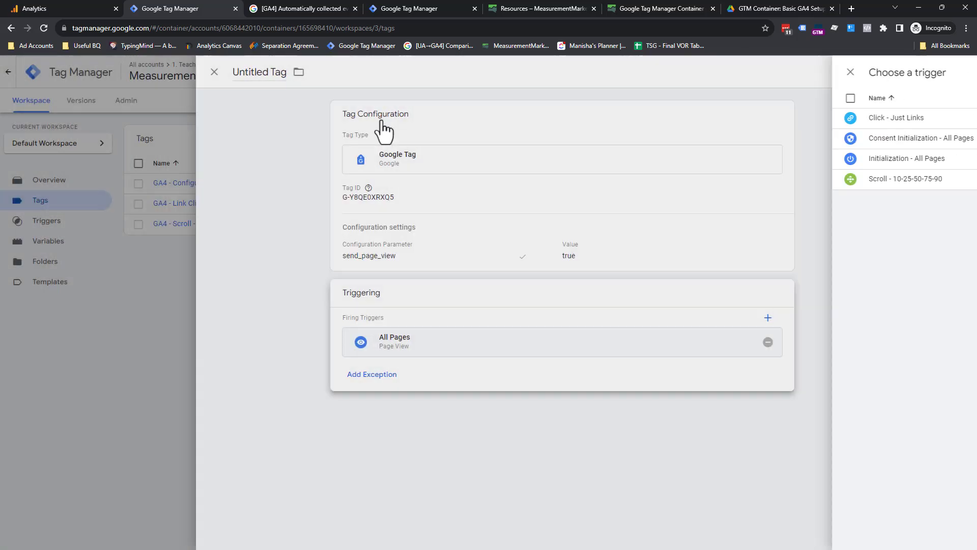
- Name the tag 'GA4 - config & page_view' and save it
{"action": "left_click", "coordinate": [849, 71]}
{"action": "type", "text": "G"}
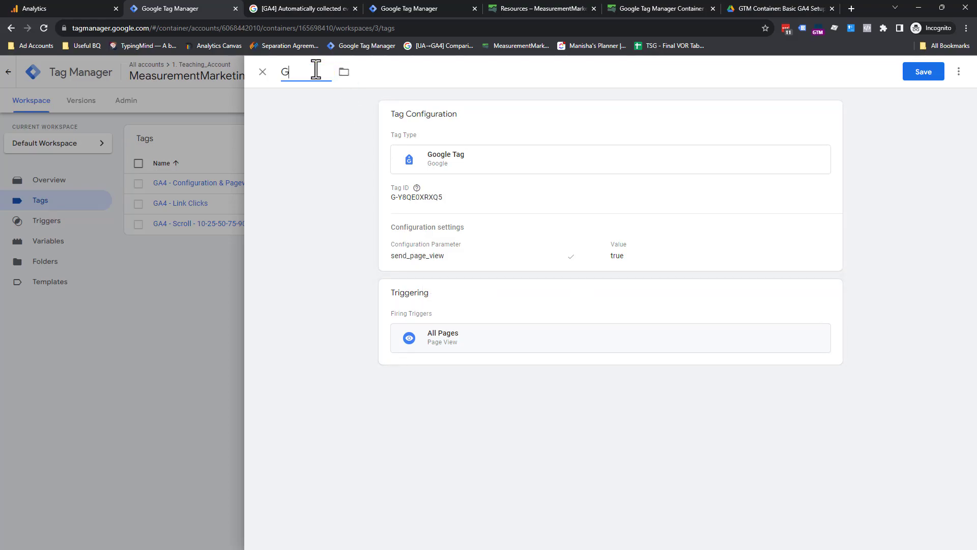
{"action": "type", "text": "A4 - config & p"}
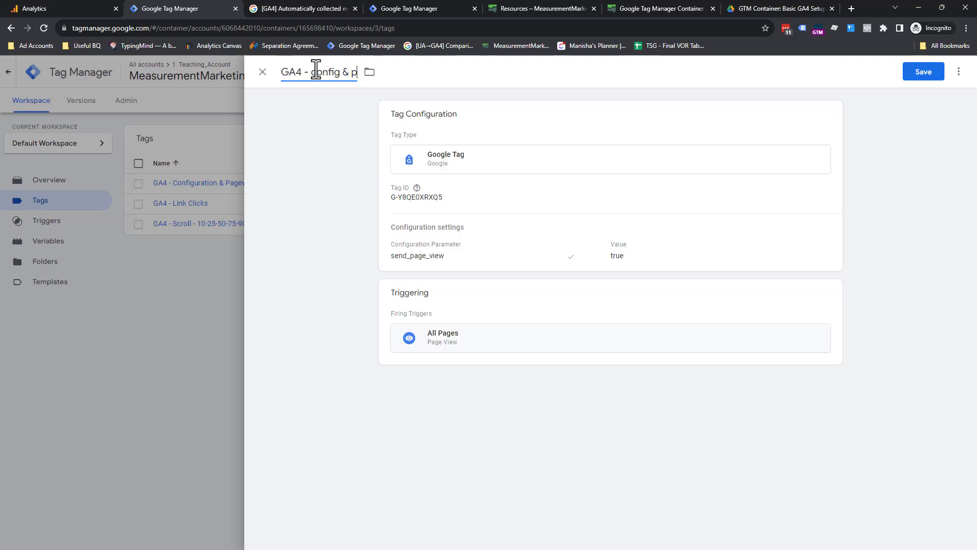
{"action": "type", "text": "age_v"}
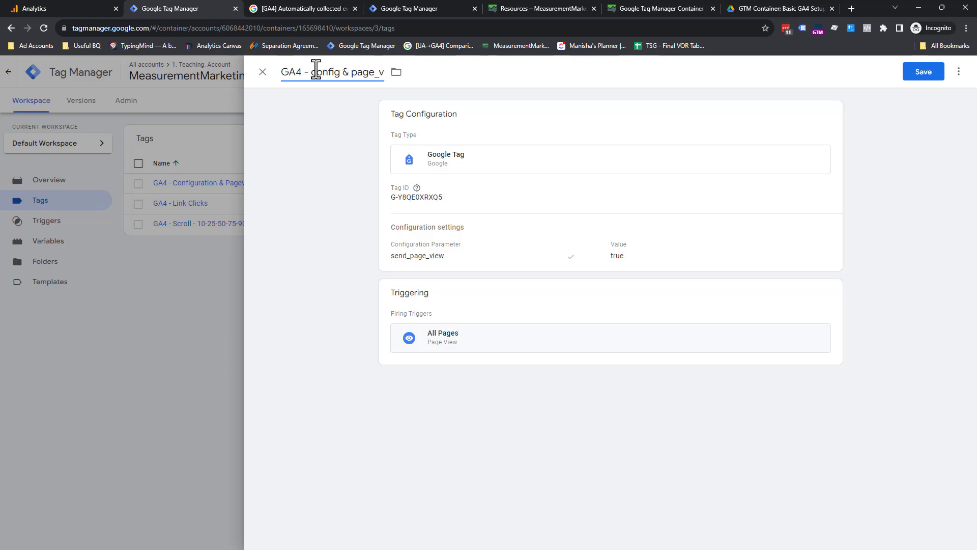
{"action": "left_click", "coordinate": [923, 71]}
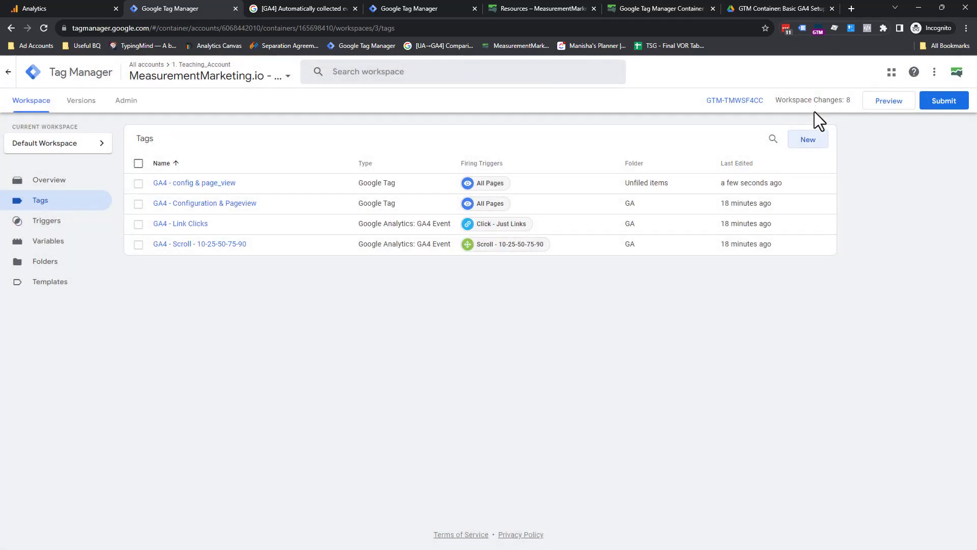
{"action": "mouse_move", "coordinate": [808, 140]}
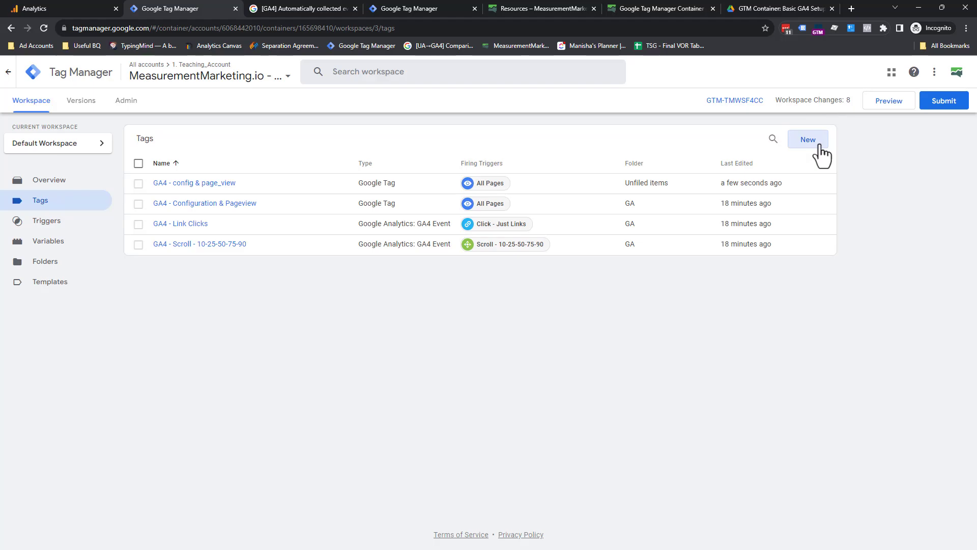
- Create a new tag of type Google Analytics: GA4 Event
{"action": "left_click", "coordinate": [807, 139]}
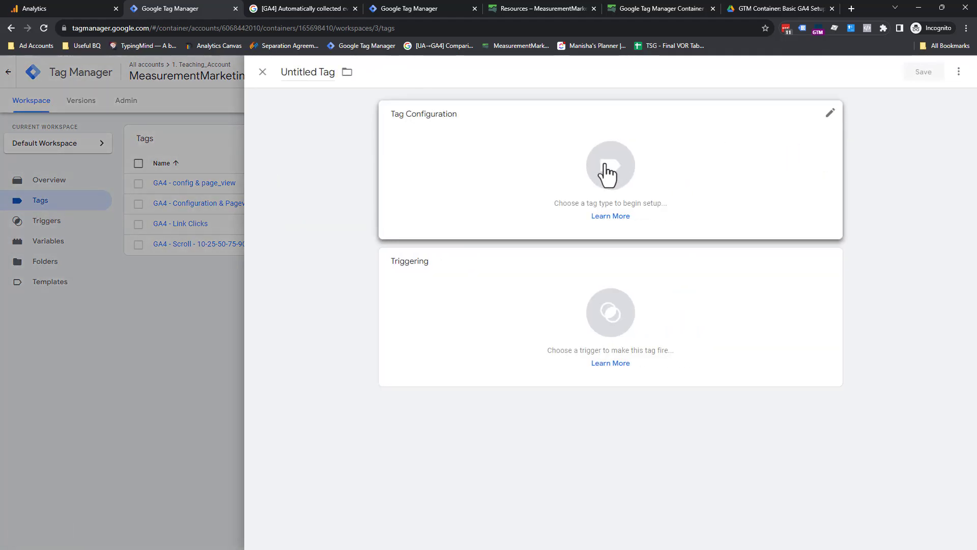
{"action": "left_click", "coordinate": [610, 166]}
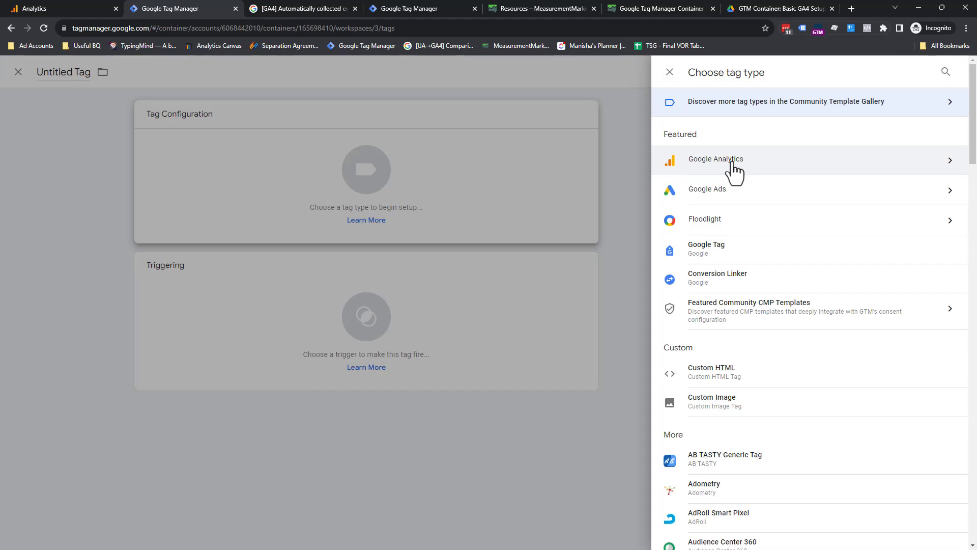
{"action": "mouse_move", "coordinate": [910, 180]}
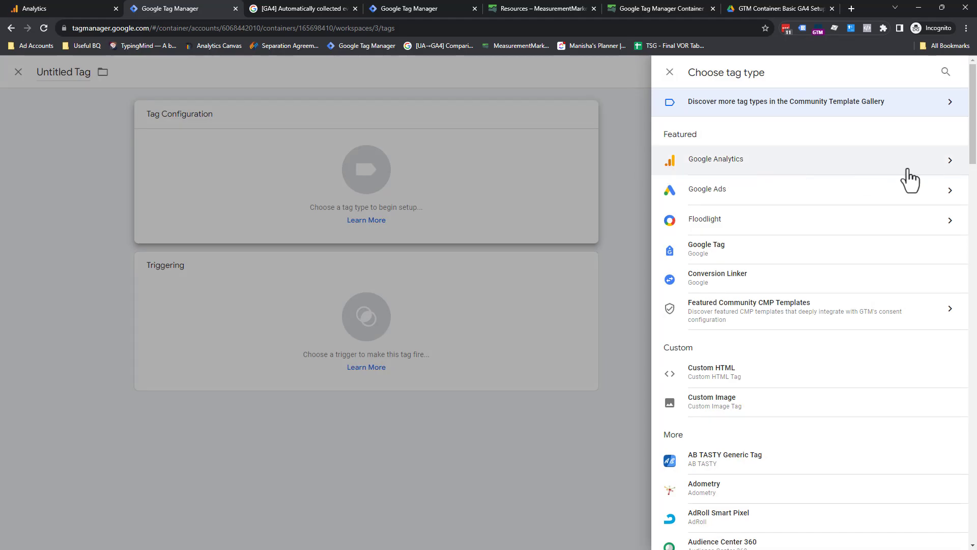
{"action": "left_click", "coordinate": [716, 159]}
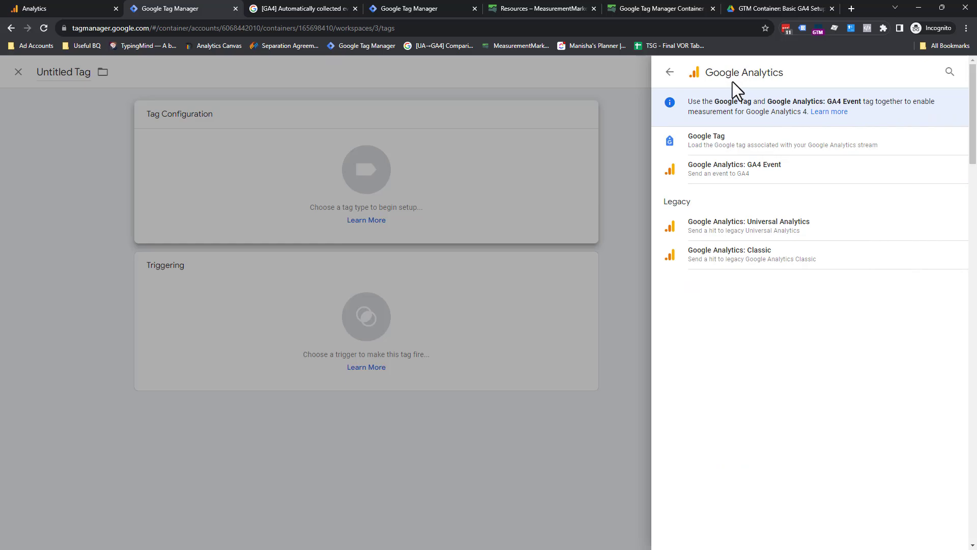
{"action": "left_click", "coordinate": [734, 168]}
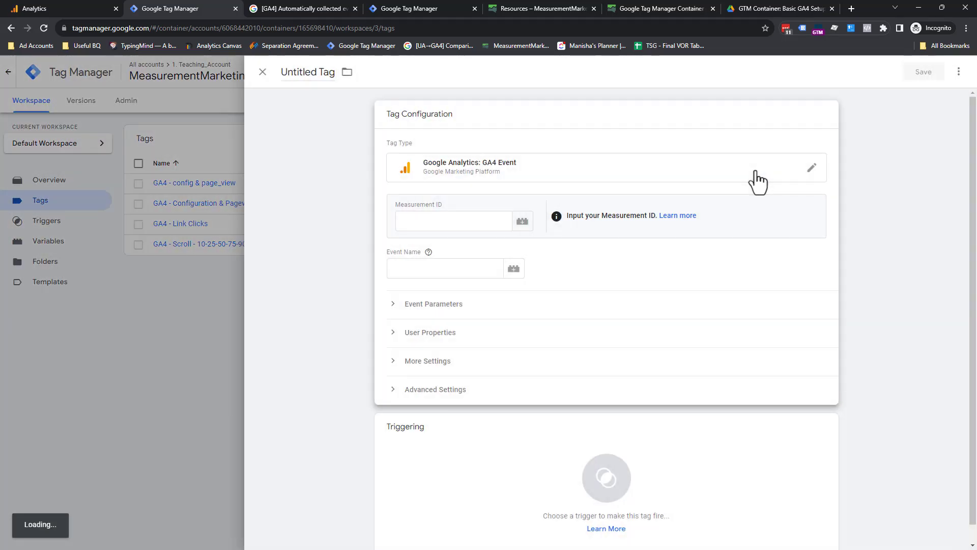
- Enter Measurement ID G-Y8QE0XRXQ5 and verify it against the Analytics stream
{"action": "left_click", "coordinate": [453, 221]}
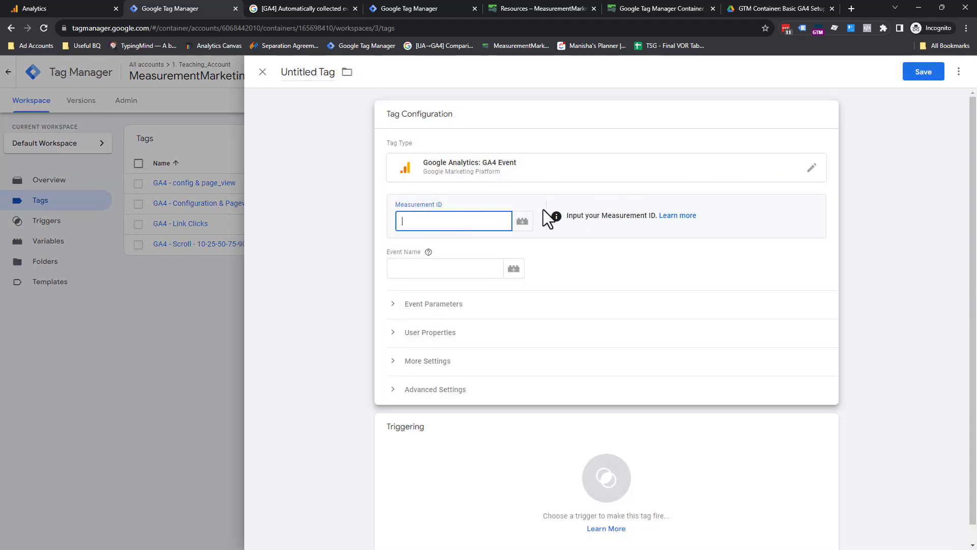
{"action": "type", "text": "G-Y8QE0XRXQ5"}
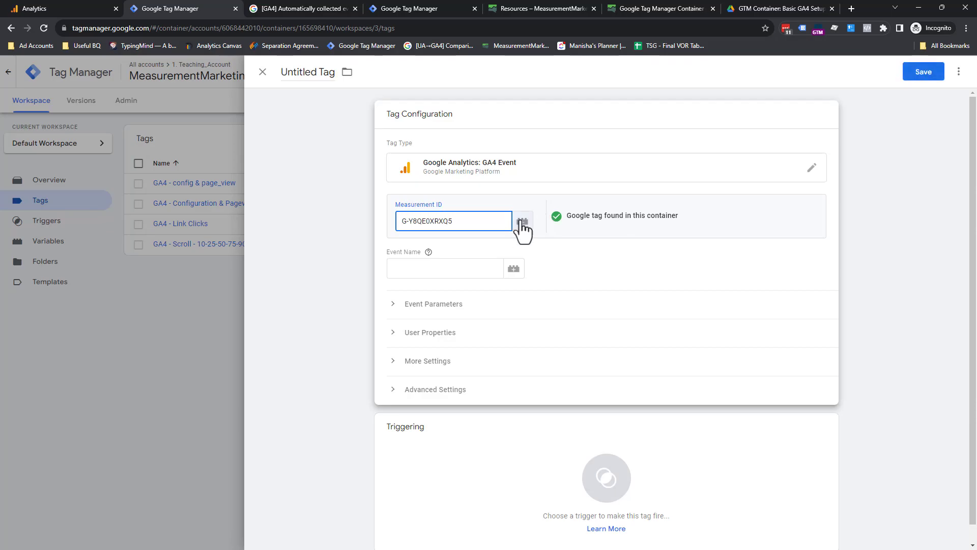
{"action": "left_click", "coordinate": [53, 8]}
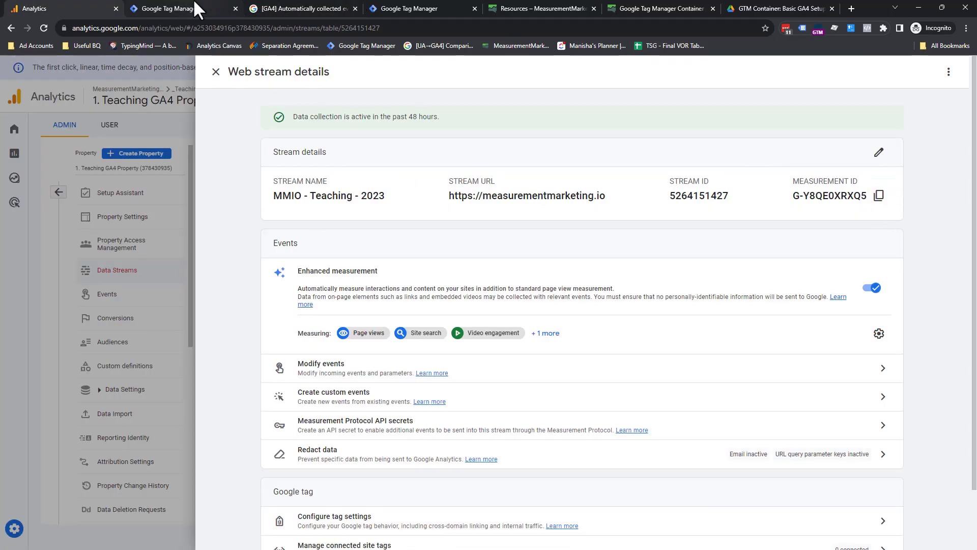
{"action": "left_click", "coordinate": [182, 8]}
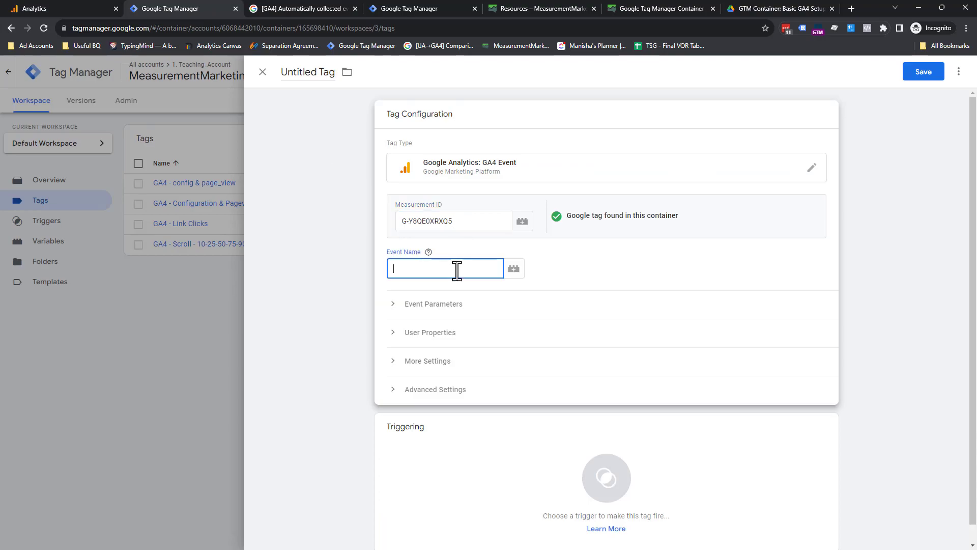
{"action": "mouse_move", "coordinate": [387, 9]}
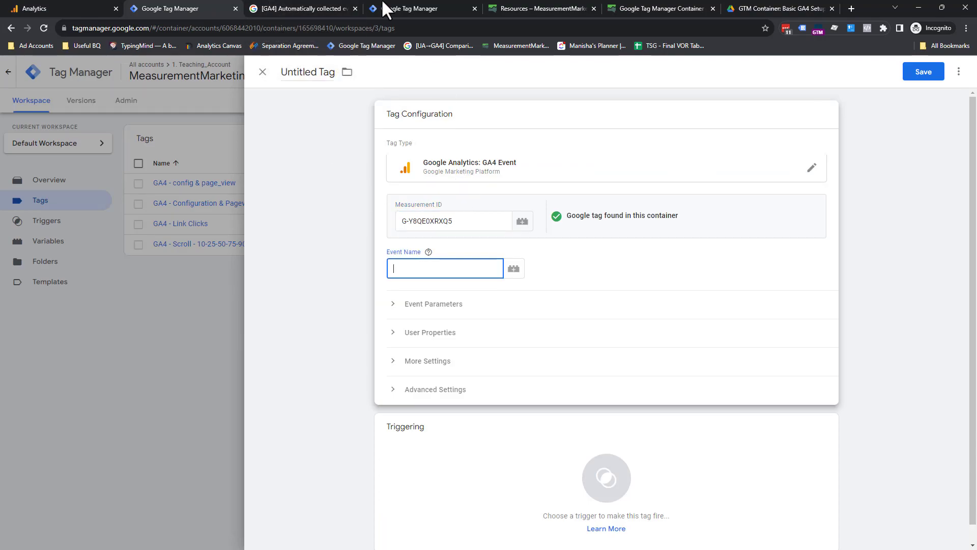
{"action": "mouse_move", "coordinate": [428, 414]}
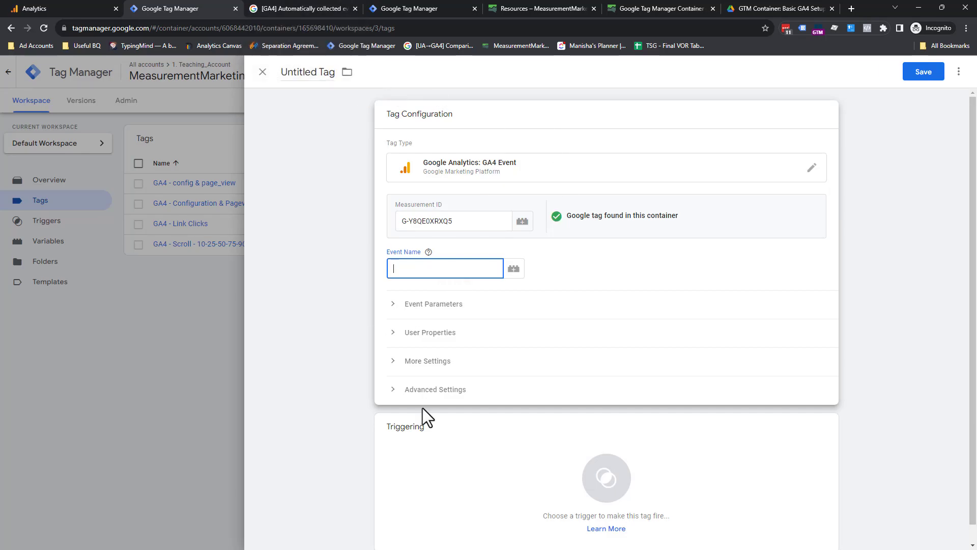
{"action": "mouse_move", "coordinate": [426, 53]}
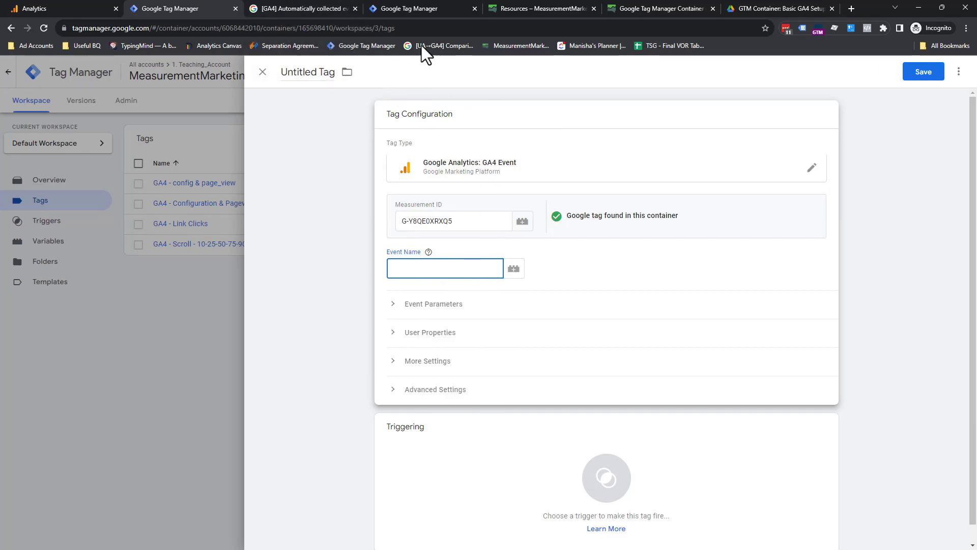
- Reach the GA4 automatically collected events help article via the measure.tips/ga4reco link
{"action": "left_click", "coordinate": [303, 8]}
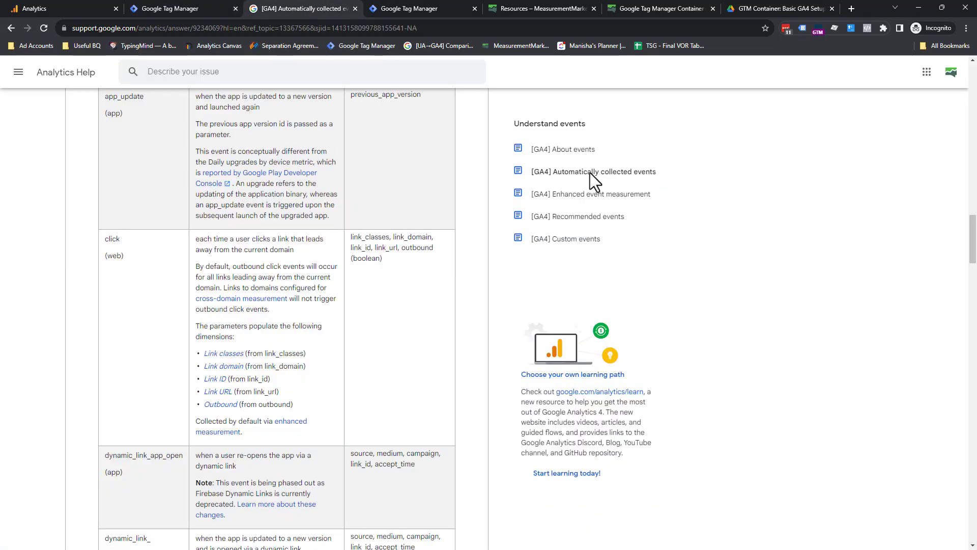
{"action": "mouse_move", "coordinate": [446, 288]}
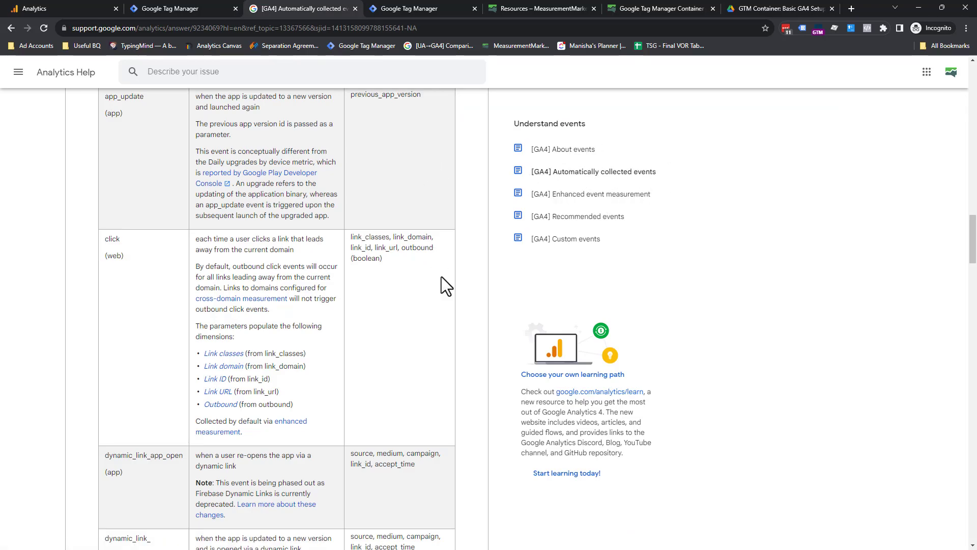
{"action": "mouse_move", "coordinate": [121, 242]}
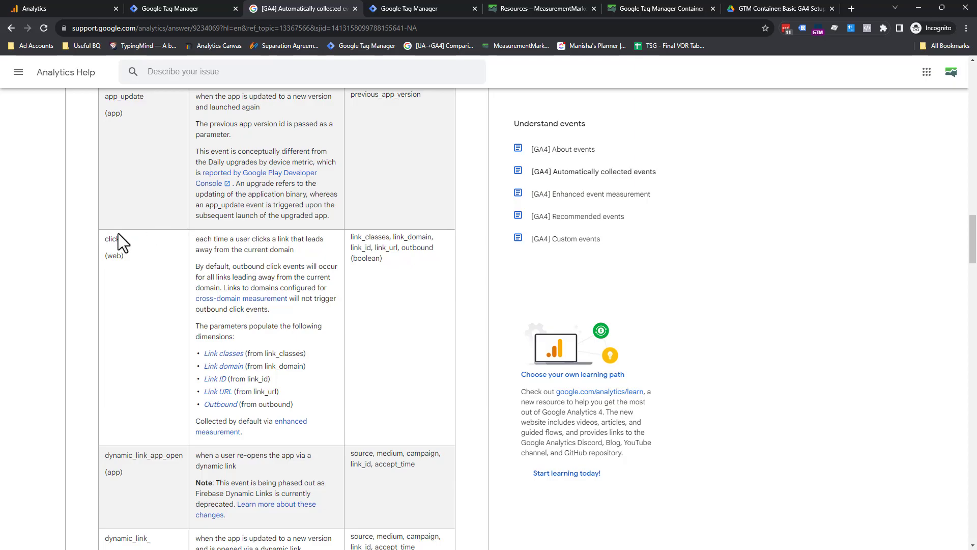
{"action": "scroll", "scroll_direction": "up", "scroll_amount": 3}
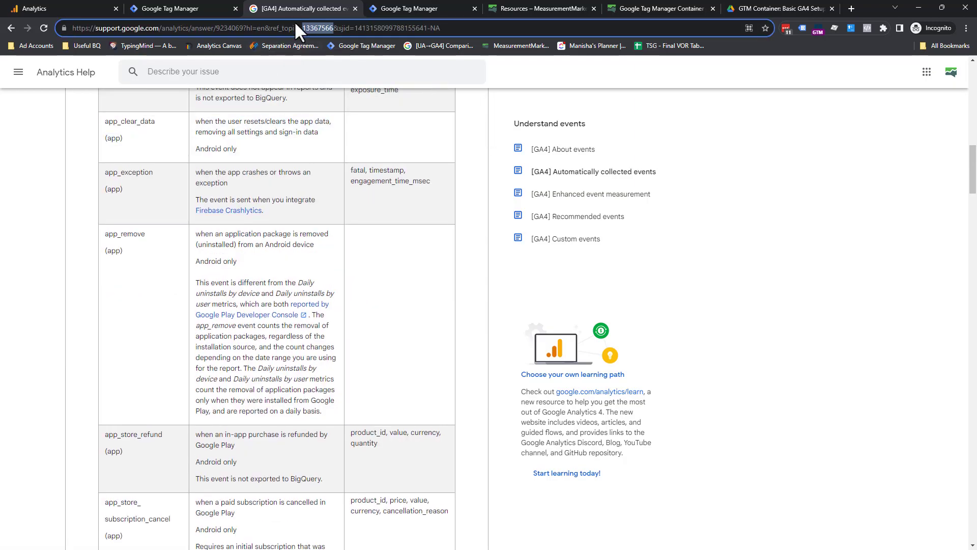
{"action": "type", "text": "measurementmarketing.io/?utm_source=test"}
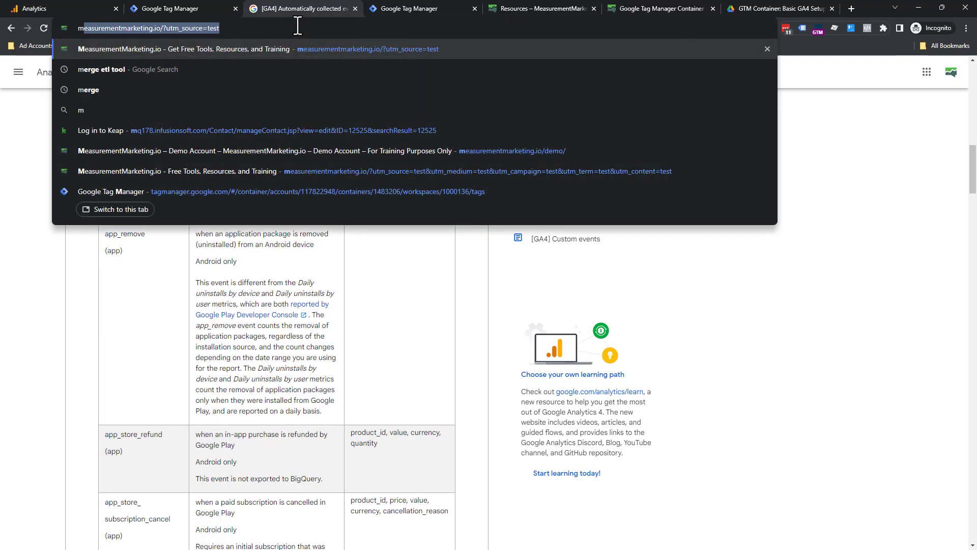
{"action": "type", "text": "measure.tip"}
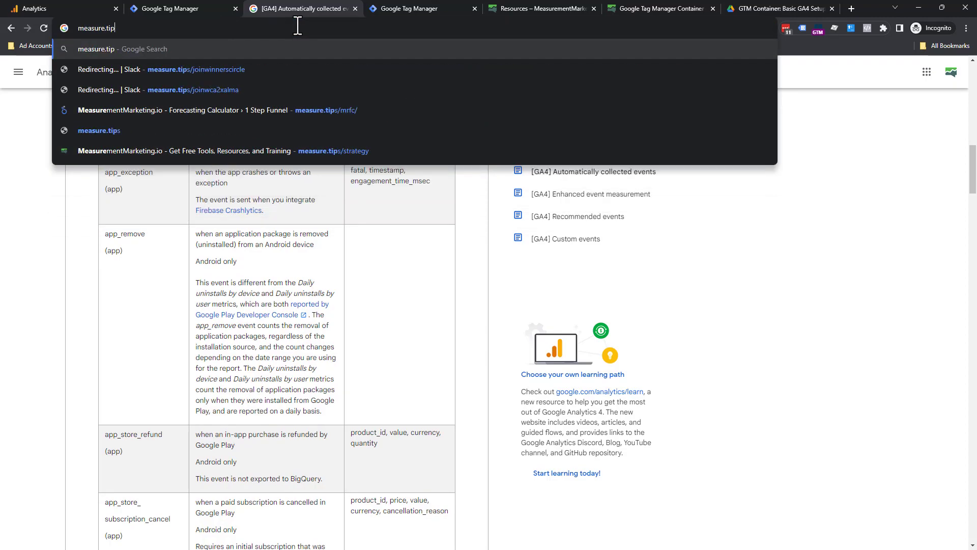
{"action": "type", "text": "s/ga"}
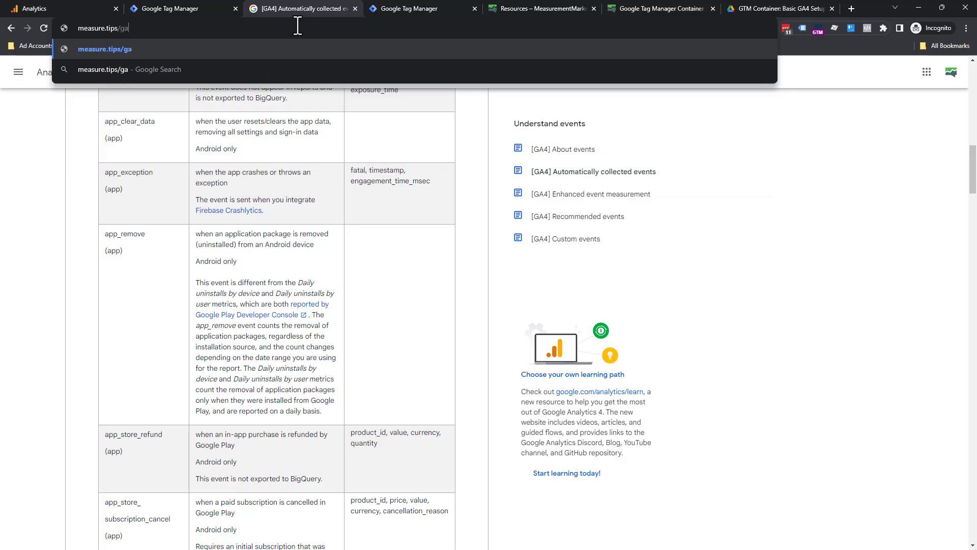
{"action": "type", "text": "4reco"}
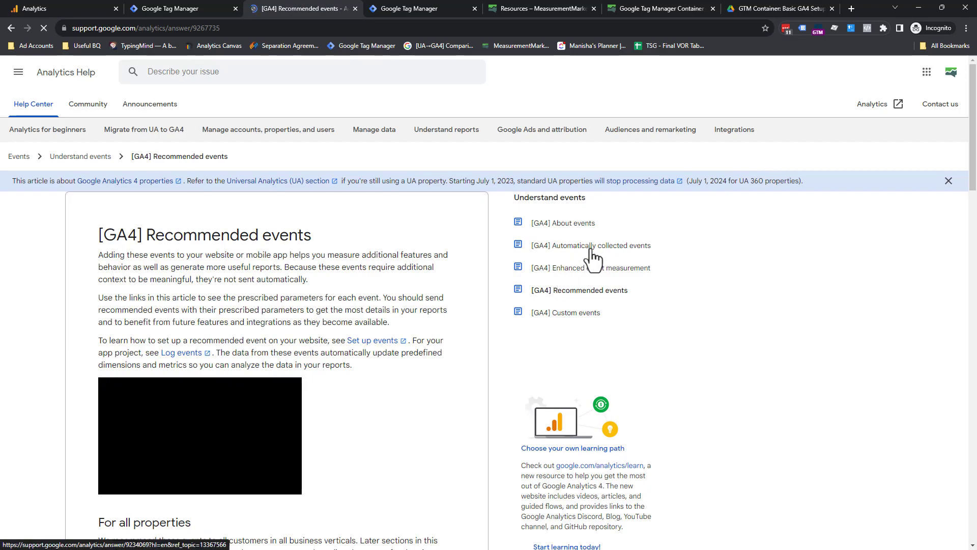
{"action": "left_click", "coordinate": [590, 246]}
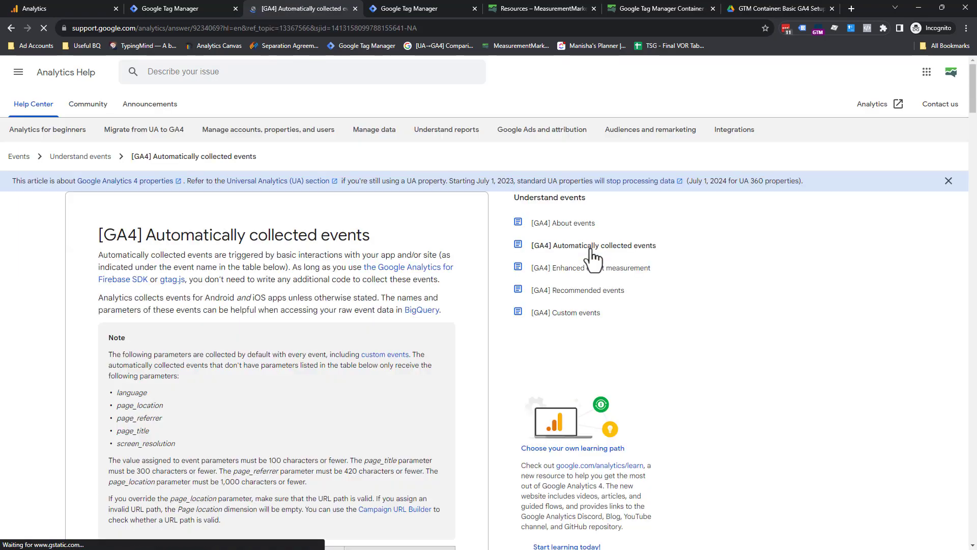
- Find the scroll event row and select its name for copying
{"action": "scroll", "scroll_direction": "down", "scroll_amount": 3}
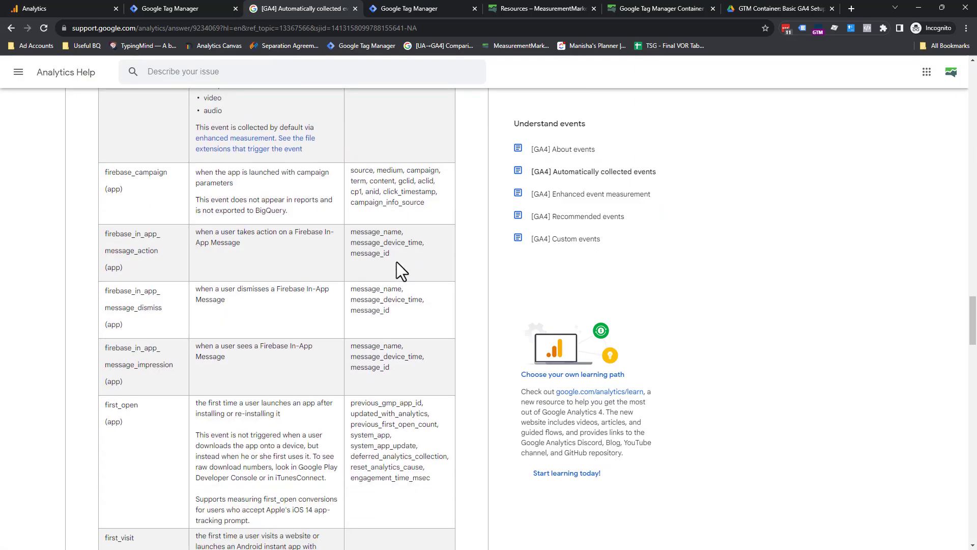
{"action": "scroll", "scroll_direction": "down", "scroll_amount": 3}
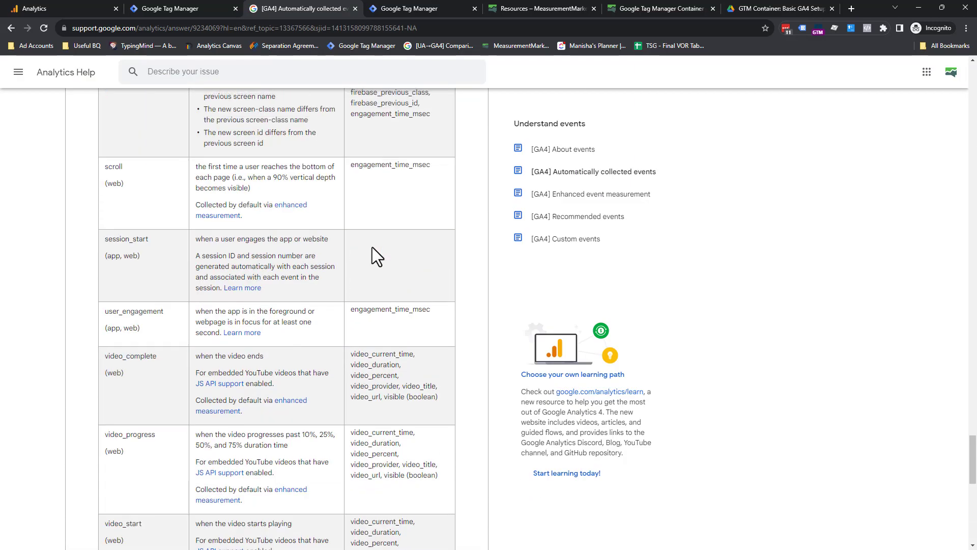
{"action": "double_click", "coordinate": [113, 166]}
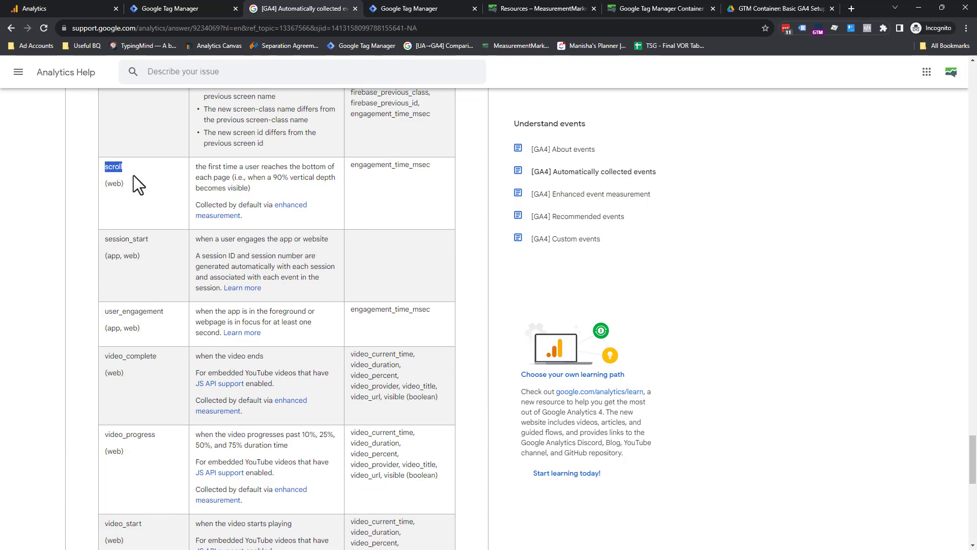
{"action": "mouse_move", "coordinate": [87, 198]}
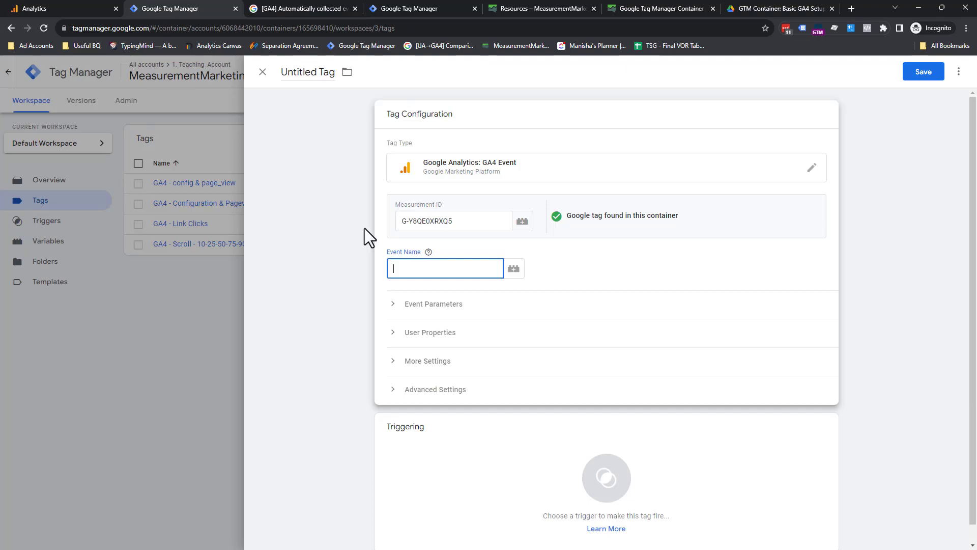
- Set event name scroll with parameter percent_scrolled = {{Scroll Depth Threshold}}
{"action": "type", "text": "scroll"}
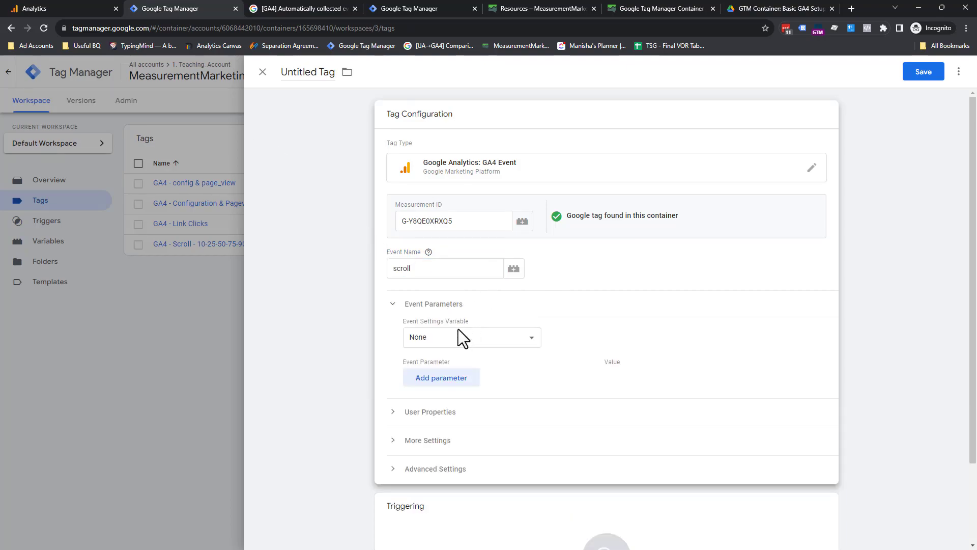
{"action": "mouse_move", "coordinate": [377, 346]}
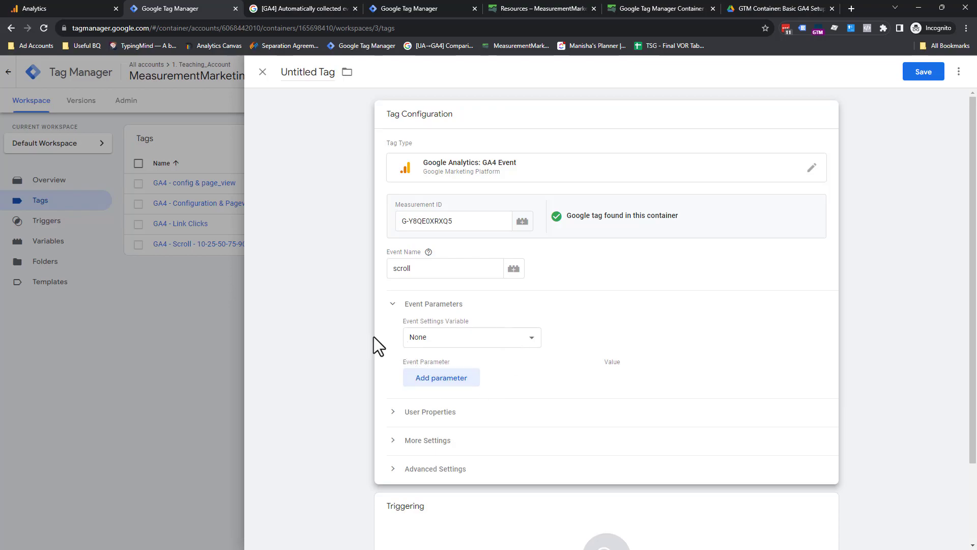
{"action": "mouse_move", "coordinate": [491, 355]}
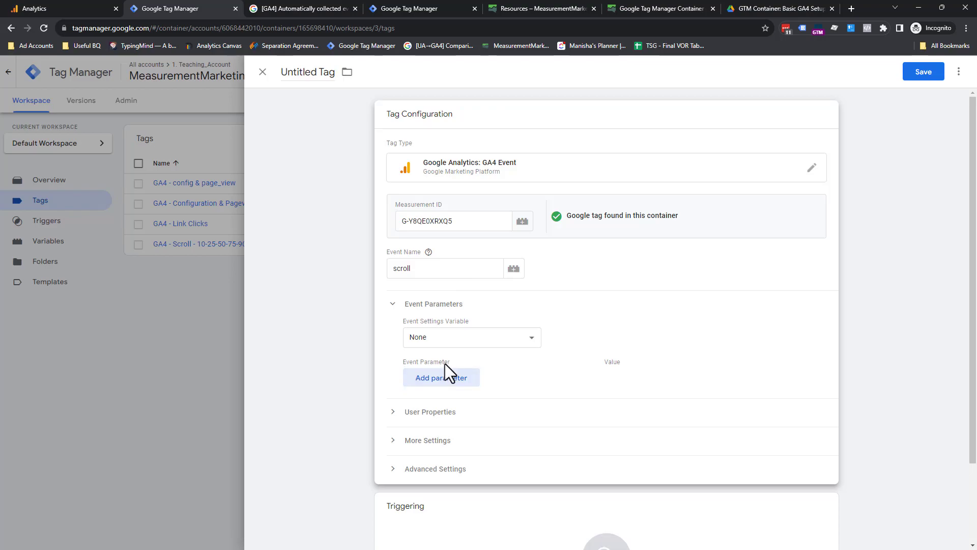
{"action": "left_click", "coordinate": [441, 377]}
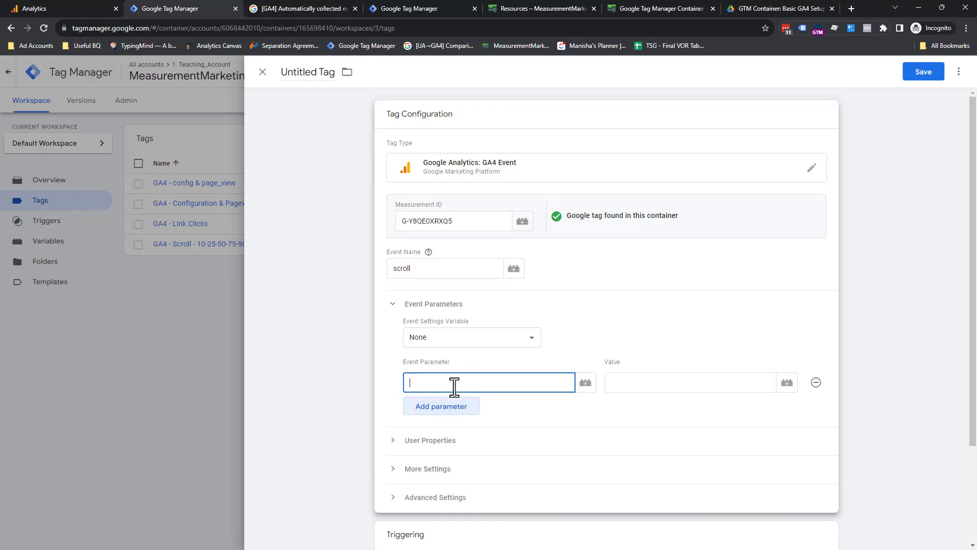
{"action": "type", "text": "percent"}
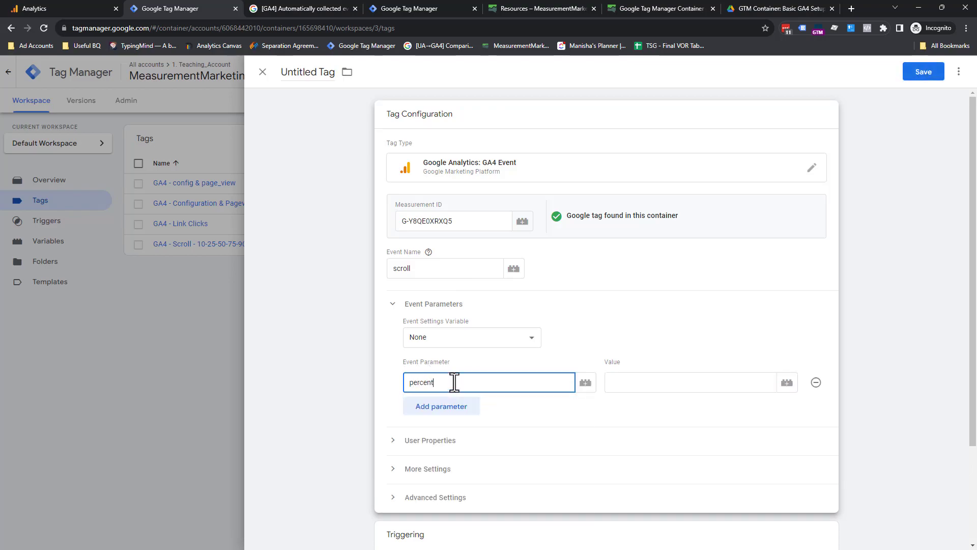
{"action": "type", "text": "_scrolled"}
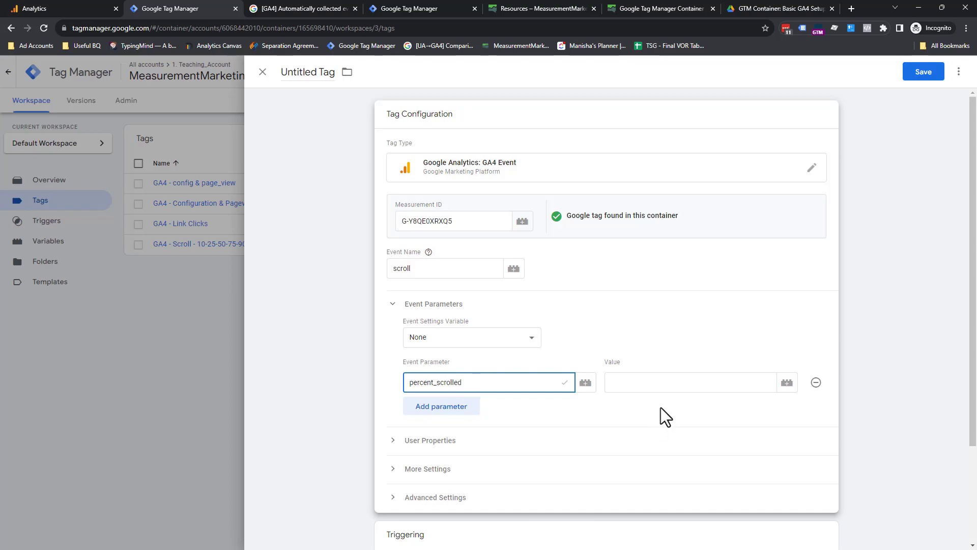
{"action": "left_click", "coordinate": [690, 382]}
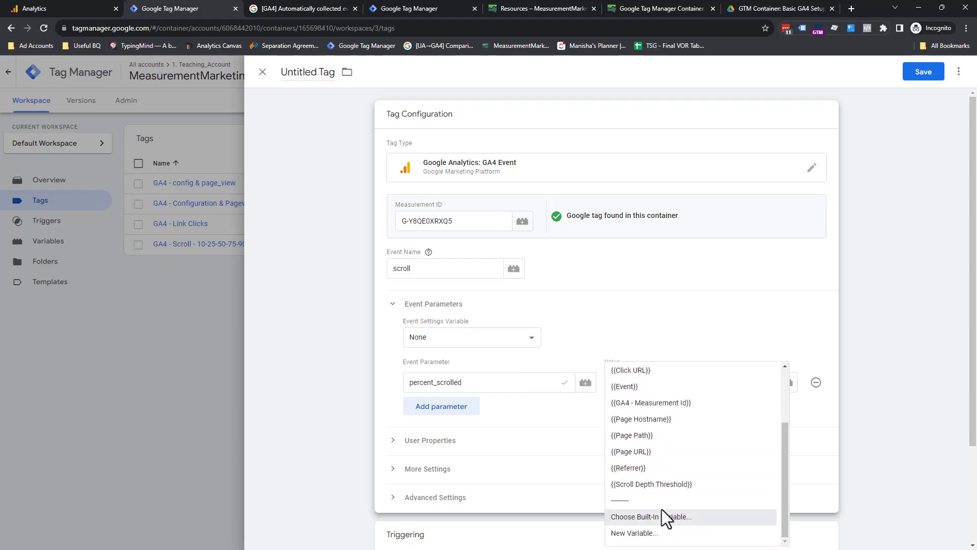
{"action": "left_click", "coordinate": [651, 483]}
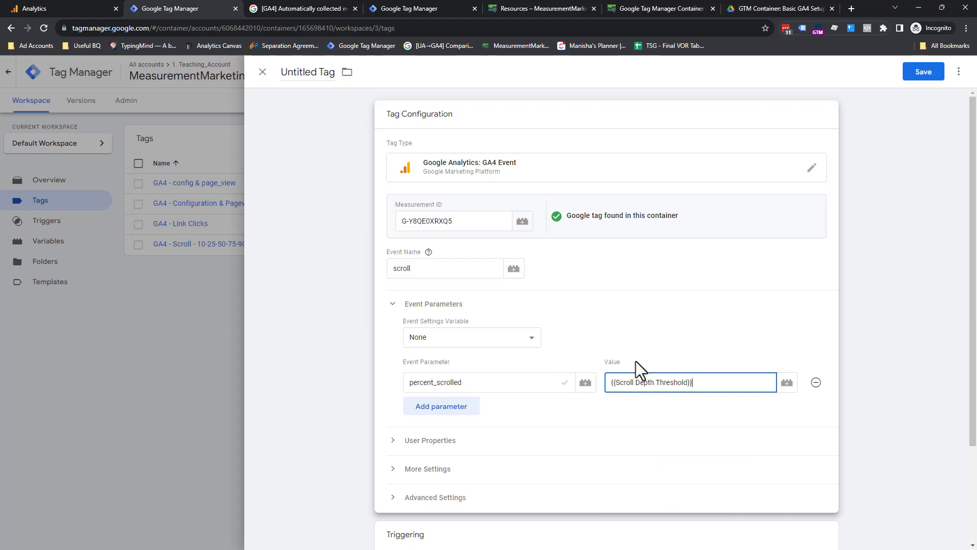
{"action": "scroll", "scroll_direction": "down", "scroll_amount": 3}
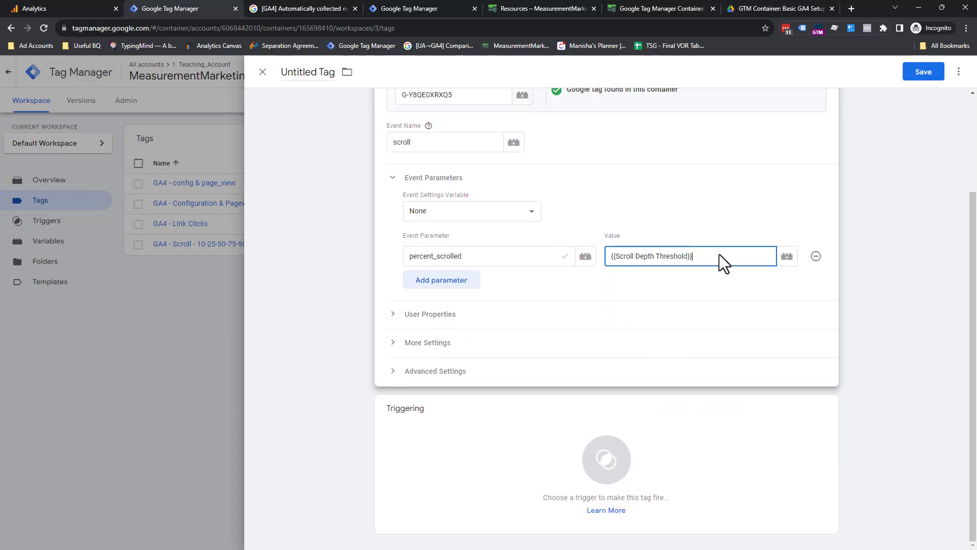
{"action": "left_click", "coordinate": [605, 459]}
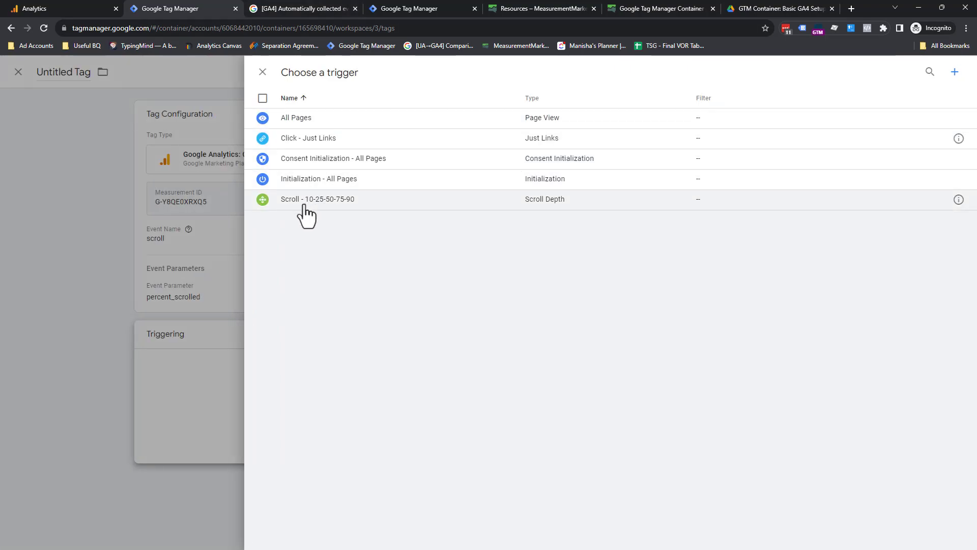
{"action": "left_click", "coordinate": [318, 199]}
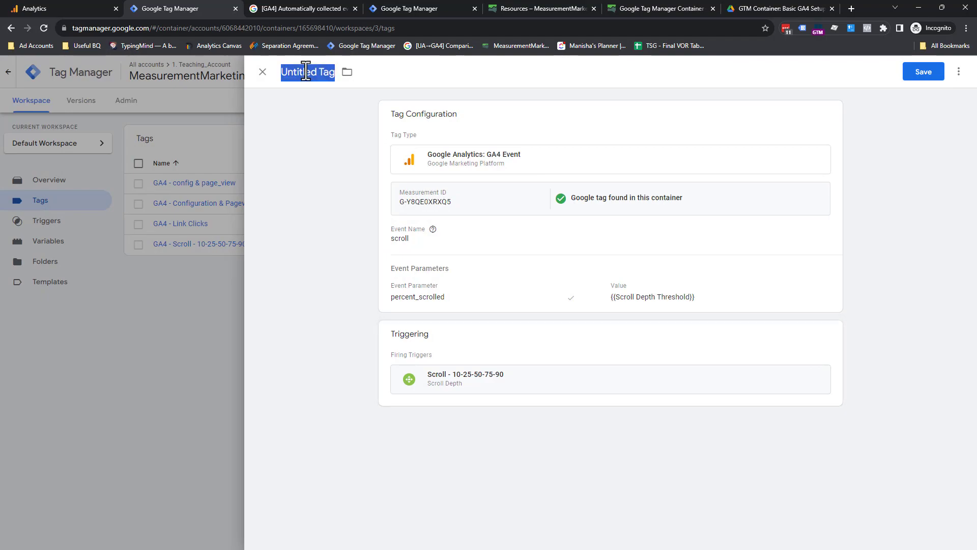
{"action": "type", "text": "GA4 - scroll"}
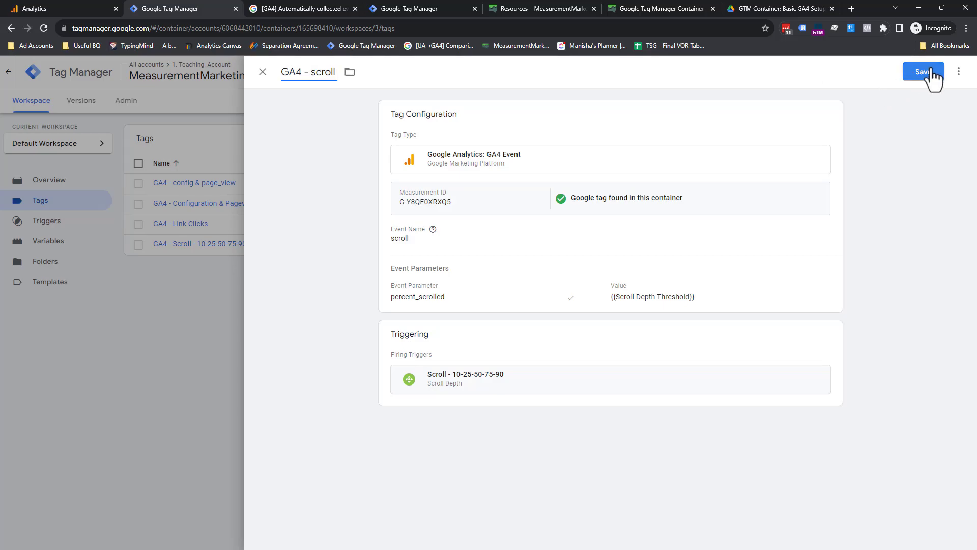
{"action": "left_click", "coordinate": [924, 72]}
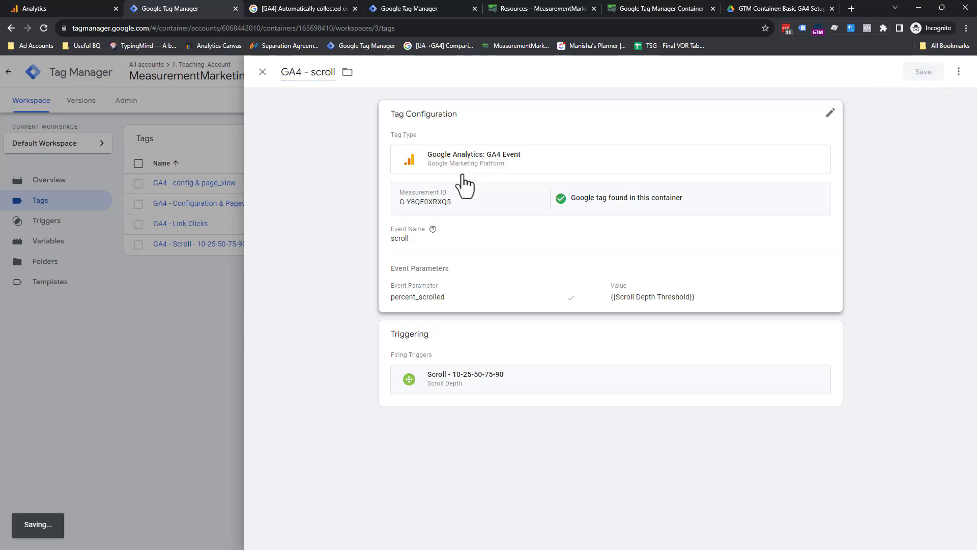
{"action": "left_click", "coordinate": [262, 71]}
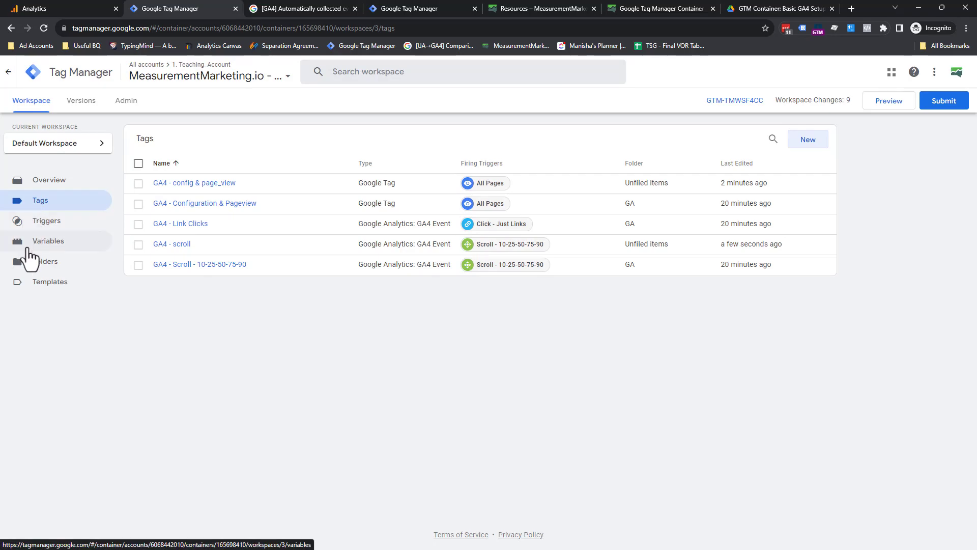
{"action": "left_click", "coordinate": [48, 240]}
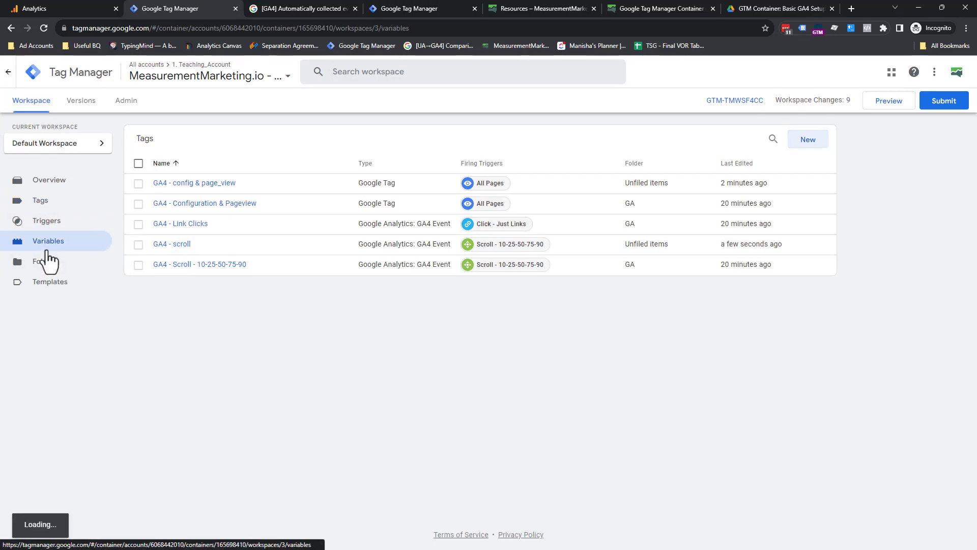
{"action": "left_click", "coordinate": [48, 240]}
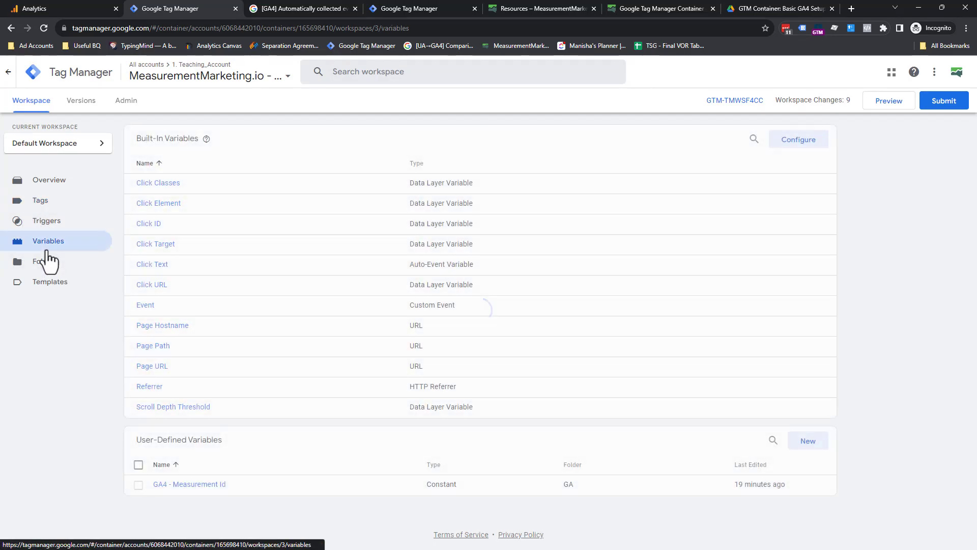
{"action": "mouse_move", "coordinate": [39, 142]}
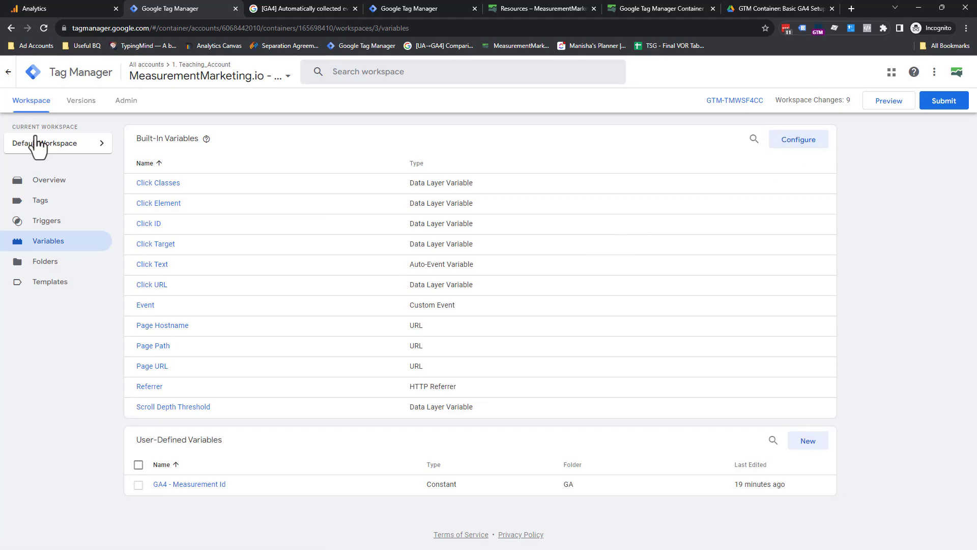
{"action": "mouse_move", "coordinate": [754, 153]}
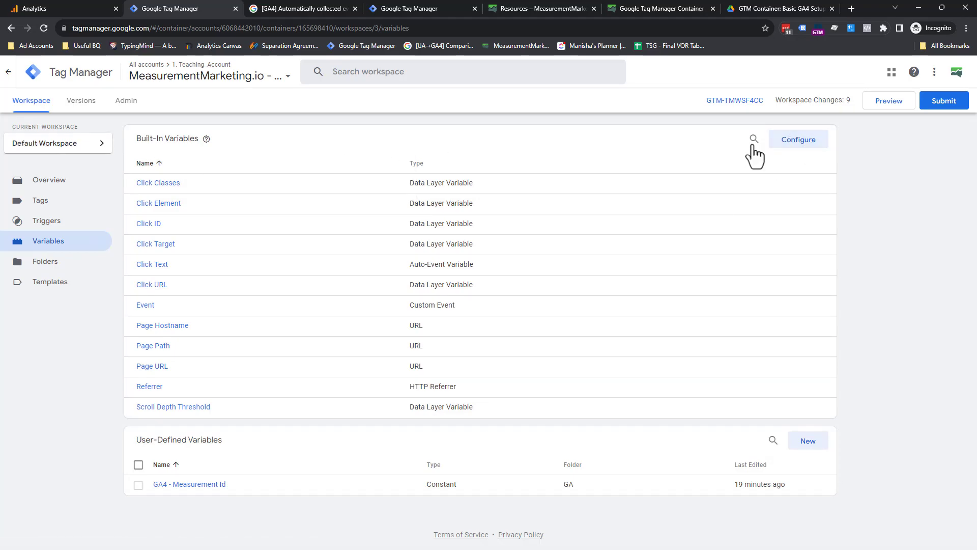
{"action": "left_click", "coordinate": [798, 140]}
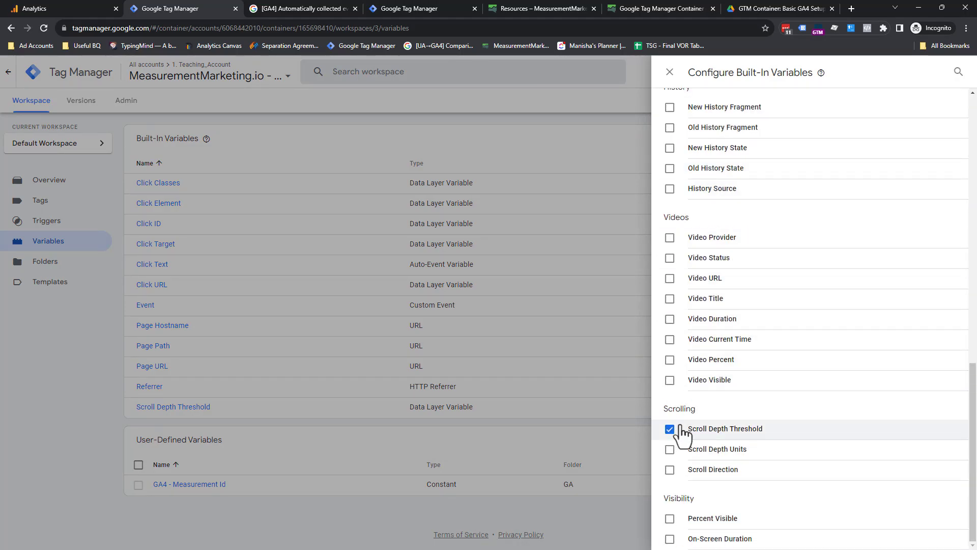
{"action": "left_click", "coordinate": [670, 428]}
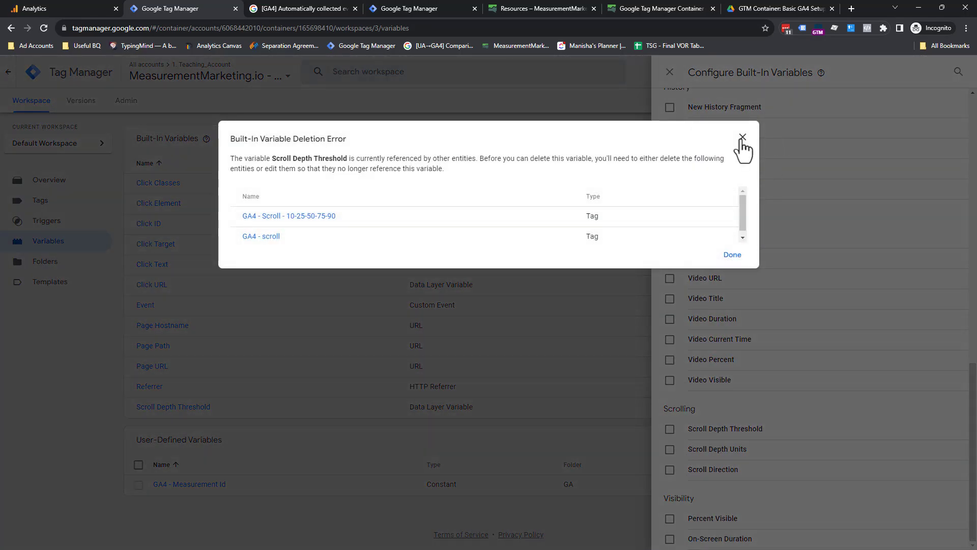
{"action": "left_click", "coordinate": [742, 138]}
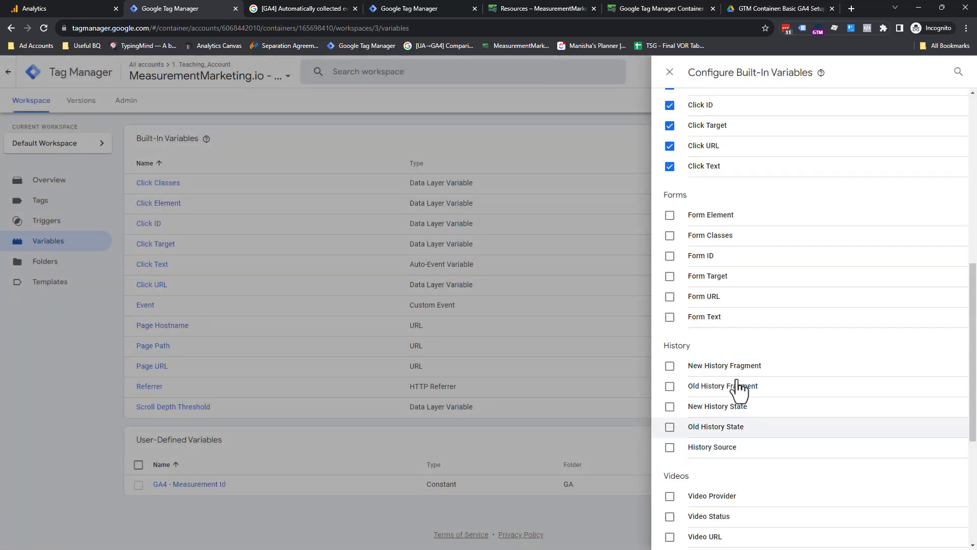
{"action": "scroll", "scroll_direction": "up", "scroll_amount": 3}
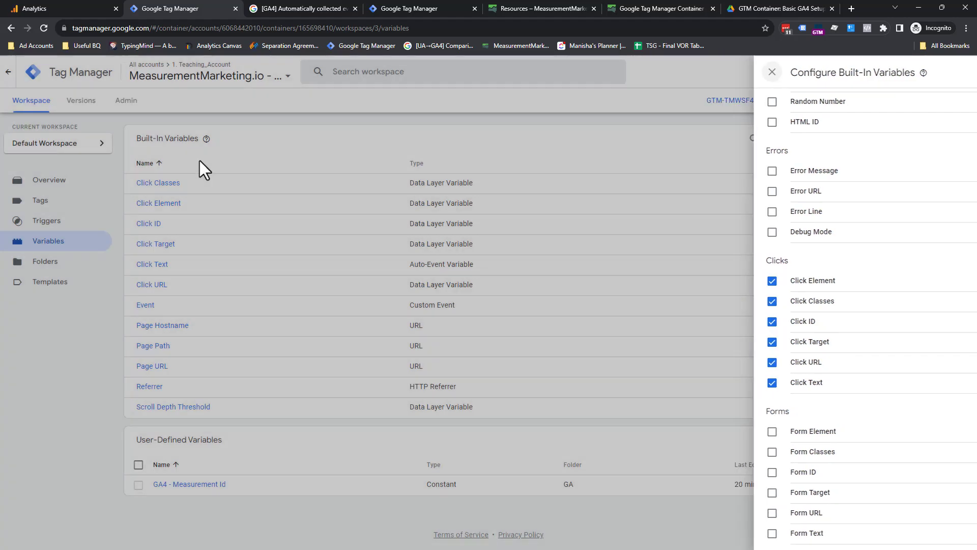
{"action": "left_click", "coordinate": [39, 201]}
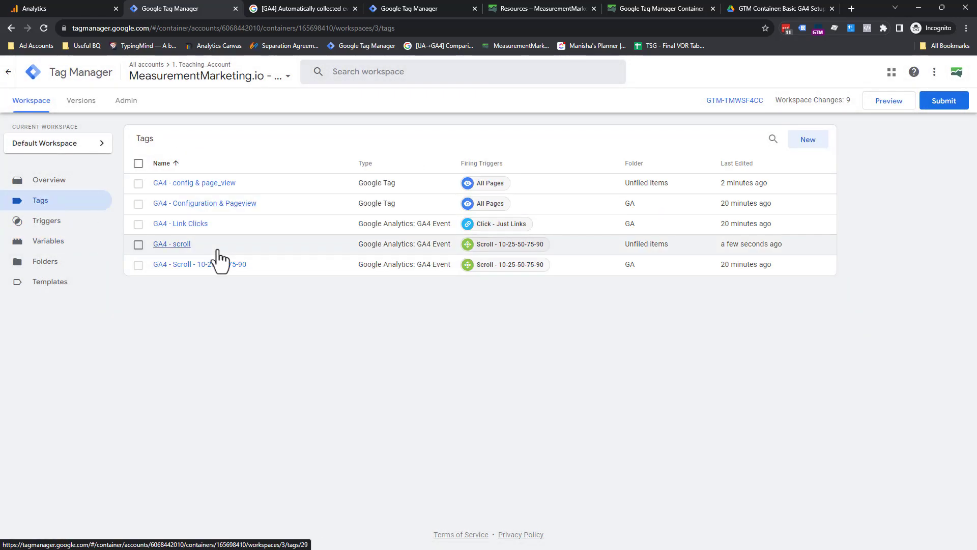
{"action": "mouse_move", "coordinate": [589, 240]}
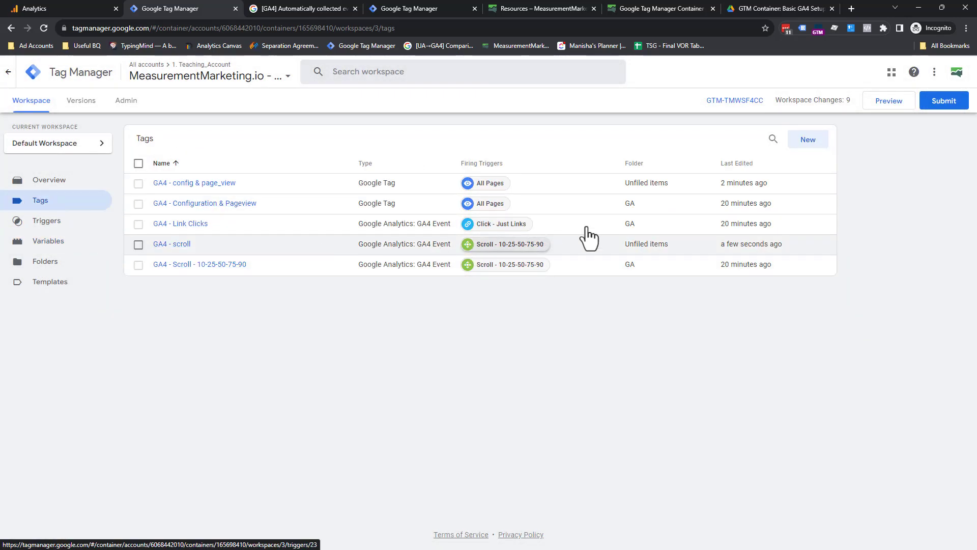
- Create another GA4 Event tag with Measurement ID G-Y8QE0XRXQ5
{"action": "left_click", "coordinate": [807, 139]}
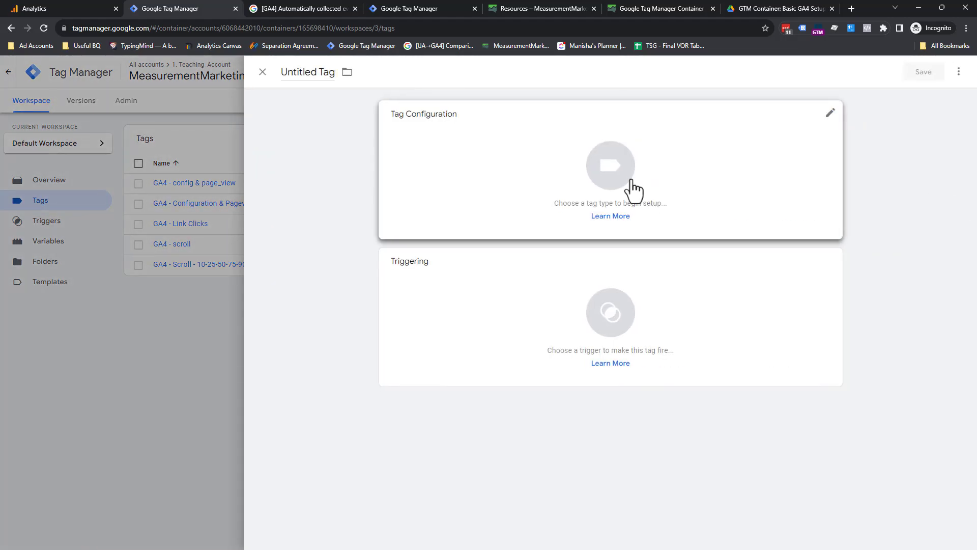
{"action": "left_click", "coordinate": [610, 168]}
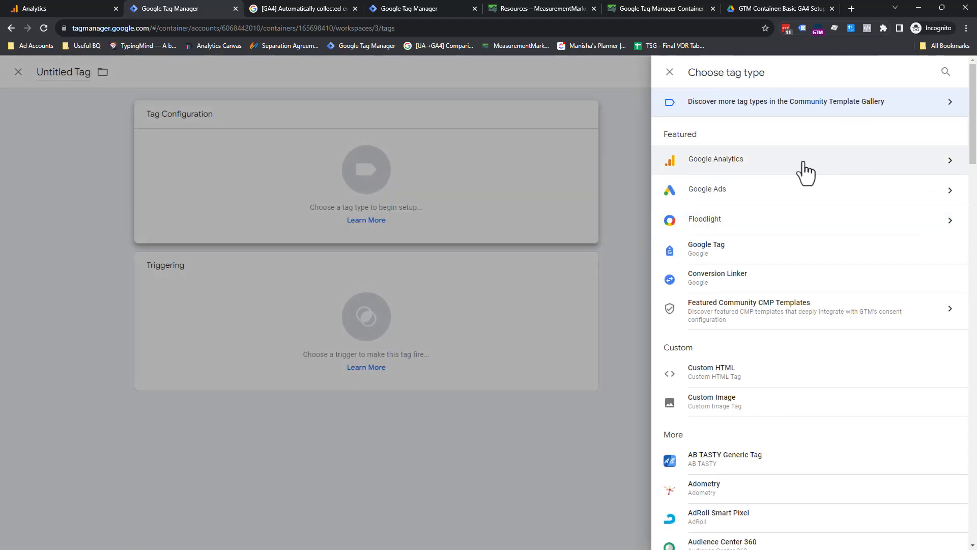
{"action": "left_click", "coordinate": [715, 158]}
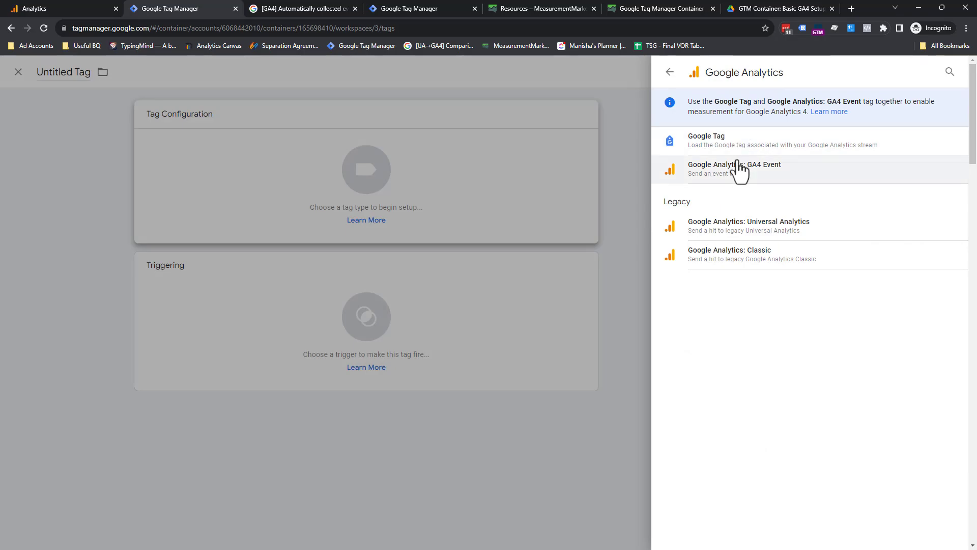
{"action": "left_click", "coordinate": [735, 168]}
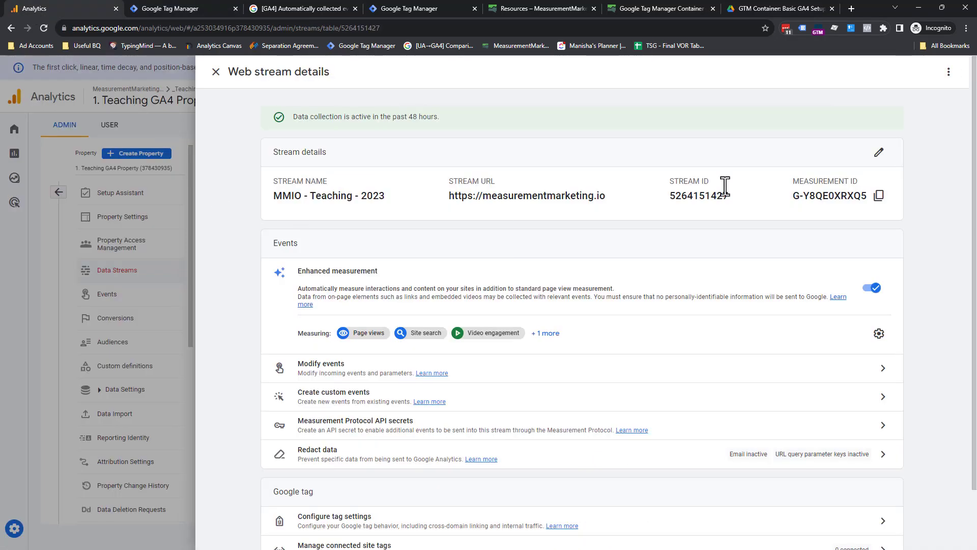
{"action": "left_click", "coordinate": [181, 8]}
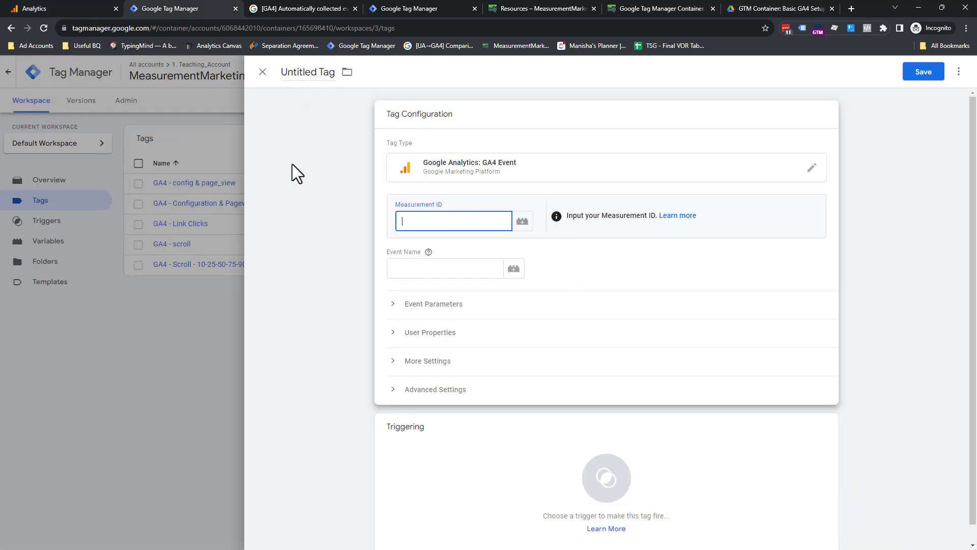
{"action": "type", "text": "G-Y8QE0XRXQ5"}
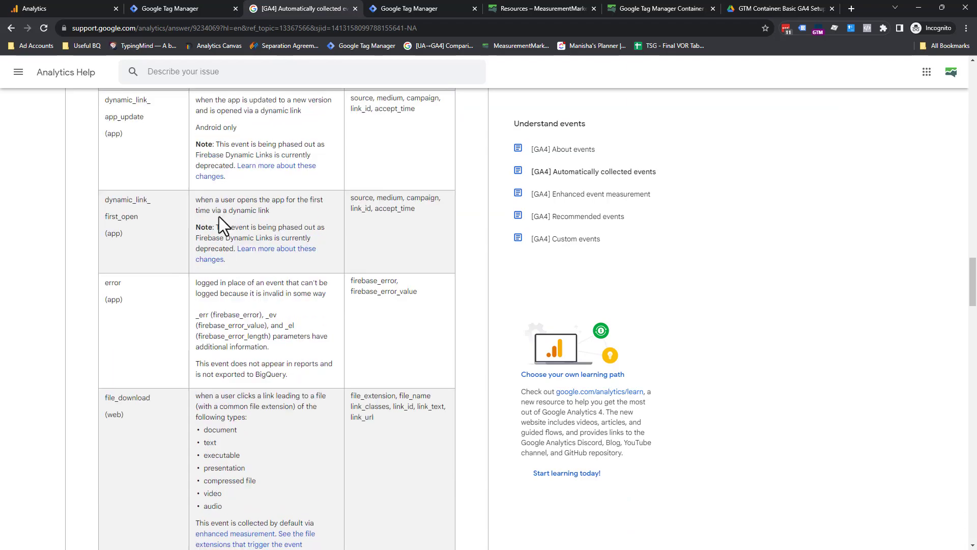
- Copy the click event name from the help table and set Event Name to click
{"action": "scroll", "scroll_direction": "up", "scroll_amount": 3}
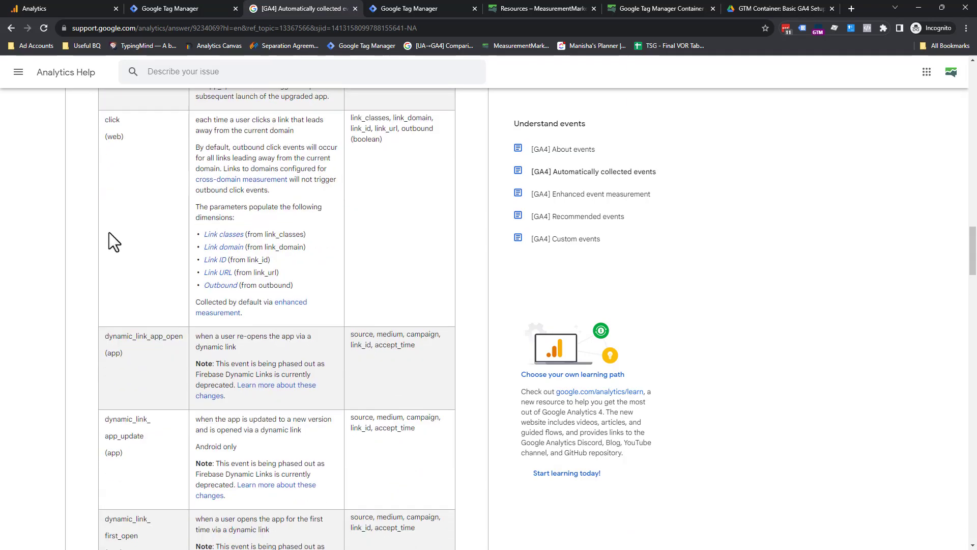
{"action": "double_click", "coordinate": [112, 119]}
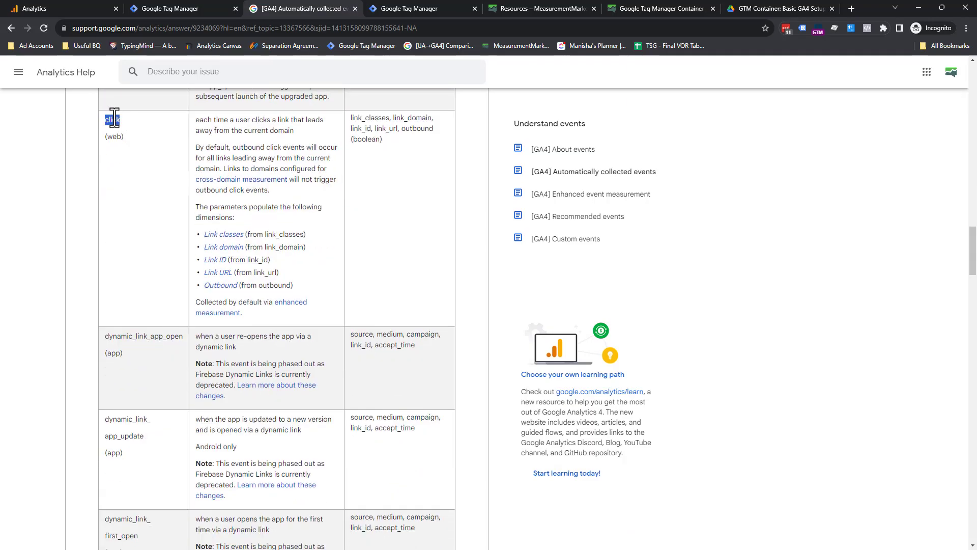
{"action": "left_click", "coordinate": [168, 8]}
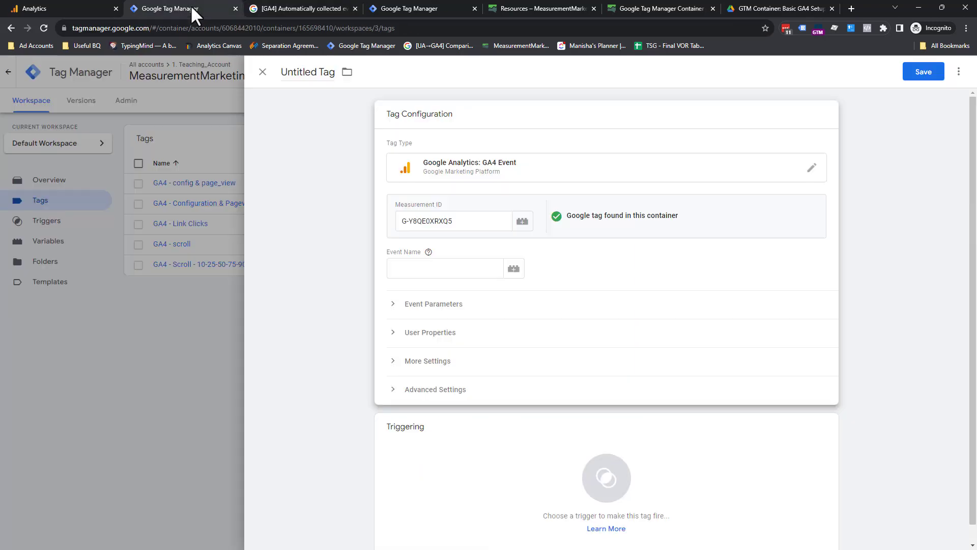
{"action": "type", "text": "click"}
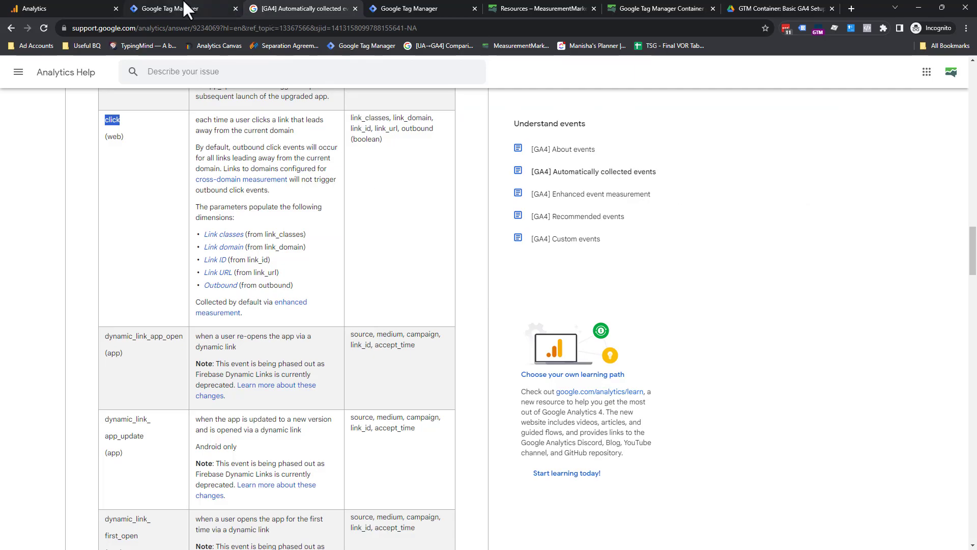
{"action": "left_click", "coordinate": [181, 8]}
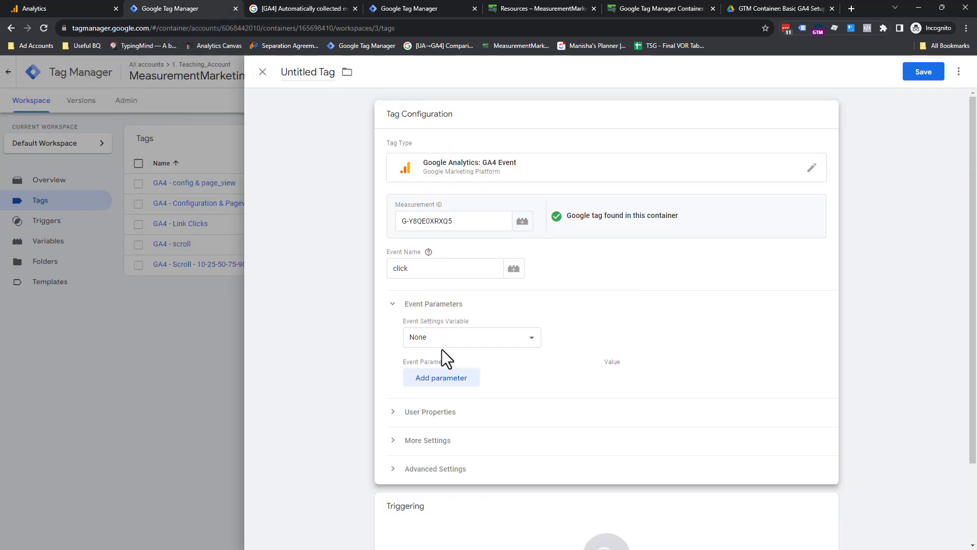
- Add four event parameter rows named link_text, link_url, link_id and link_classes
{"action": "left_click", "coordinate": [440, 377]}
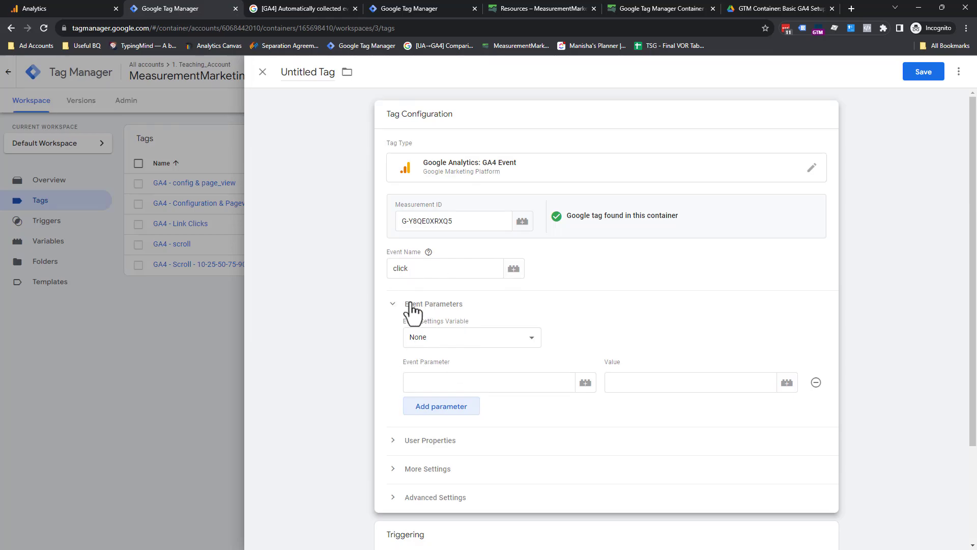
{"action": "scroll", "scroll_direction": "down", "scroll_amount": 3}
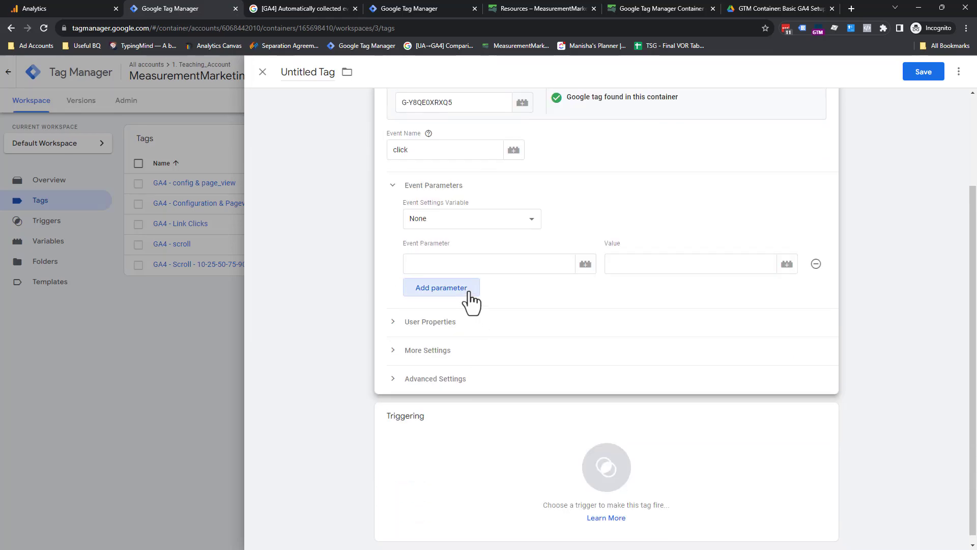
{"action": "left_click", "coordinate": [441, 288]}
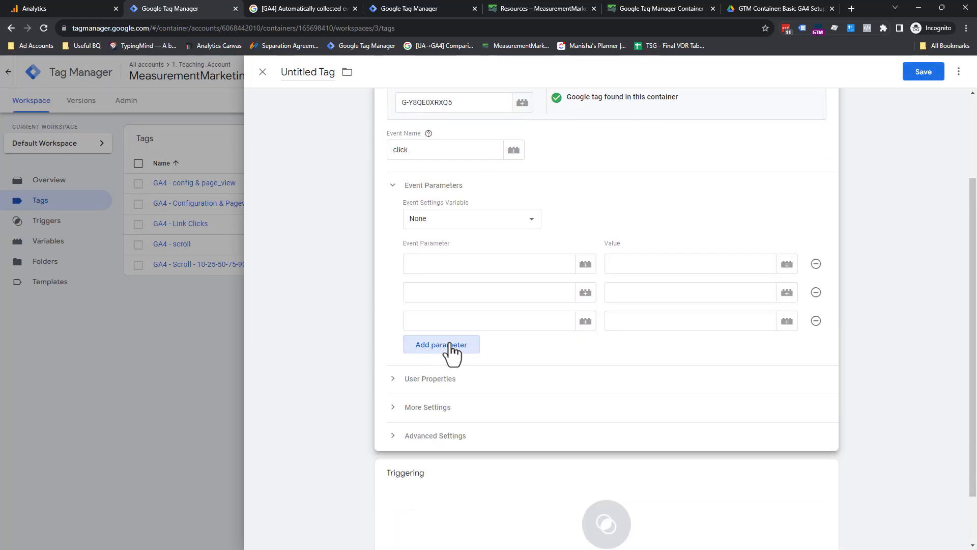
{"action": "left_click", "coordinate": [441, 344]}
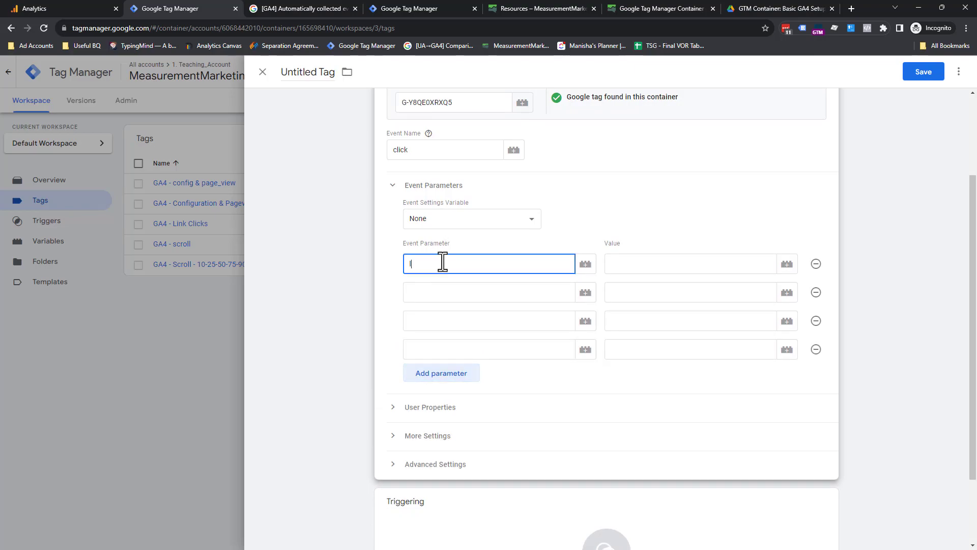
{"action": "type", "text": "link_text"}
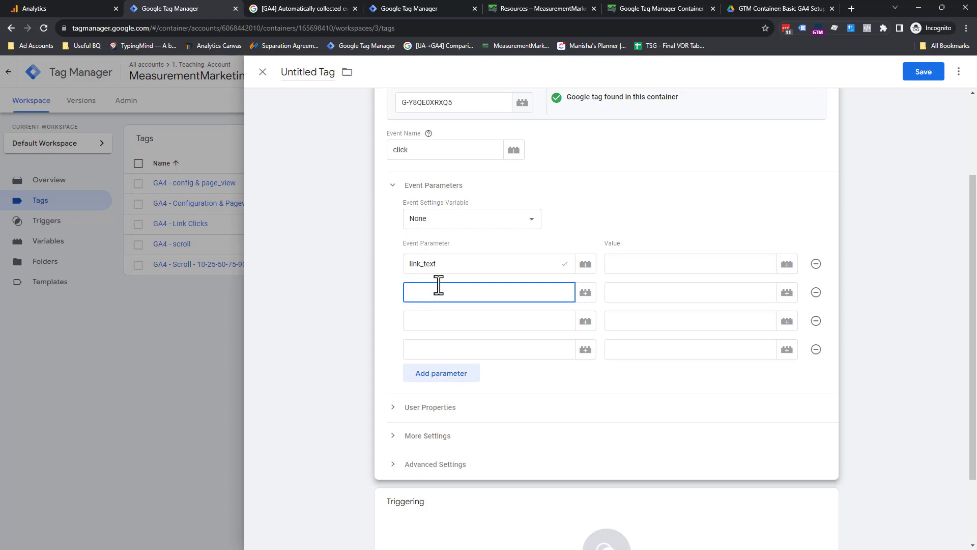
{"action": "type", "text": "link_ur"}
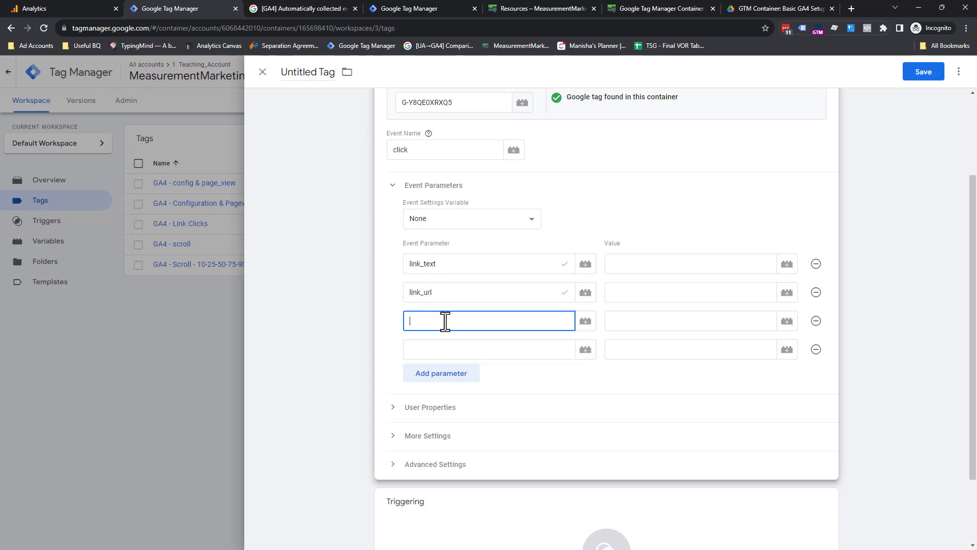
{"action": "type", "text": "link_id"}
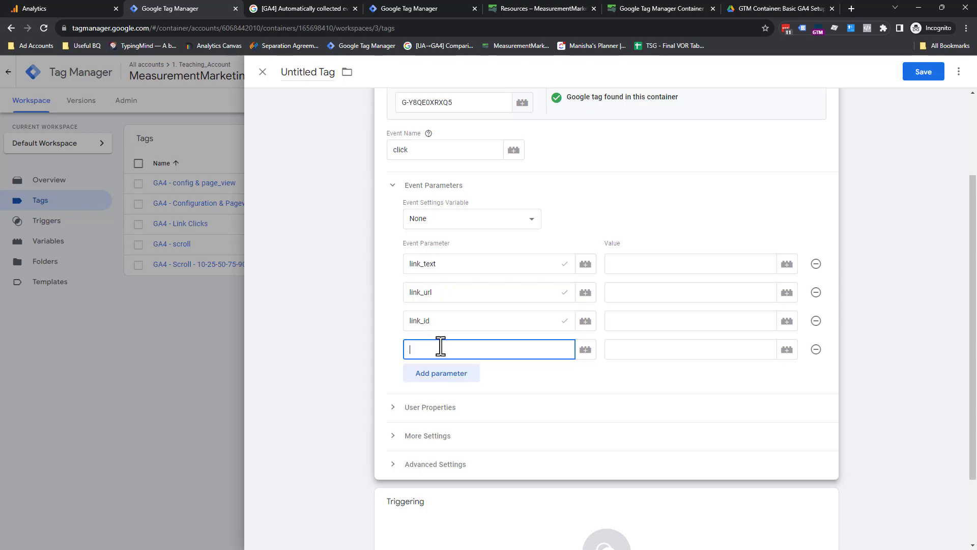
{"action": "type", "text": "link_cla"}
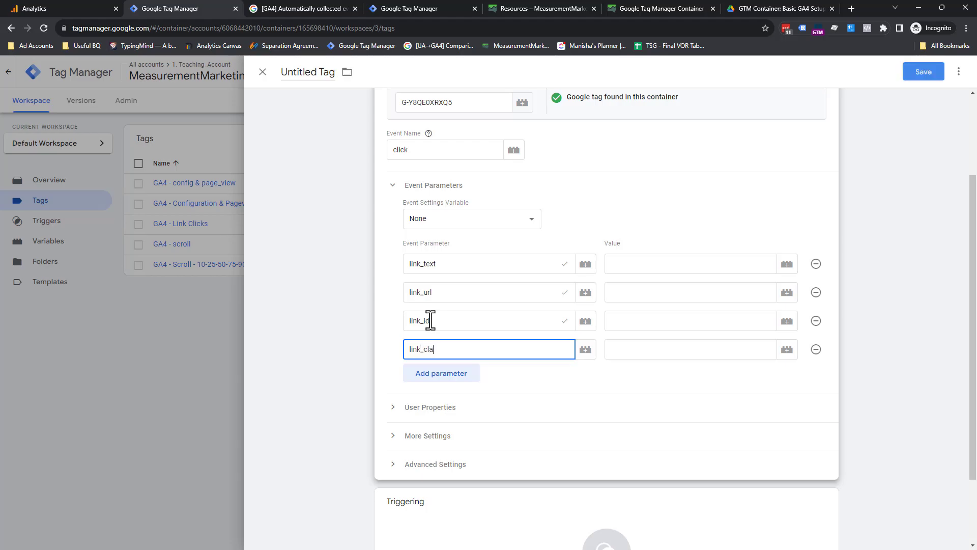
- Fill the parameter values with {{Click Text}}, {{Click URL}}, {{Click ID}} and {{Click Classes}}
{"action": "left_click", "coordinate": [691, 262]}
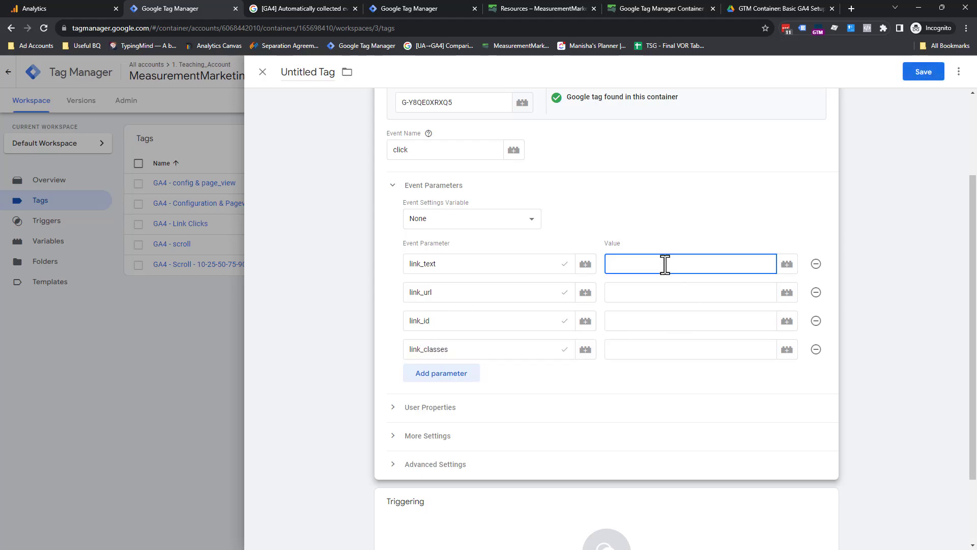
{"action": "type", "text": "{{"}
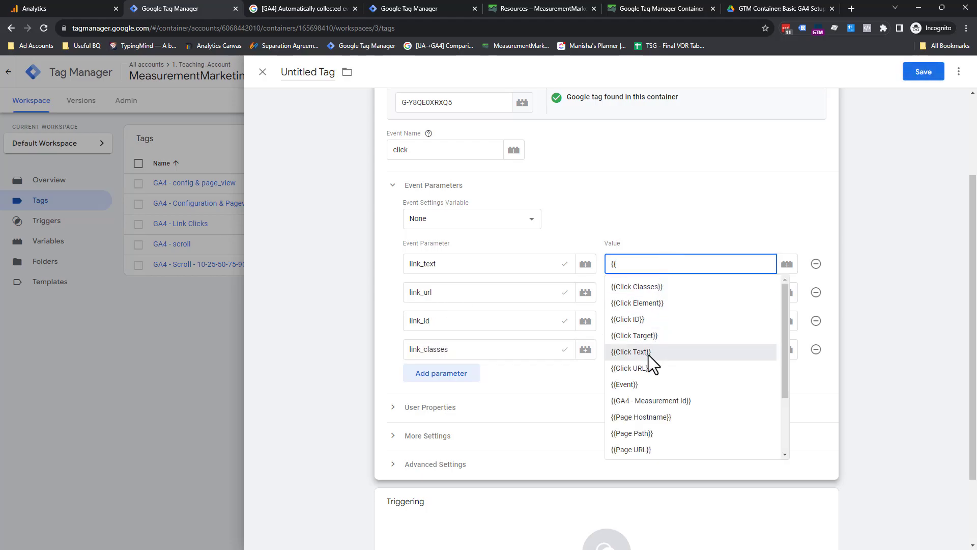
{"action": "left_click", "coordinate": [631, 351]}
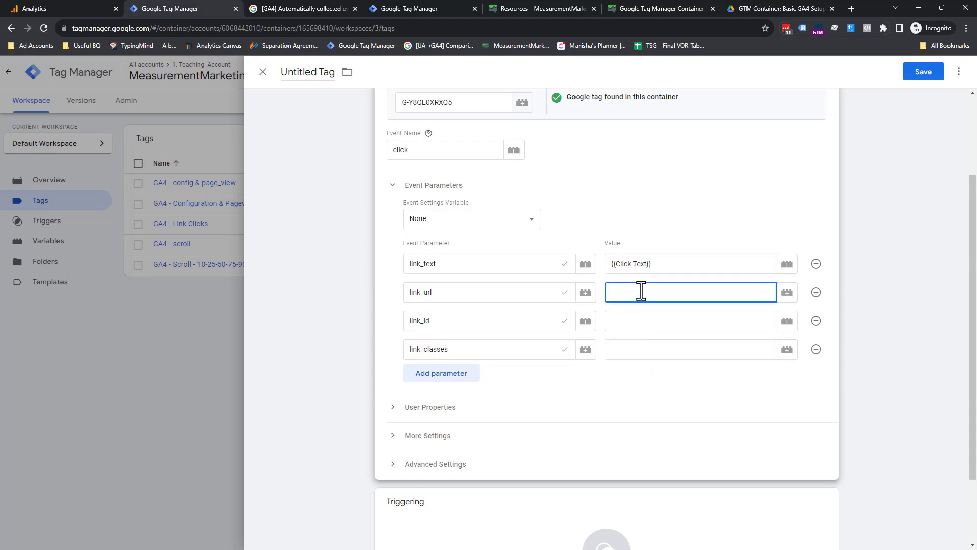
{"action": "type", "text": "{{"}
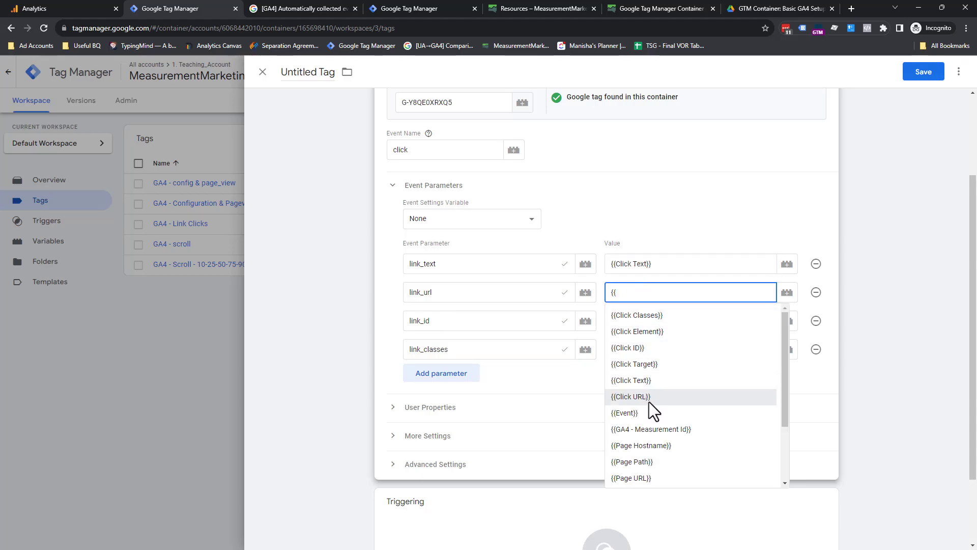
{"action": "left_click", "coordinate": [631, 396]}
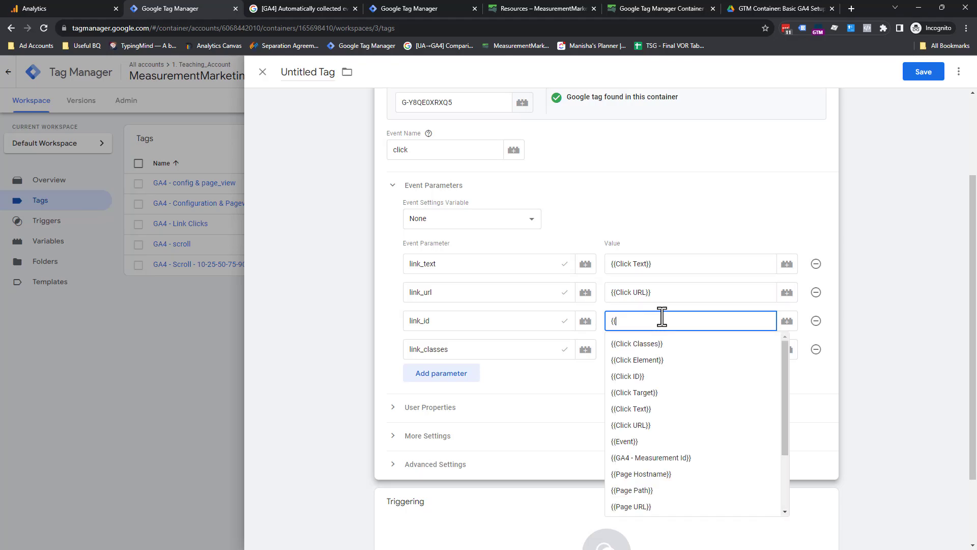
{"action": "left_click", "coordinate": [627, 376]}
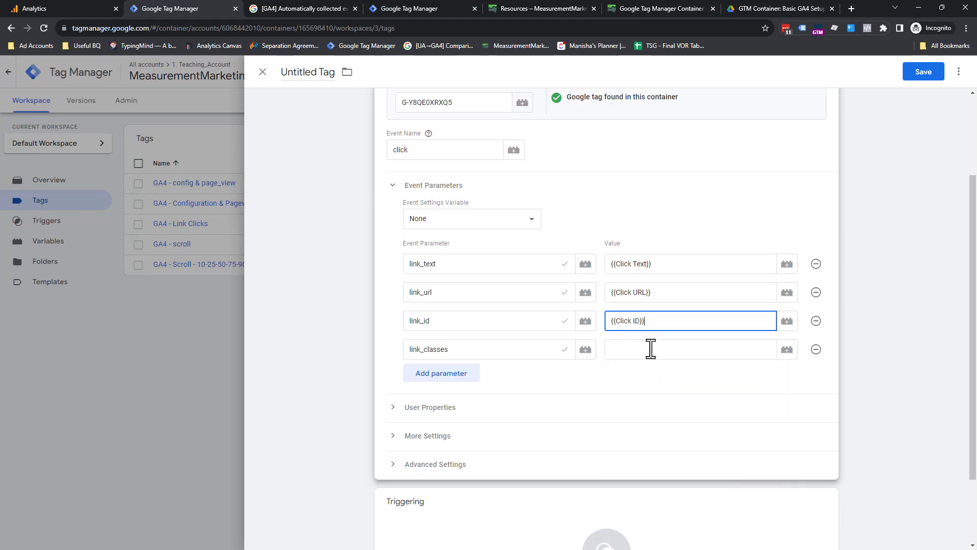
{"action": "type", "text": "{{"}
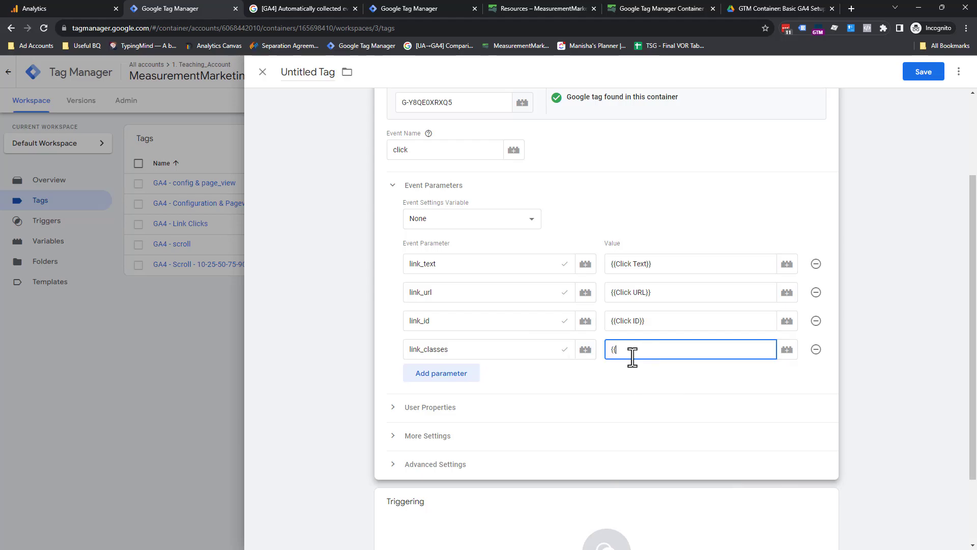
{"action": "type", "text": "{{Click Classes}}"}
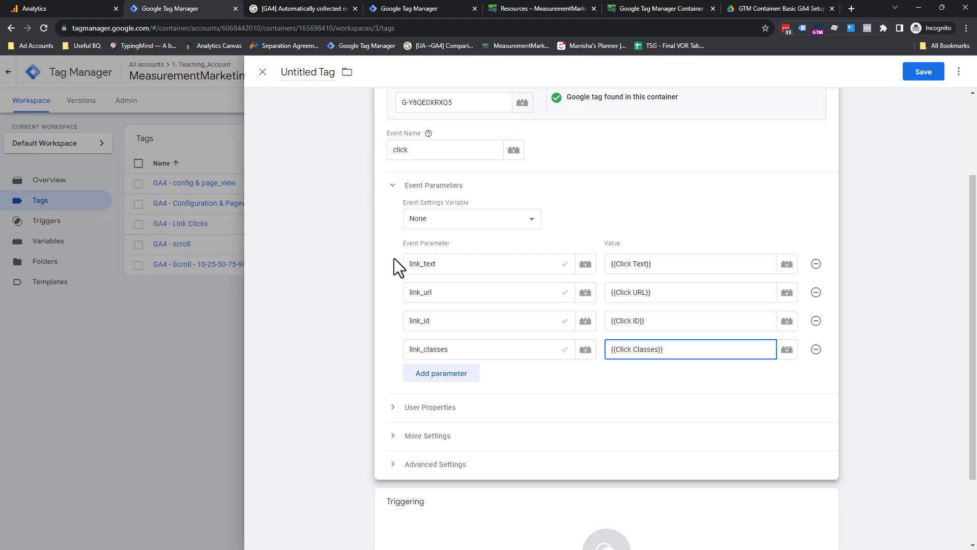
{"action": "mouse_move", "coordinate": [669, 318]}
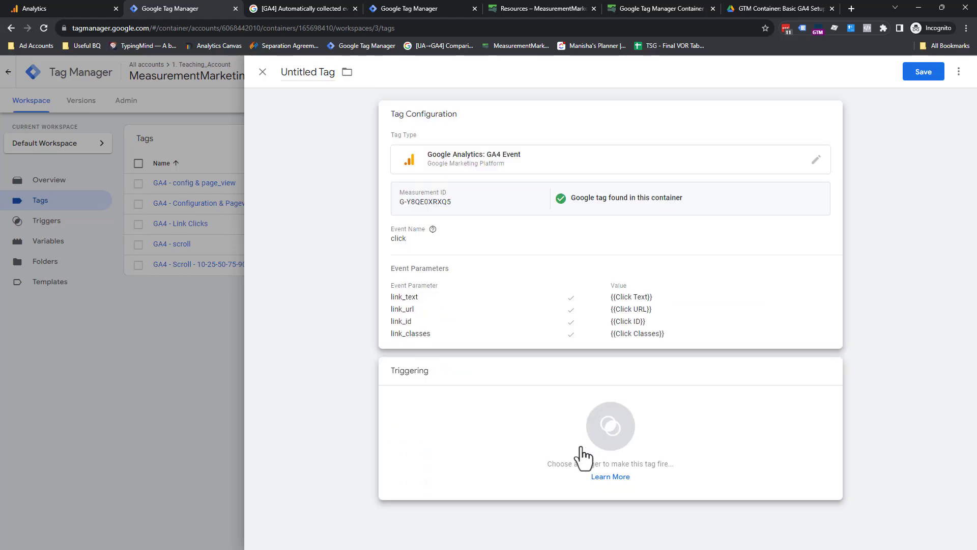
{"action": "left_click", "coordinate": [610, 427]}
{"action": "type", "text": "GA4 - Just Link Click"}
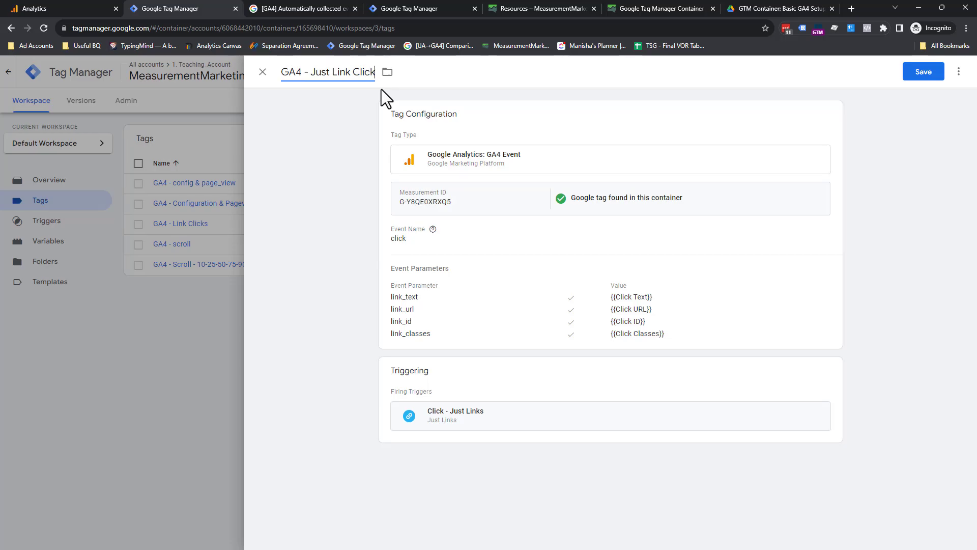
- Save the GA4 - Just Link Click tag and head over to the Analytics property admin
{"action": "left_click", "coordinate": [923, 71]}
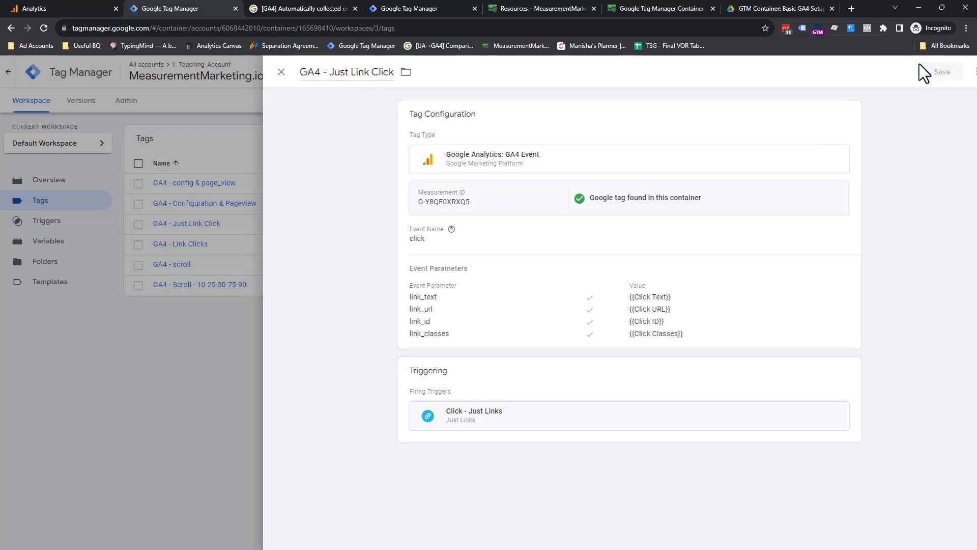
{"action": "left_click", "coordinate": [281, 72]}
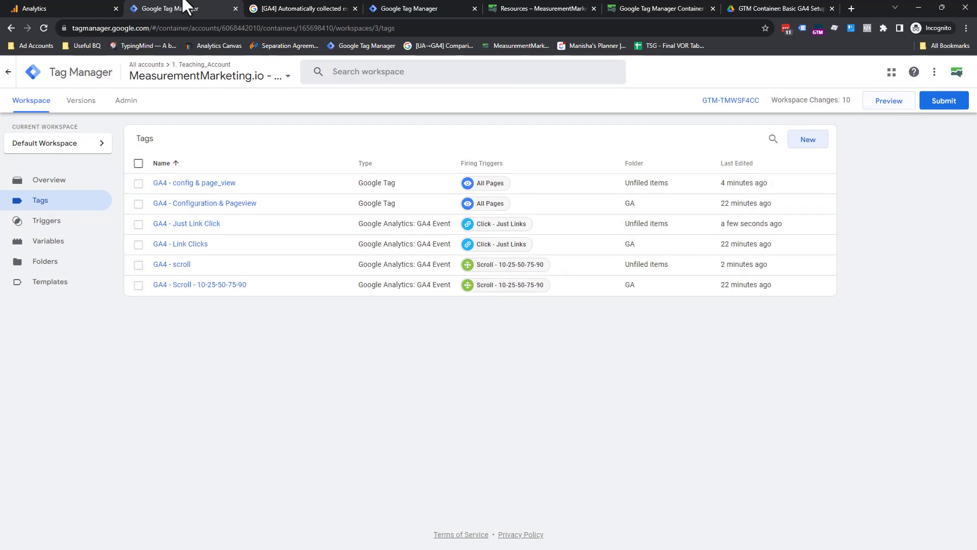
{"action": "left_click", "coordinate": [38, 8]}
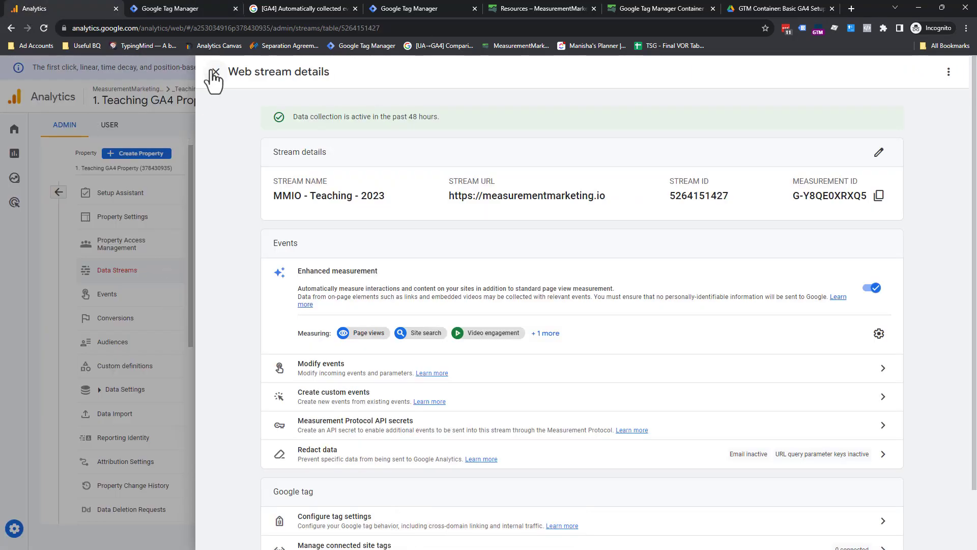
- Close the web stream details, check DebugView's incoming events, and return to the Tag Manager tab
{"action": "left_click", "coordinate": [213, 71]}
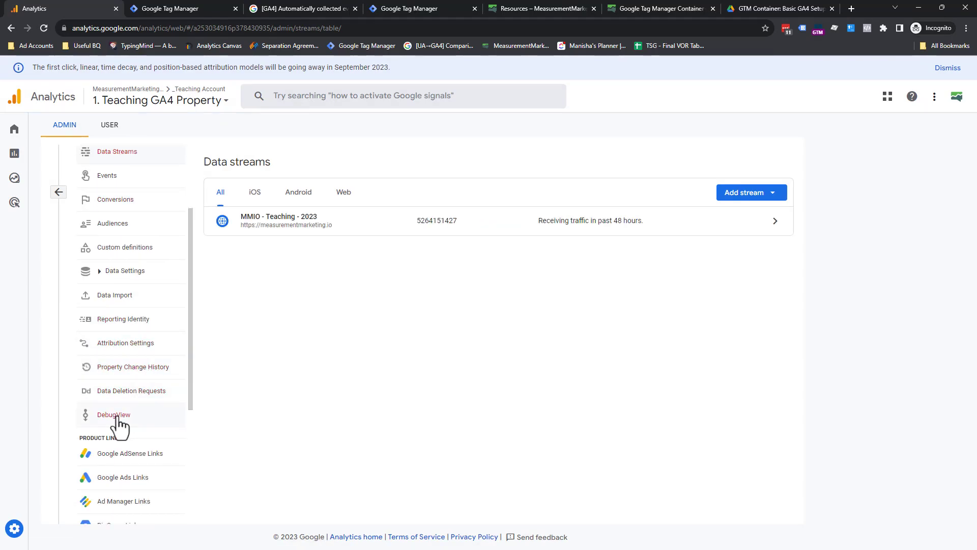
{"action": "left_click", "coordinate": [114, 415]}
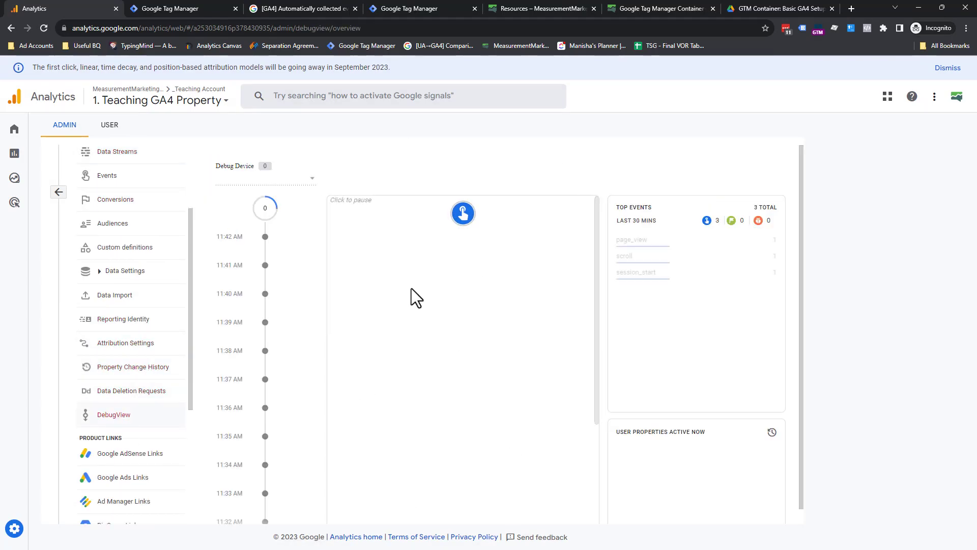
{"action": "left_click", "coordinate": [463, 213]}
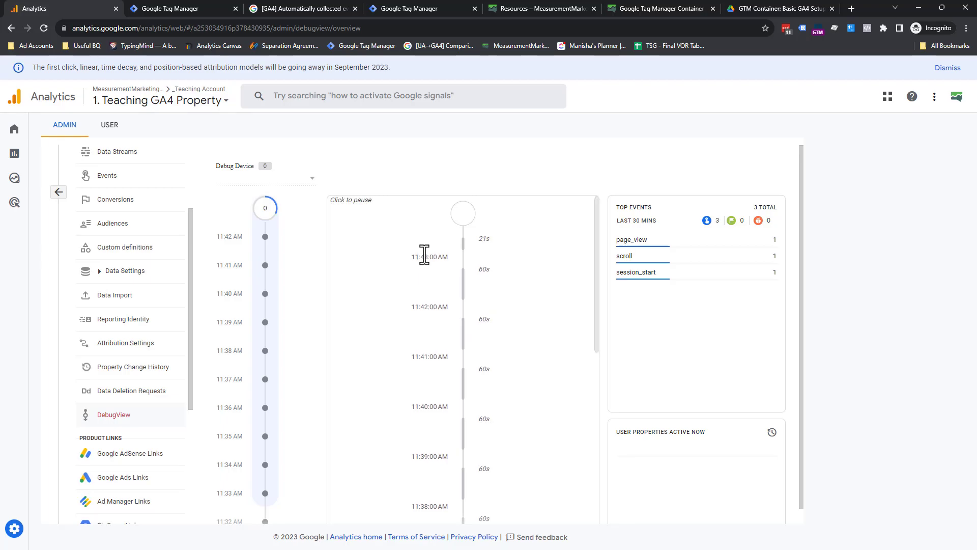
{"action": "left_click", "coordinate": [181, 8]}
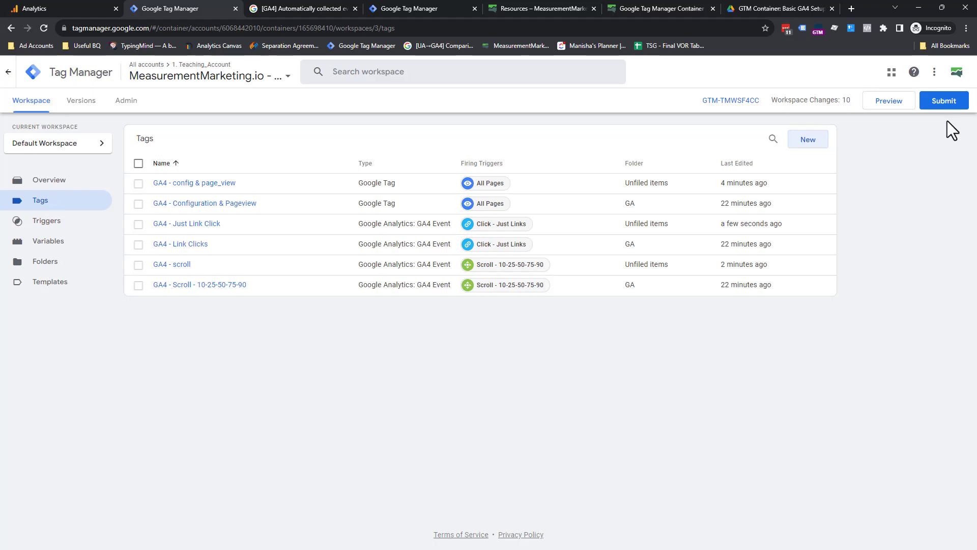
{"action": "mouse_move", "coordinate": [539, 8]}
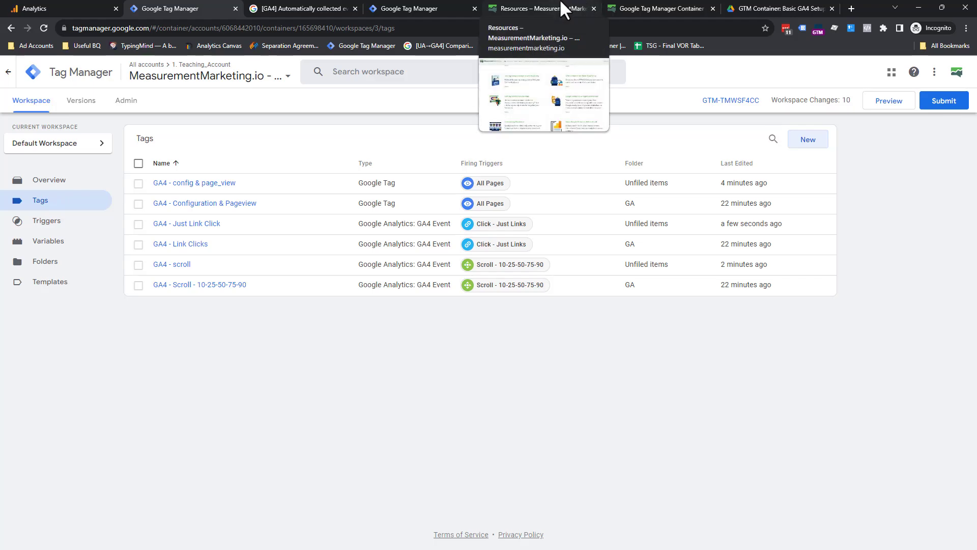
- View the GTM container template folder in Drive from the resources page, then return to Tag Manager
{"action": "left_click", "coordinate": [541, 8]}
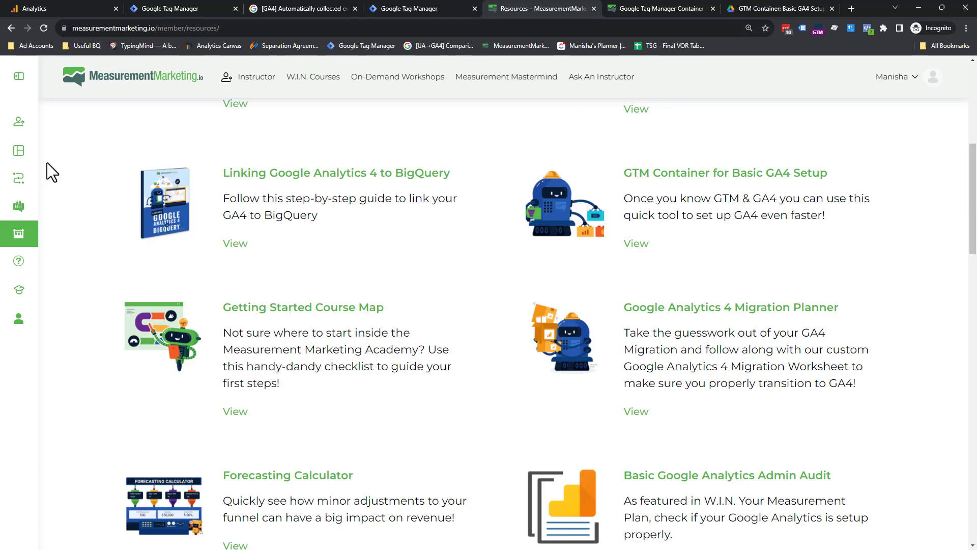
{"action": "mouse_move", "coordinate": [18, 233]}
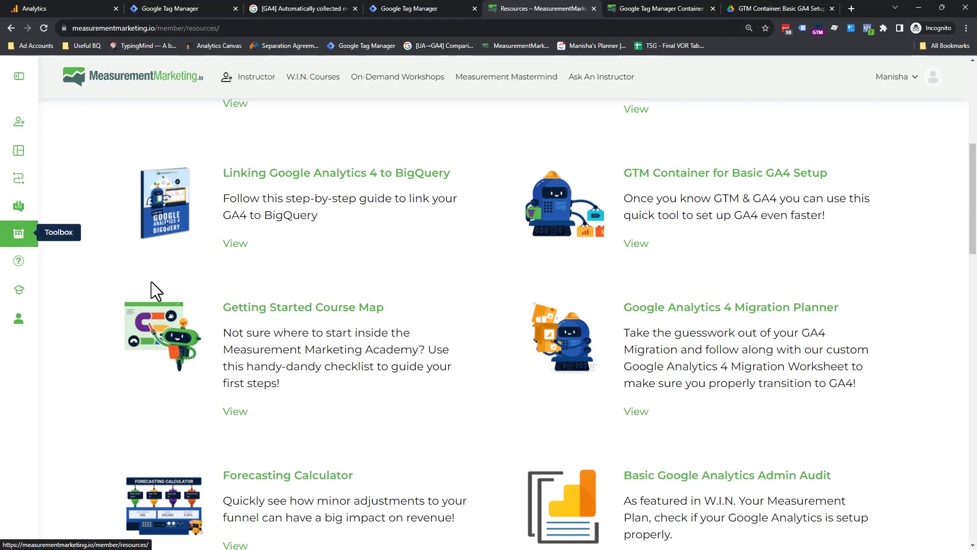
{"action": "mouse_move", "coordinate": [669, 190]}
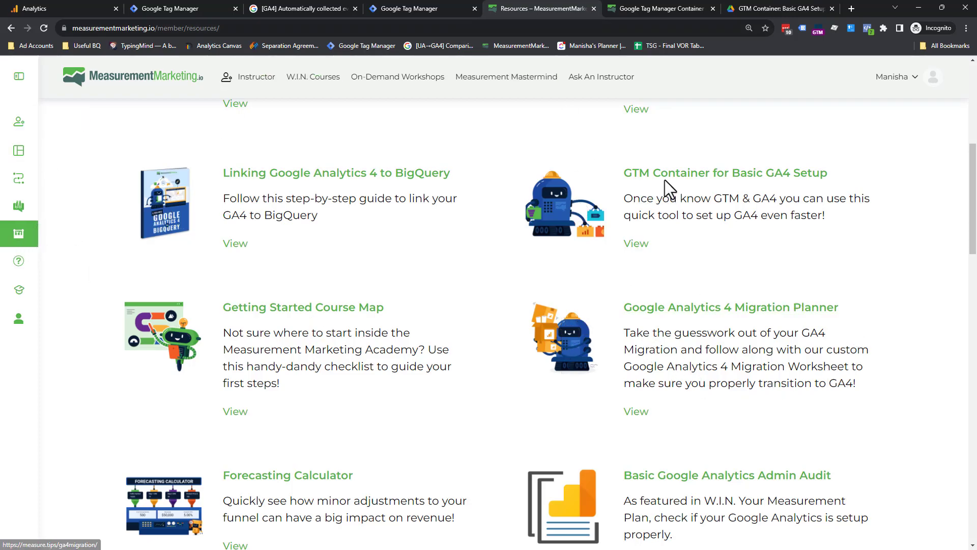
{"action": "mouse_move", "coordinate": [865, 181]}
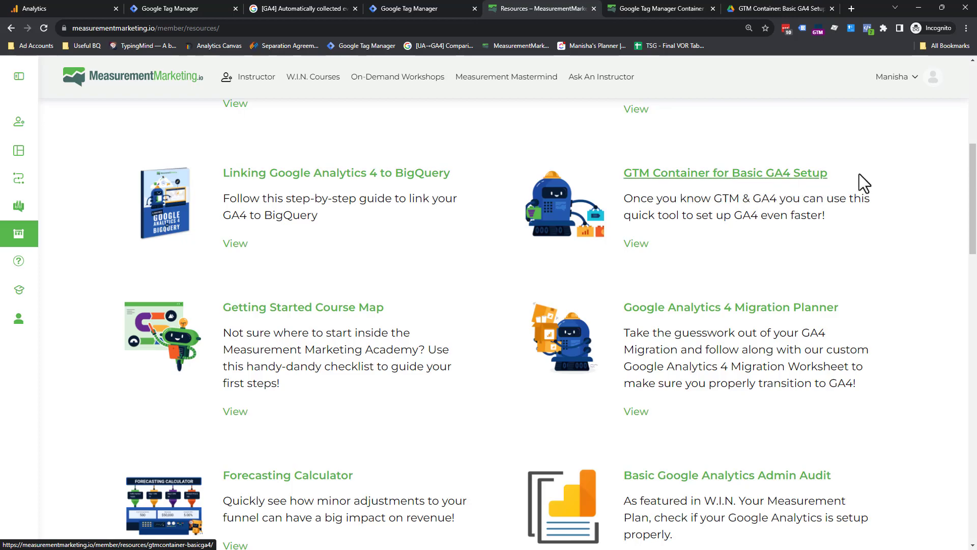
{"action": "mouse_move", "coordinate": [441, 115]}
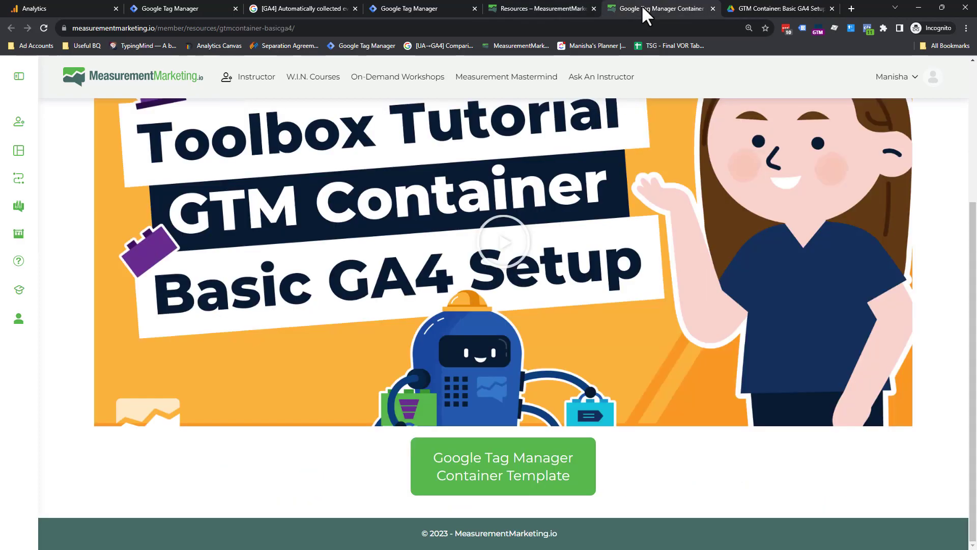
{"action": "mouse_move", "coordinate": [502, 475]}
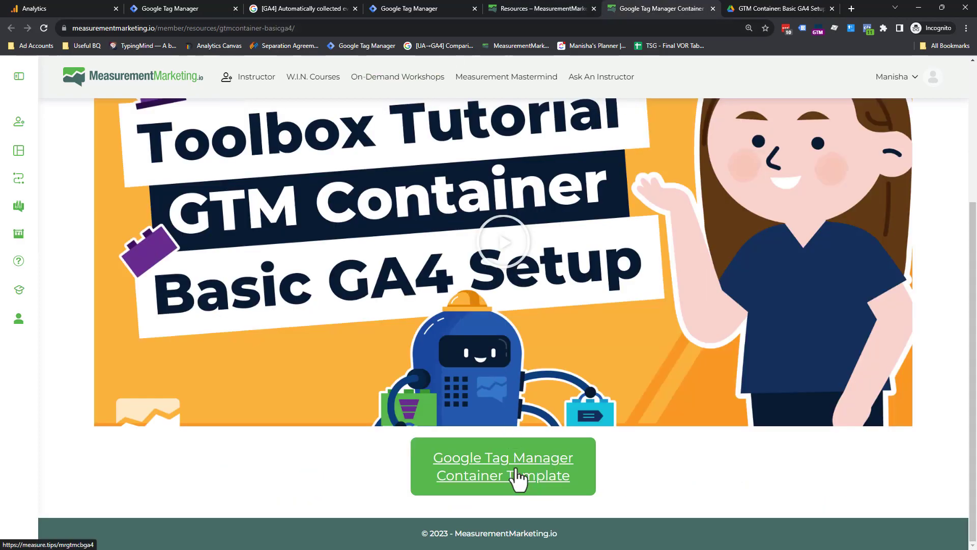
{"action": "left_click", "coordinate": [502, 465]}
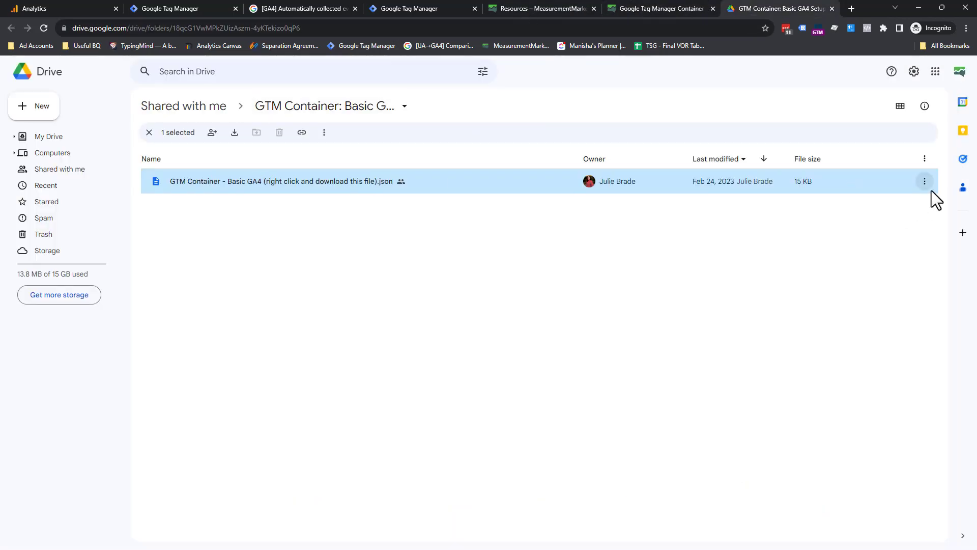
{"action": "left_click", "coordinate": [546, 269]}
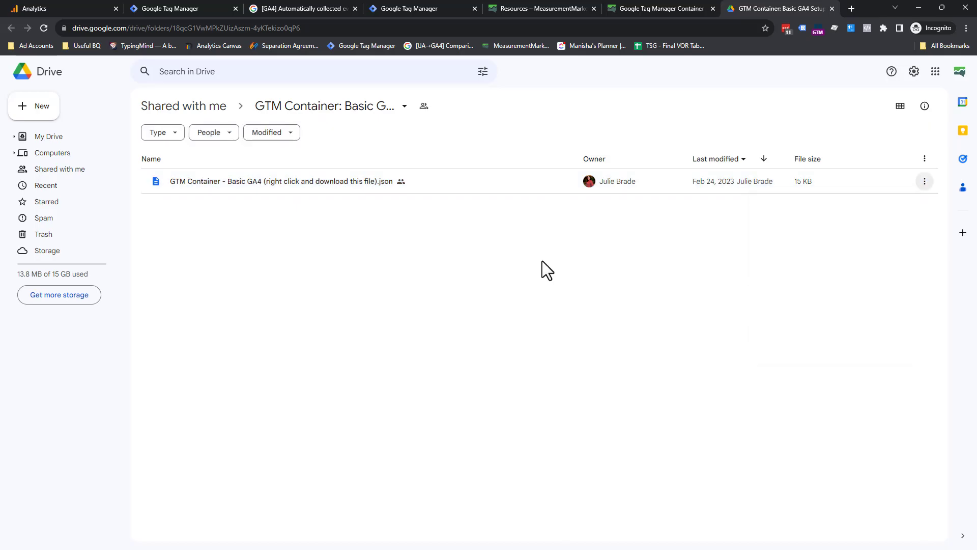
{"action": "left_click", "coordinate": [404, 8]}
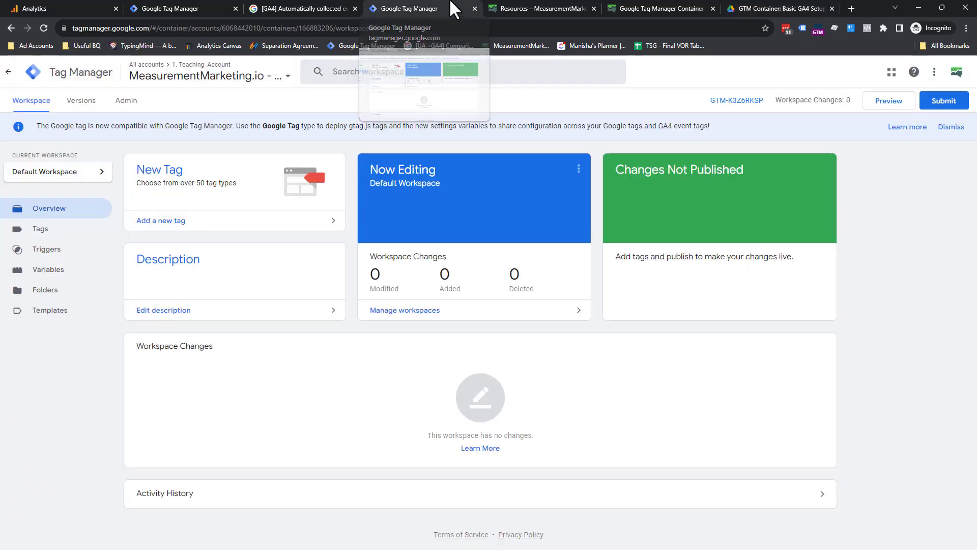
{"action": "mouse_move", "coordinate": [197, 187]}
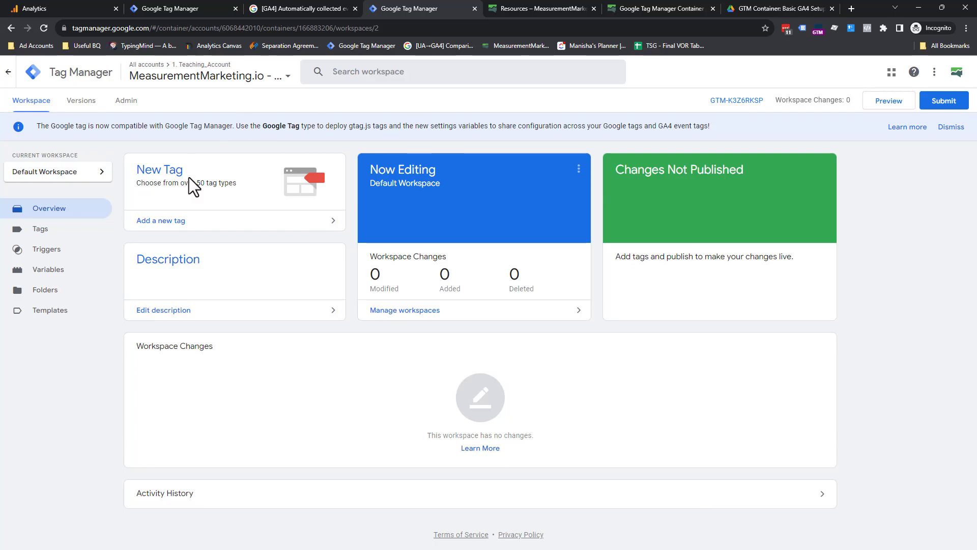
{"action": "mouse_move", "coordinate": [126, 101]}
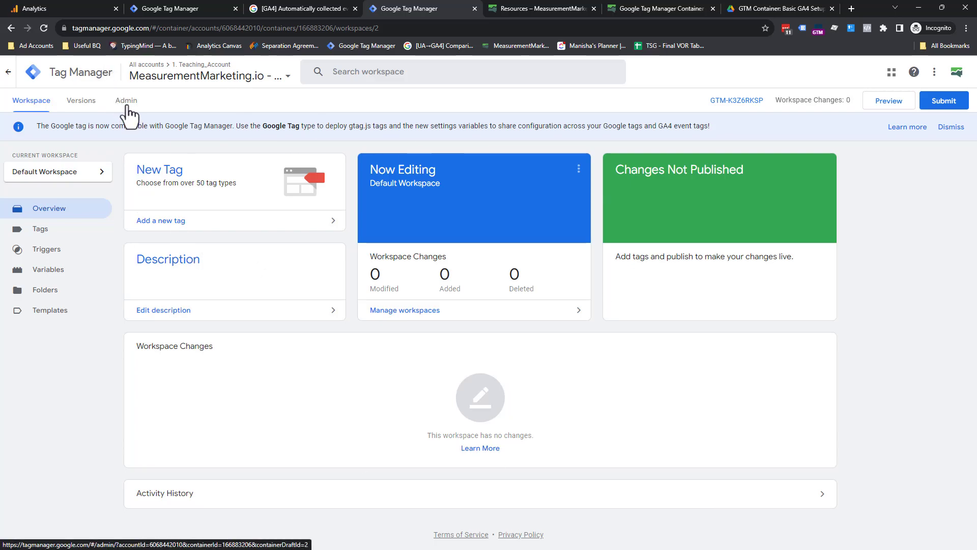
- Start a container import from Admin and choose the downloaded Basic GA4 JSON file
{"action": "left_click", "coordinate": [127, 101]}
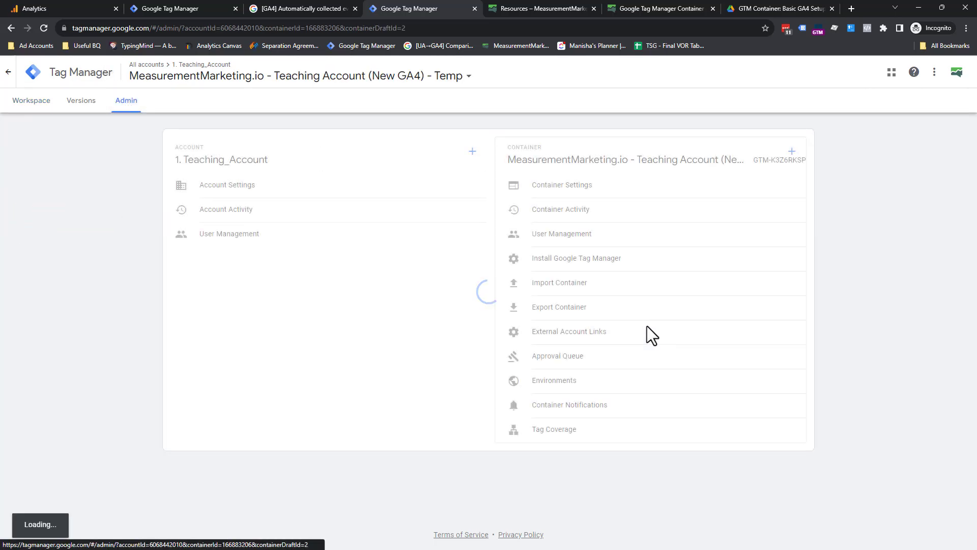
{"action": "left_click", "coordinate": [559, 282]}
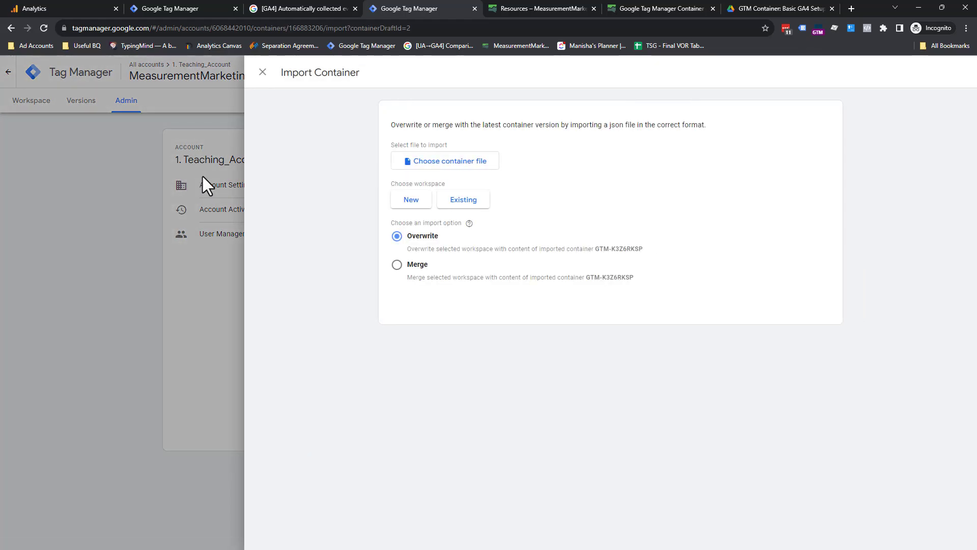
{"action": "left_click", "coordinate": [445, 161]}
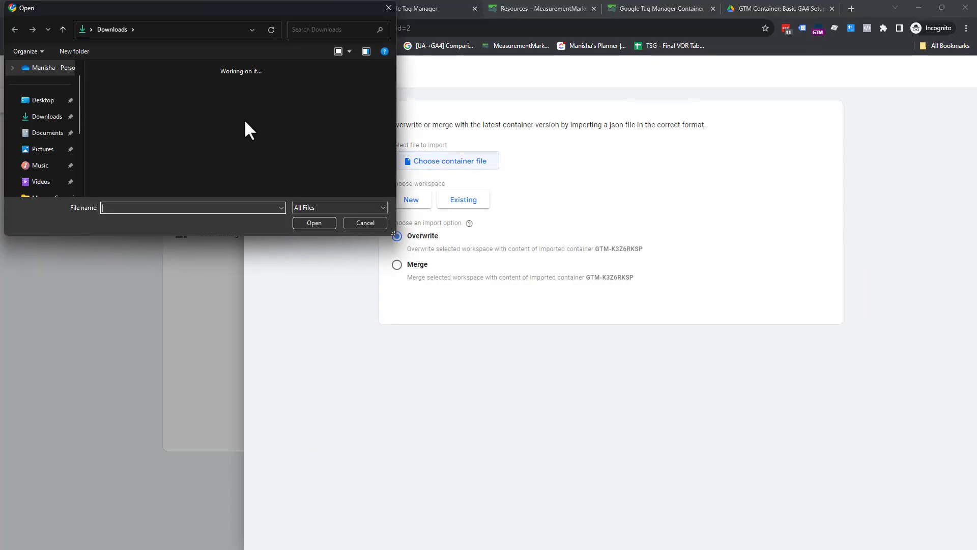
{"action": "left_click", "coordinate": [315, 223]}
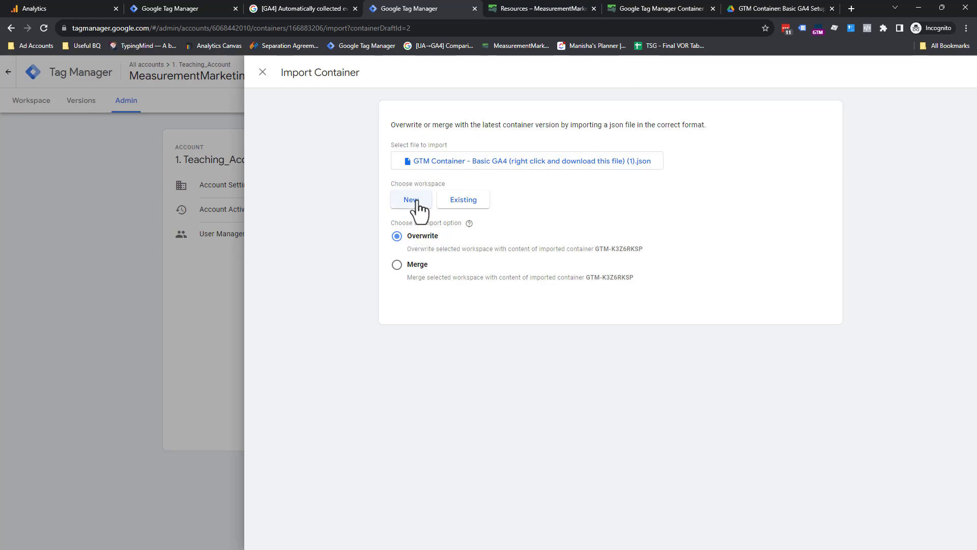
{"action": "mouse_move", "coordinate": [463, 200]}
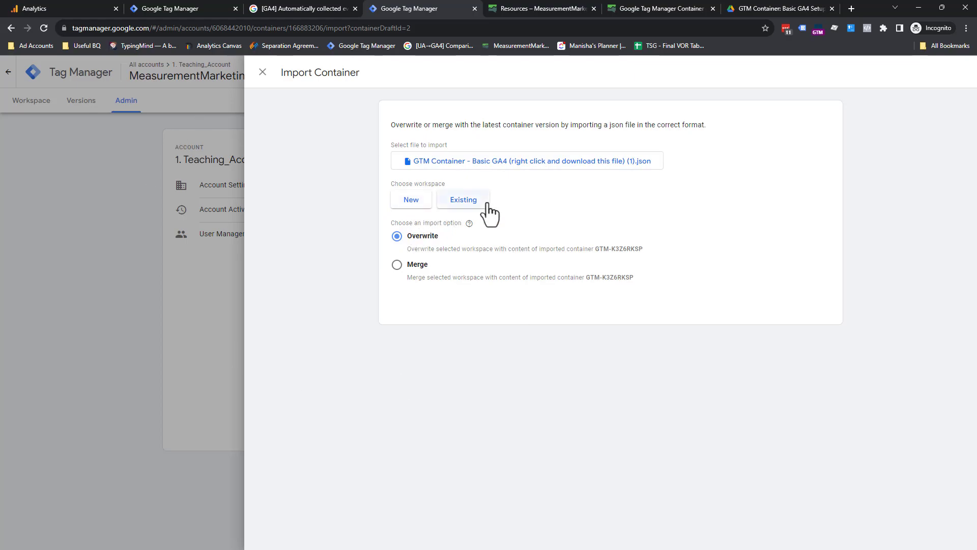
- Review the existing workspaces list, close it, and begin creating a new workspace
{"action": "left_click", "coordinate": [463, 200]}
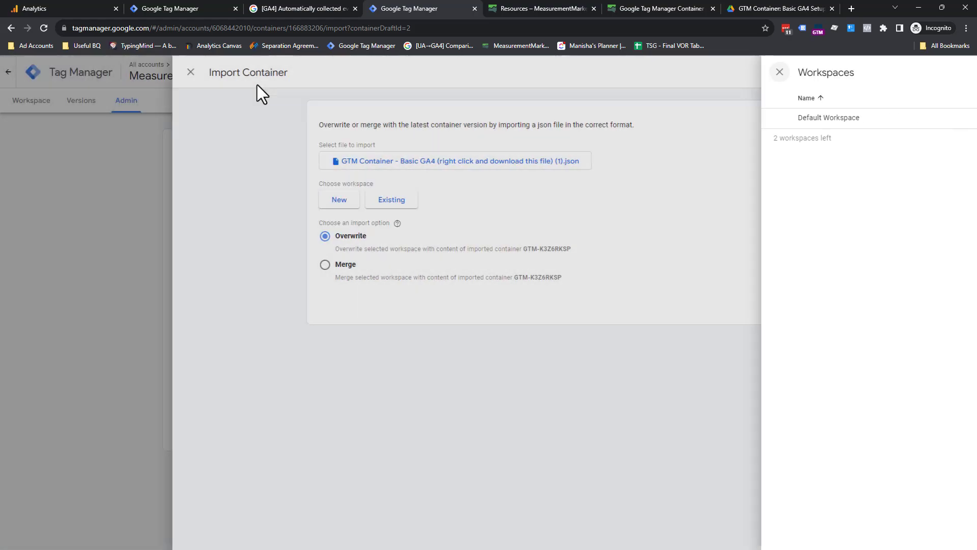
{"action": "left_click", "coordinate": [779, 71]}
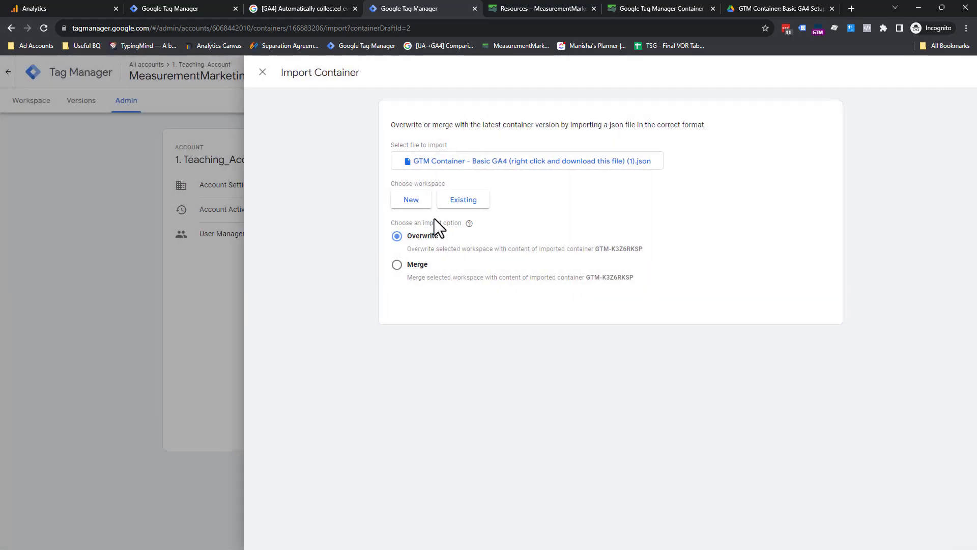
{"action": "mouse_move", "coordinate": [433, 215]}
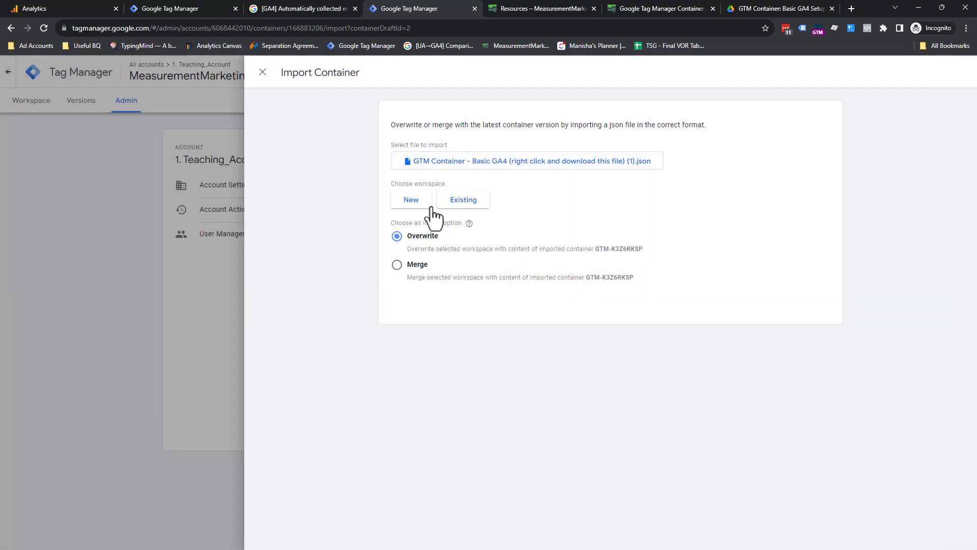
{"action": "left_click", "coordinate": [411, 200]}
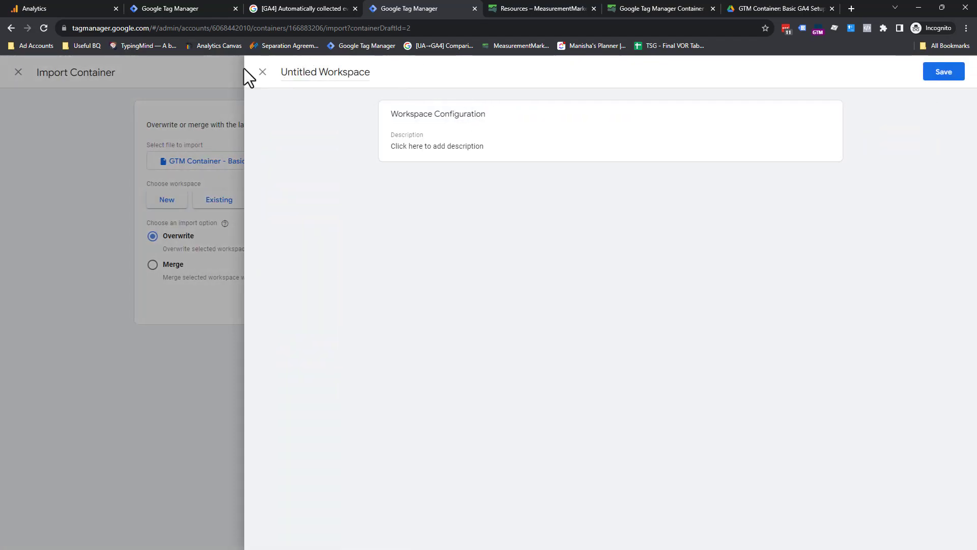
- Discard the untitled new workspace and return to the overwrite import option
{"action": "left_click", "coordinate": [263, 71]}
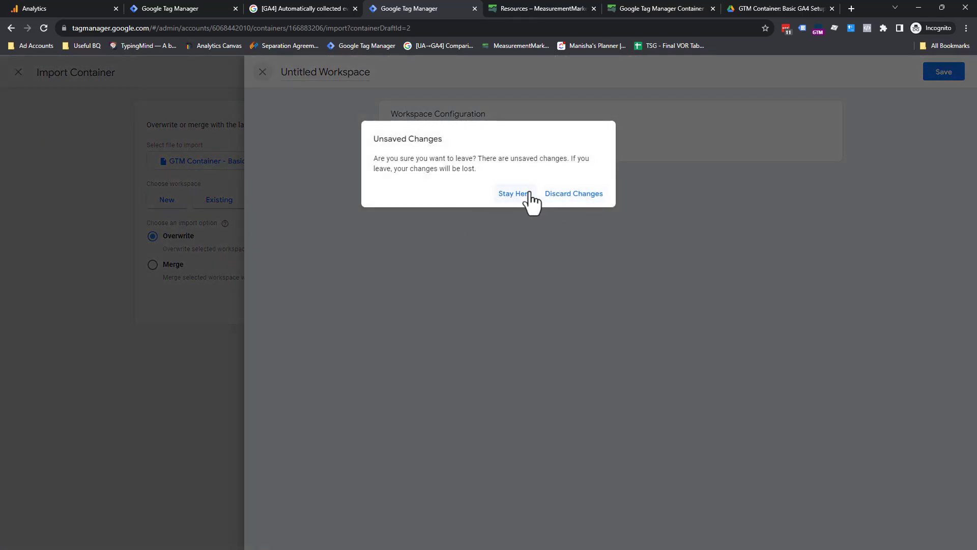
{"action": "mouse_move", "coordinate": [575, 199]}
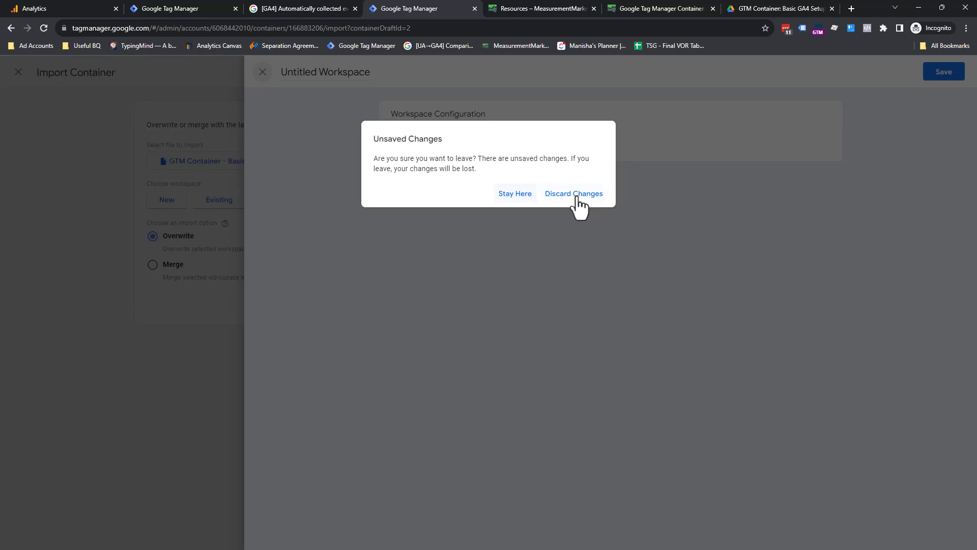
{"action": "left_click", "coordinate": [573, 193]}
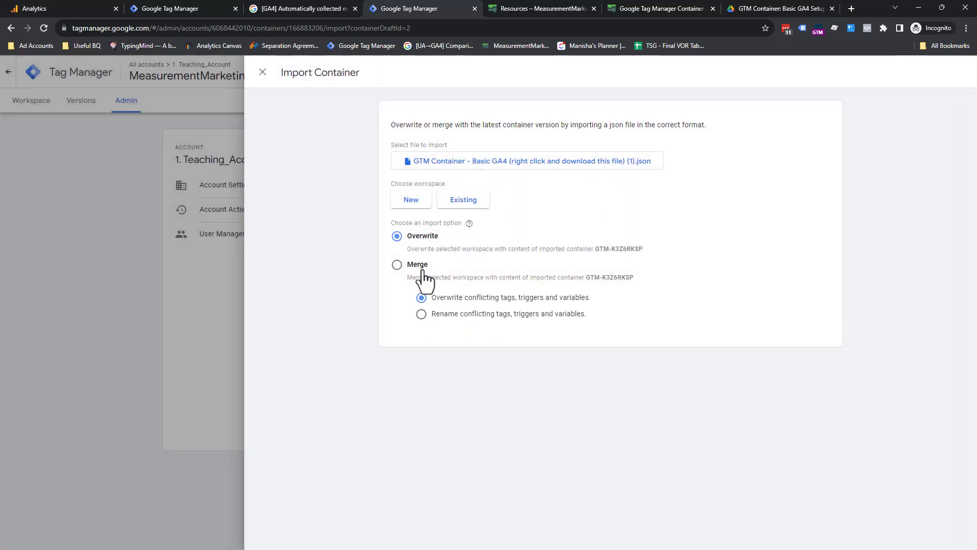
{"action": "left_click", "coordinate": [397, 236]}
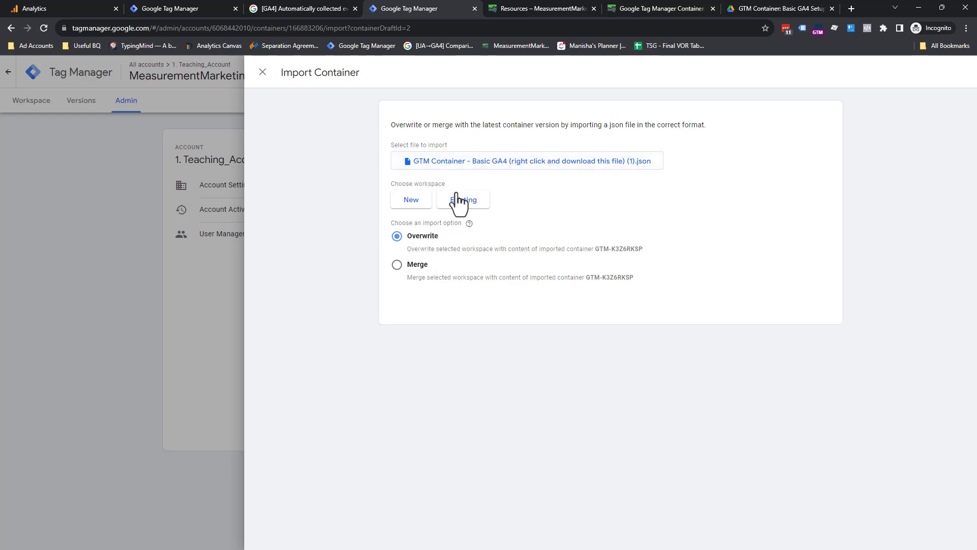
- Import the Basic GA4 container into the existing Default Workspace with overwrite confirmed
{"action": "left_click", "coordinate": [464, 199]}
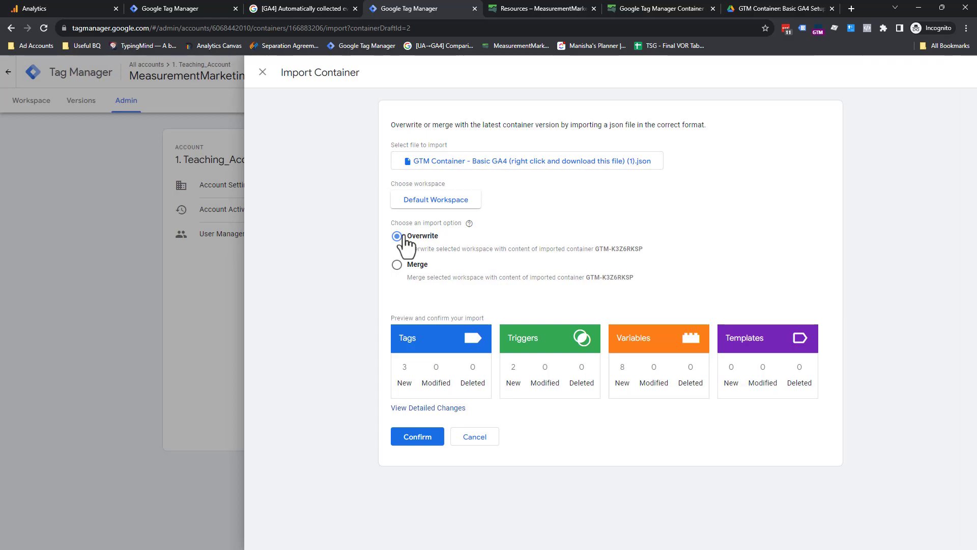
{"action": "mouse_move", "coordinate": [641, 293]}
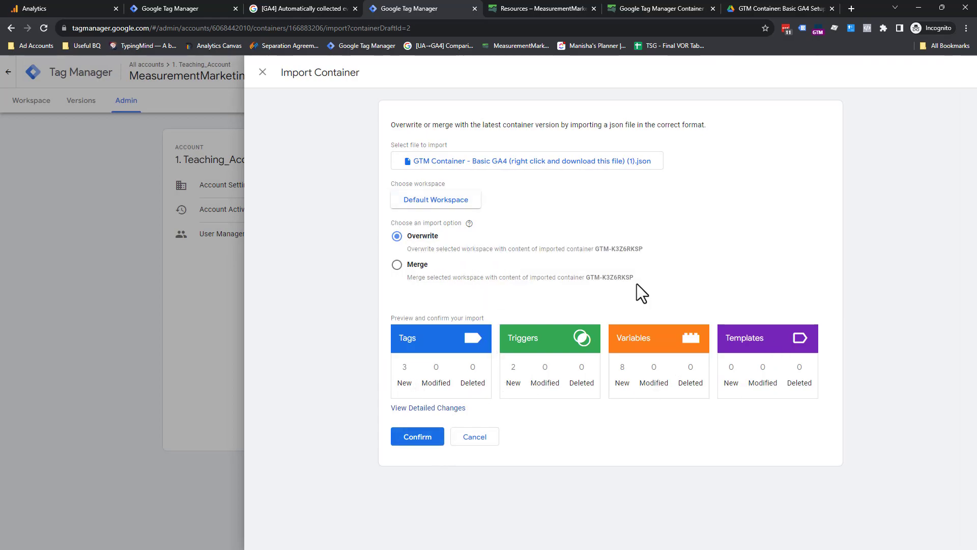
{"action": "left_click", "coordinate": [416, 437]}
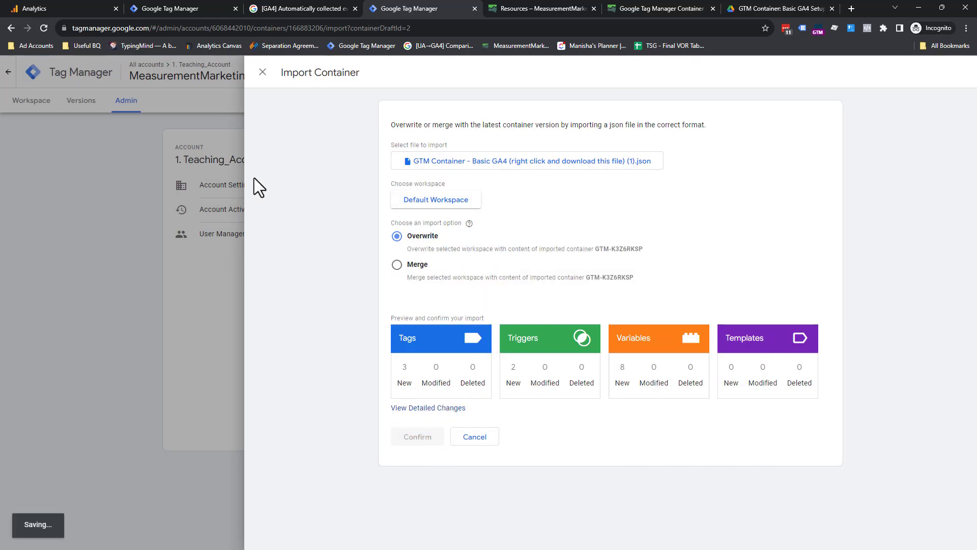
{"action": "left_click", "coordinate": [418, 437]}
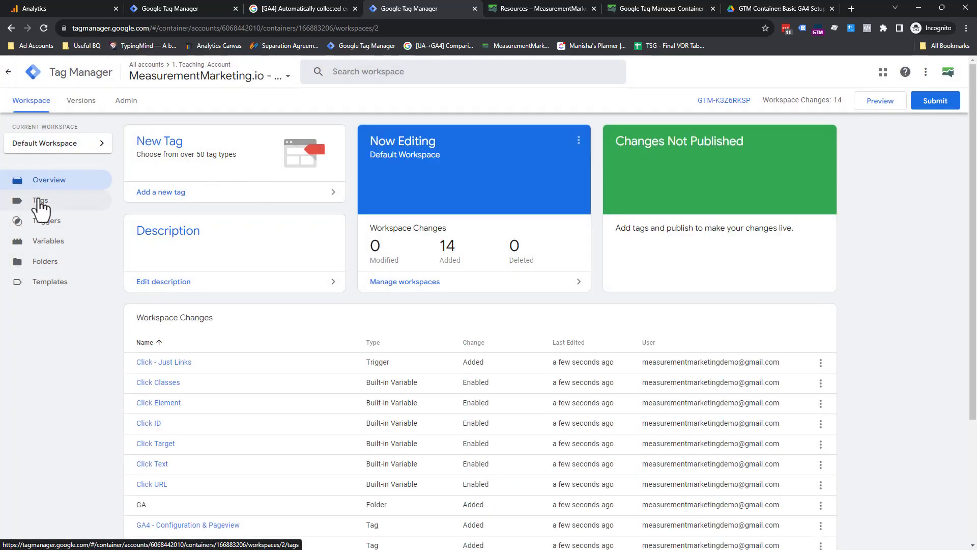
- Review the imported GA4 - Configuration & Pageview tag, then show the variables and the GA4 - Measurement Id constant
{"action": "left_click", "coordinate": [40, 201]}
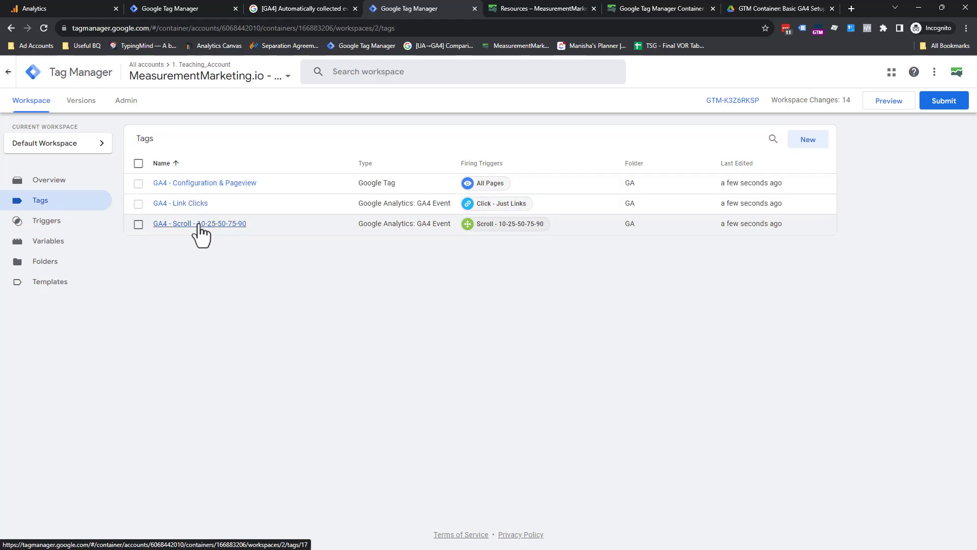
{"action": "mouse_move", "coordinate": [249, 237]}
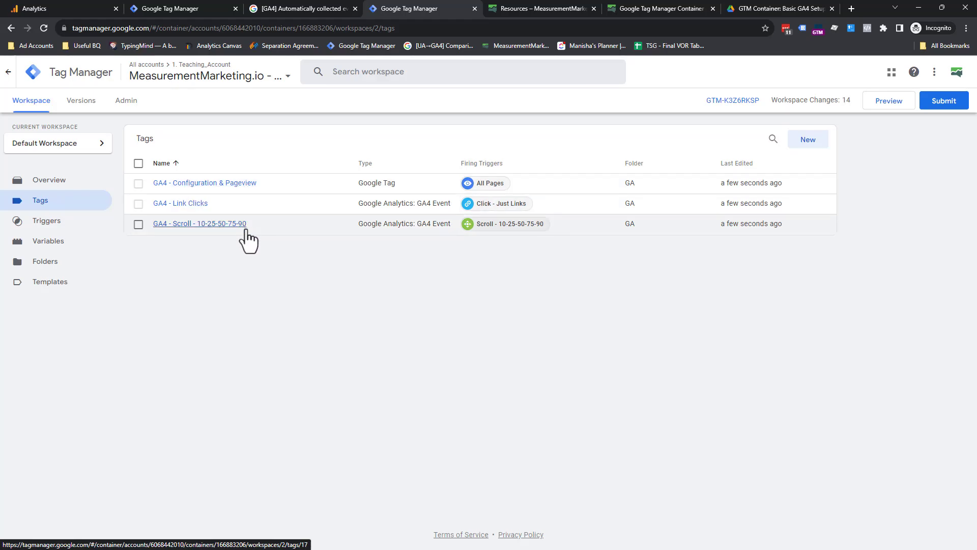
{"action": "mouse_move", "coordinate": [249, 189]}
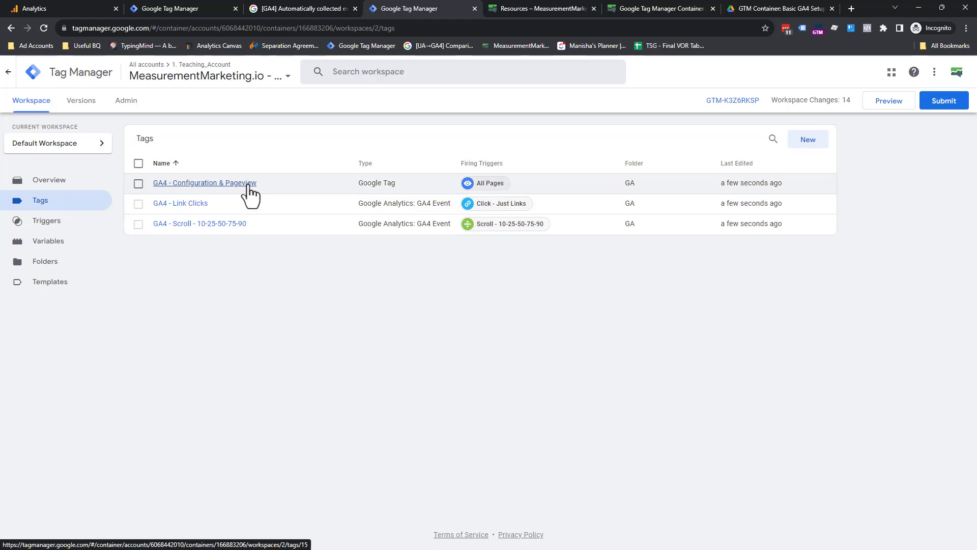
{"action": "left_click", "coordinate": [205, 182]}
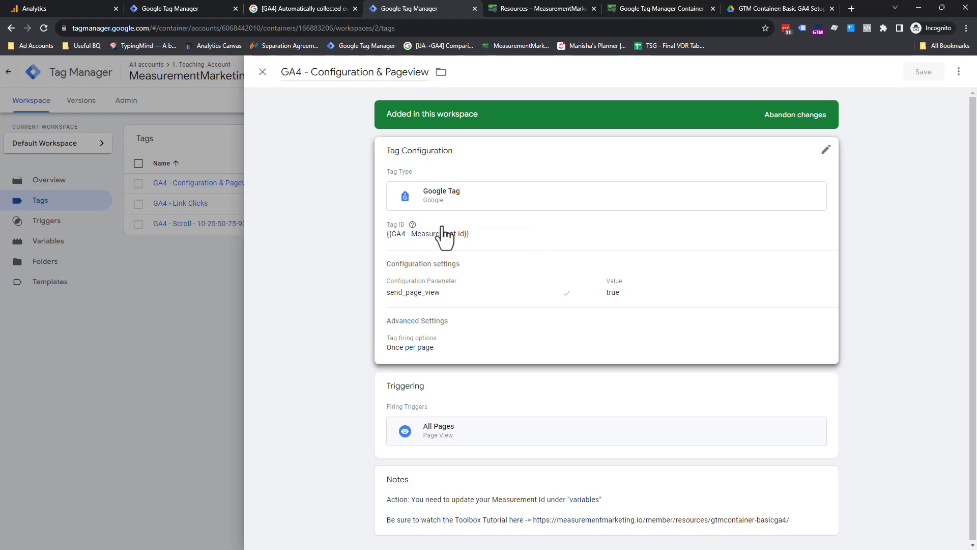
{"action": "mouse_move", "coordinate": [412, 224]}
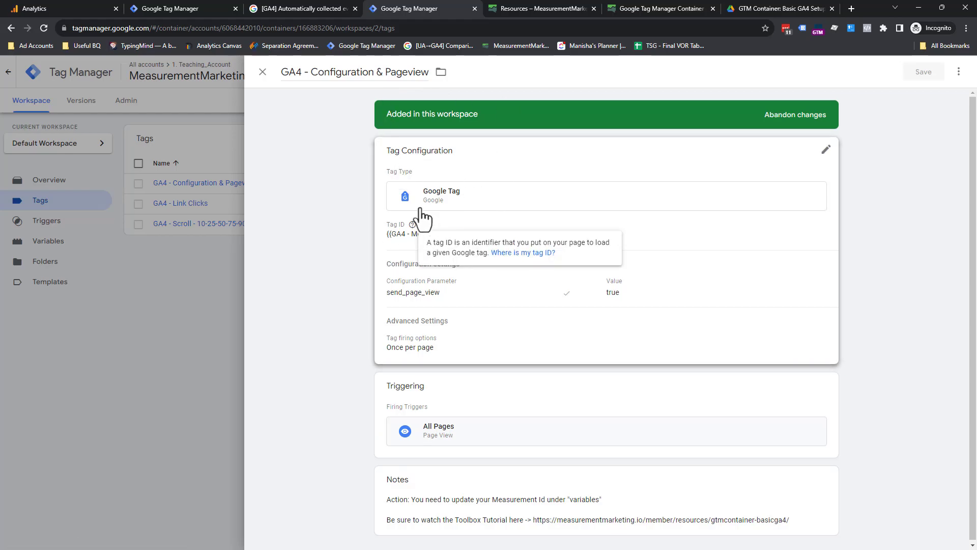
{"action": "mouse_move", "coordinate": [449, 254]}
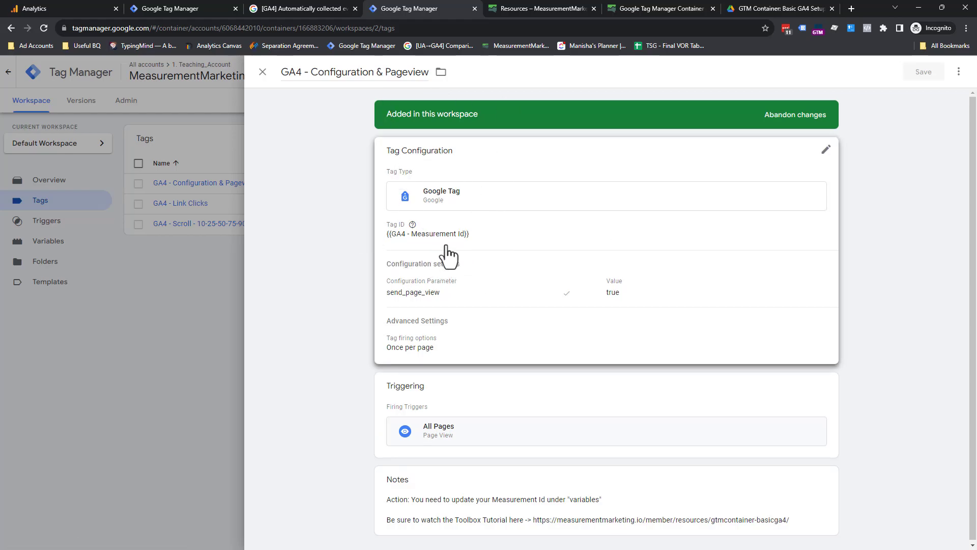
{"action": "mouse_move", "coordinate": [330, 188]}
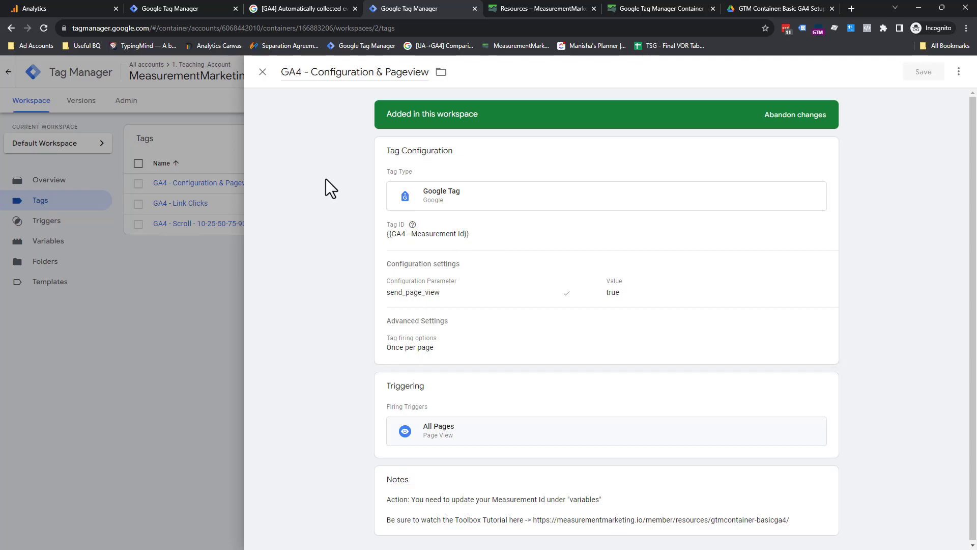
{"action": "mouse_move", "coordinate": [252, 93]}
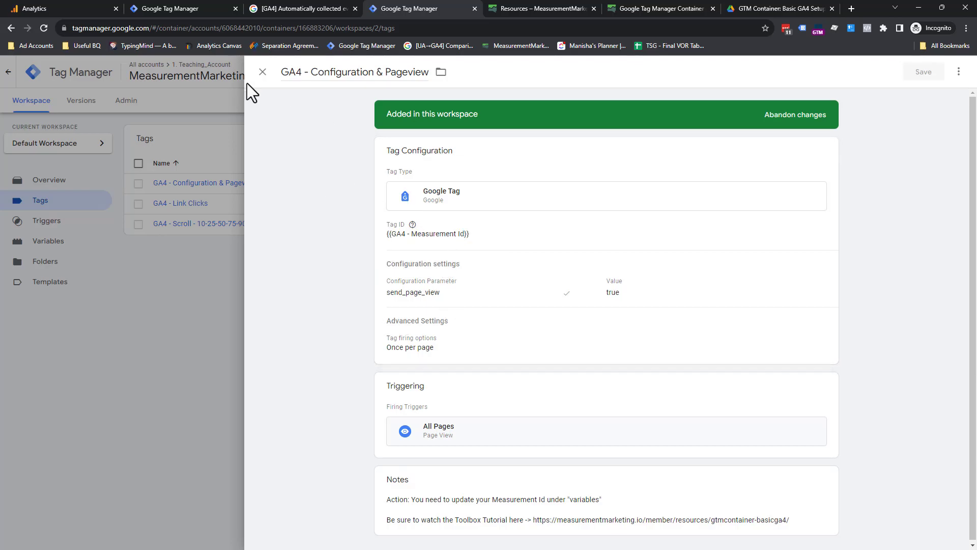
{"action": "left_click", "coordinate": [262, 71]}
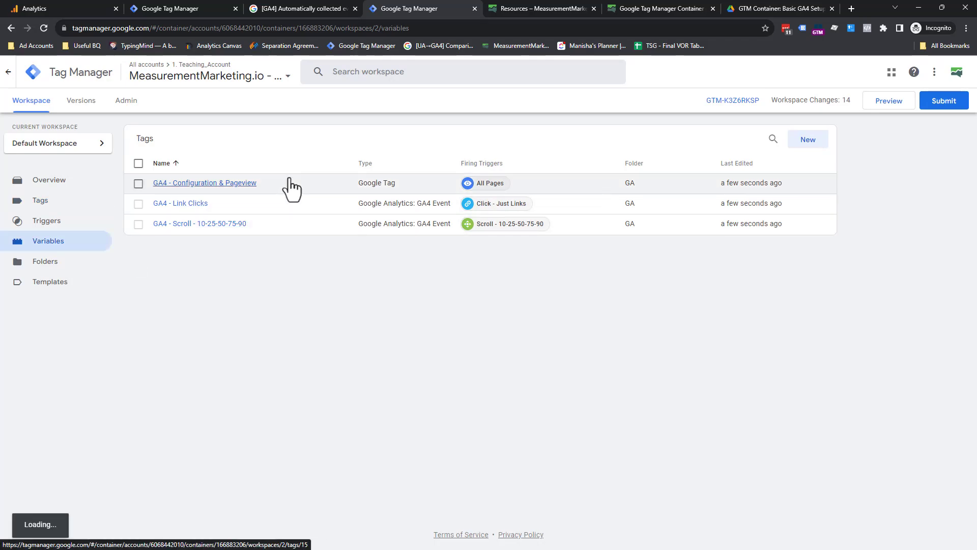
{"action": "left_click", "coordinate": [48, 240]}
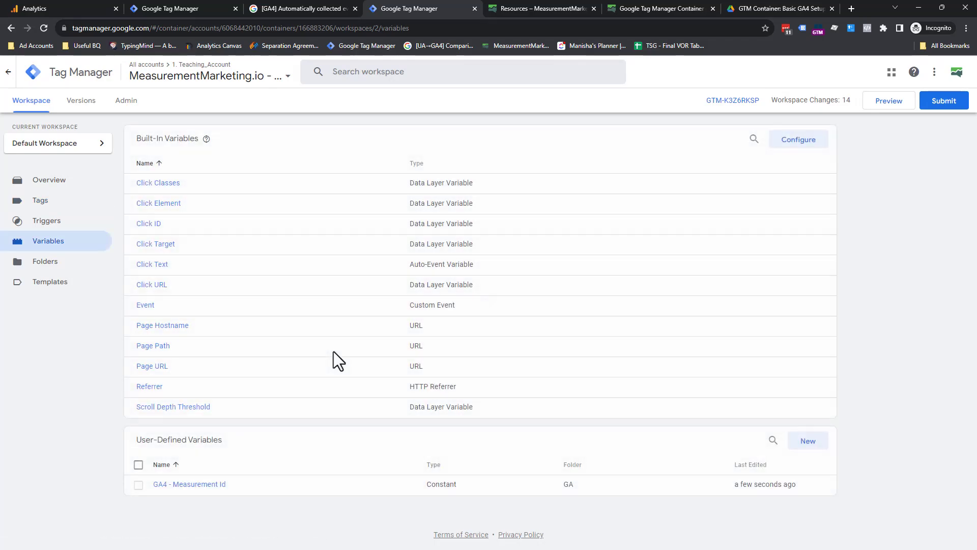
{"action": "mouse_move", "coordinate": [189, 483]}
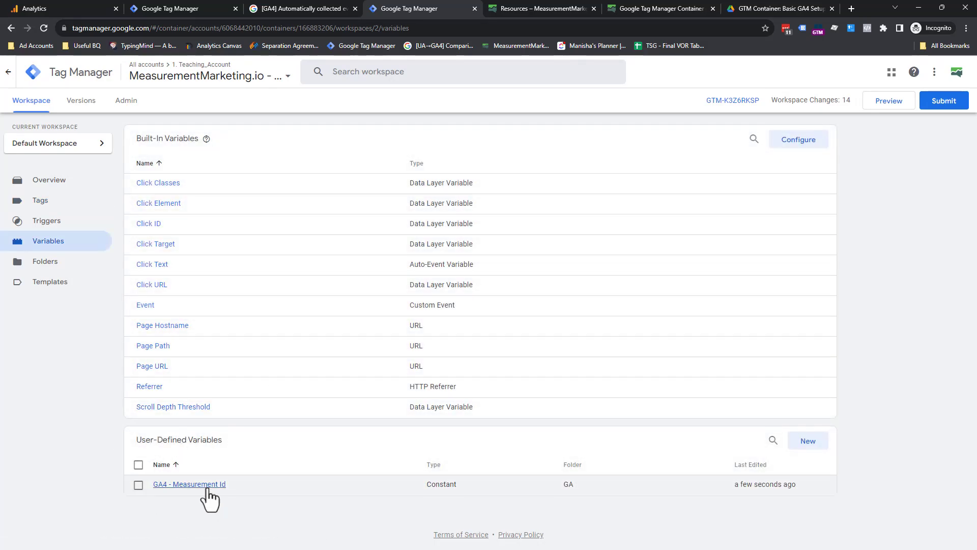
{"action": "left_click", "coordinate": [56, 8]}
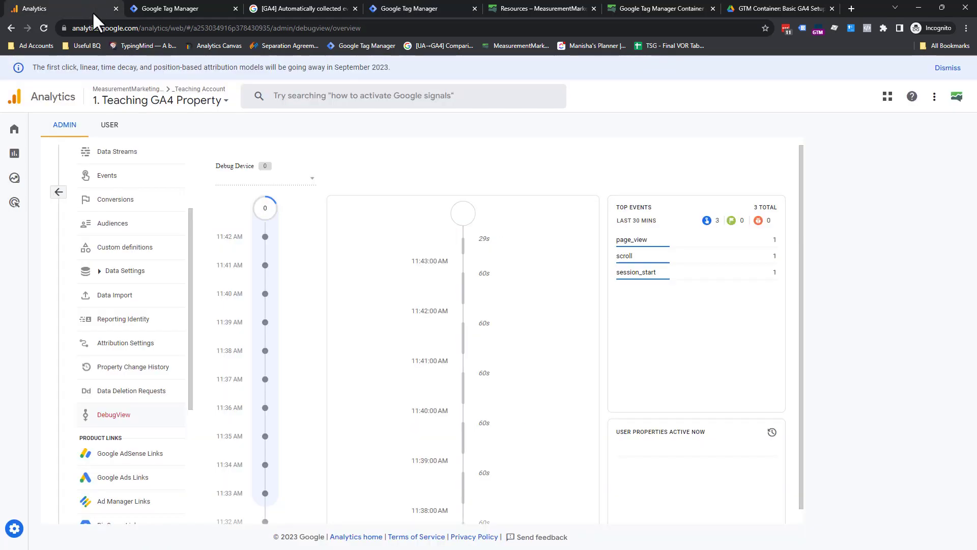
- Open the property's data streams and copy the stream's Measurement ID G-Y8QE0XRXQ5
{"action": "scroll", "scroll_direction": "up", "scroll_amount": 3}
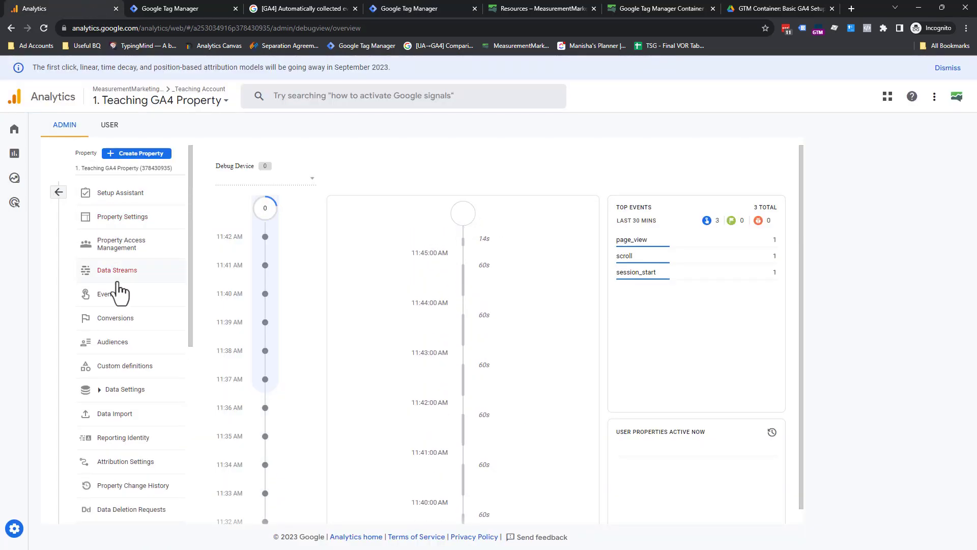
{"action": "left_click", "coordinate": [116, 270]}
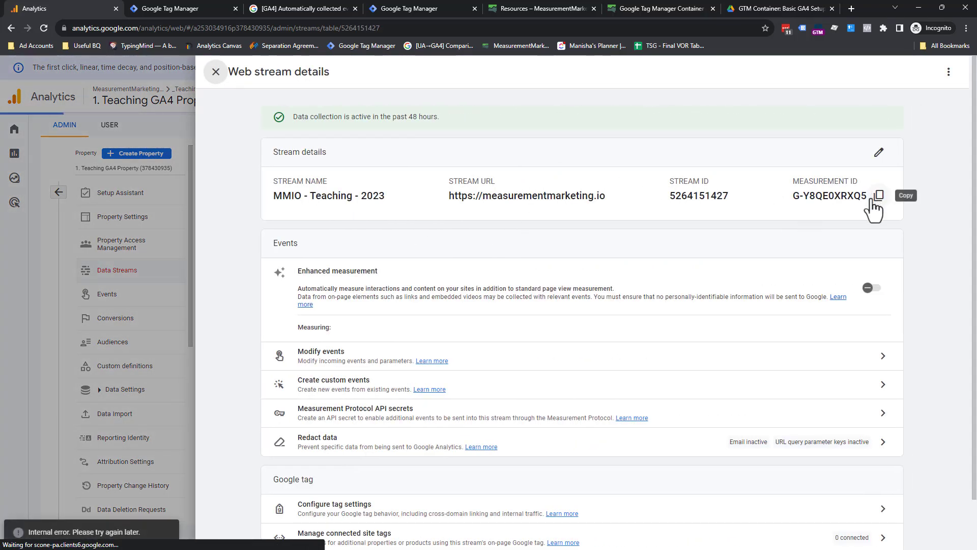
{"action": "left_click", "coordinate": [879, 196]}
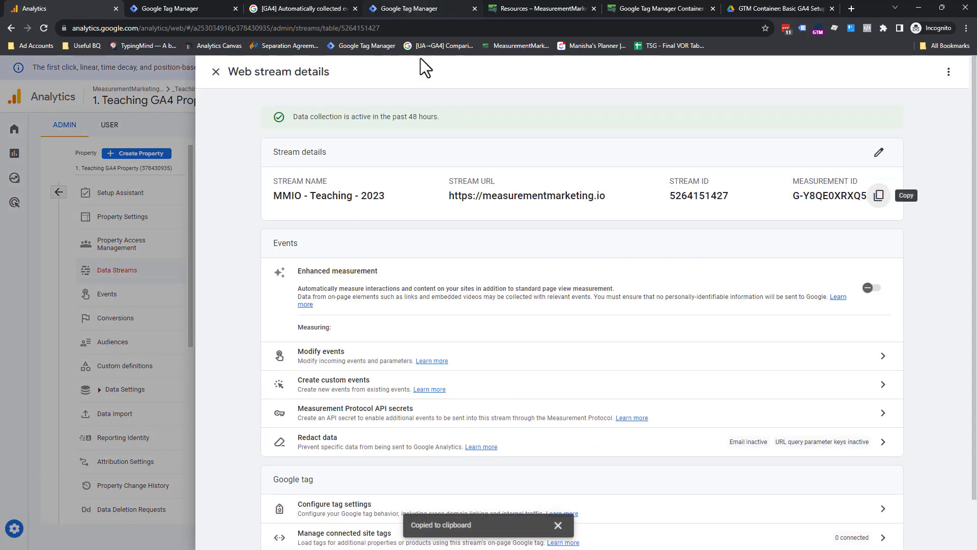
- Set the constant's value to G-Y8QE0XRXQ5, rename it GA4 - G-Y8QE0XRXQ5, and save
{"action": "left_click", "coordinate": [418, 8]}
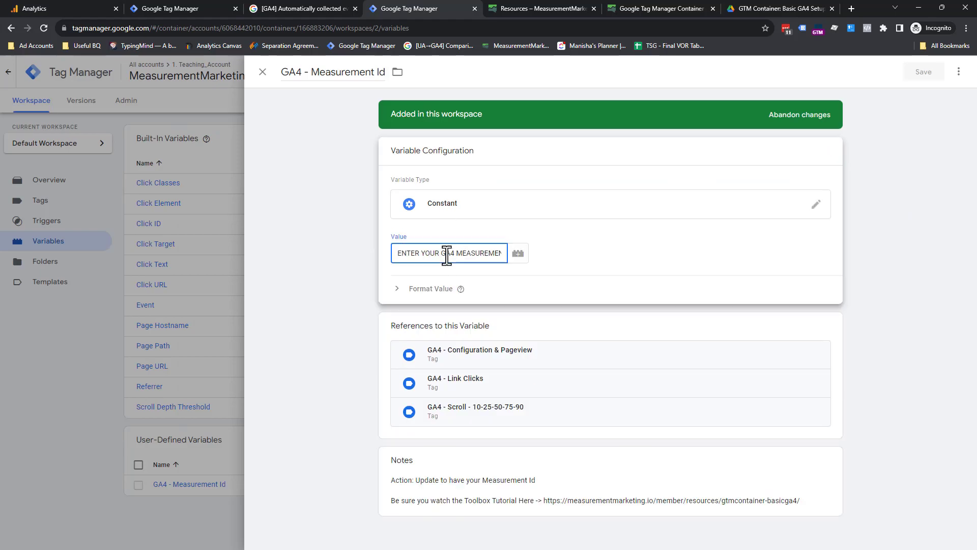
{"action": "type", "text": "G-Y8QE0XRXQ5"}
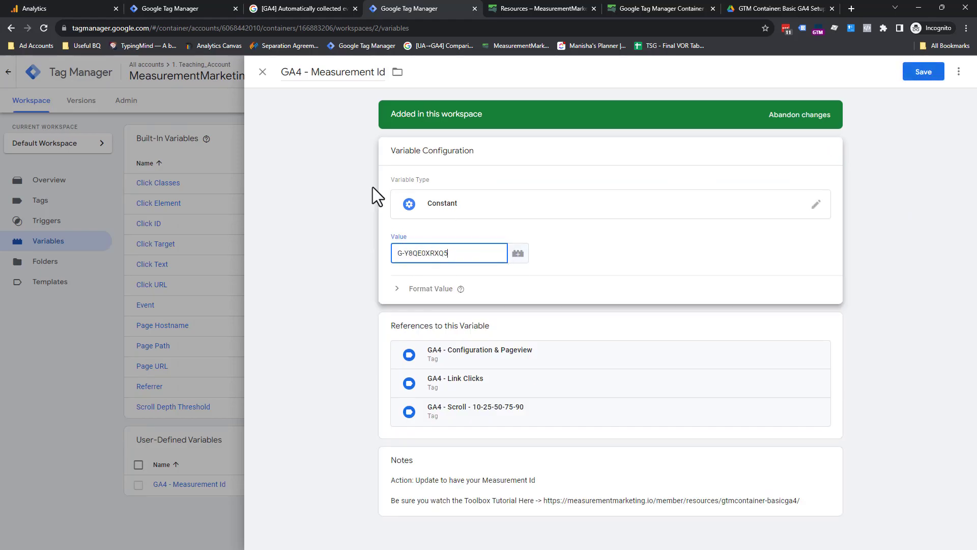
{"action": "double_click", "coordinate": [344, 71]}
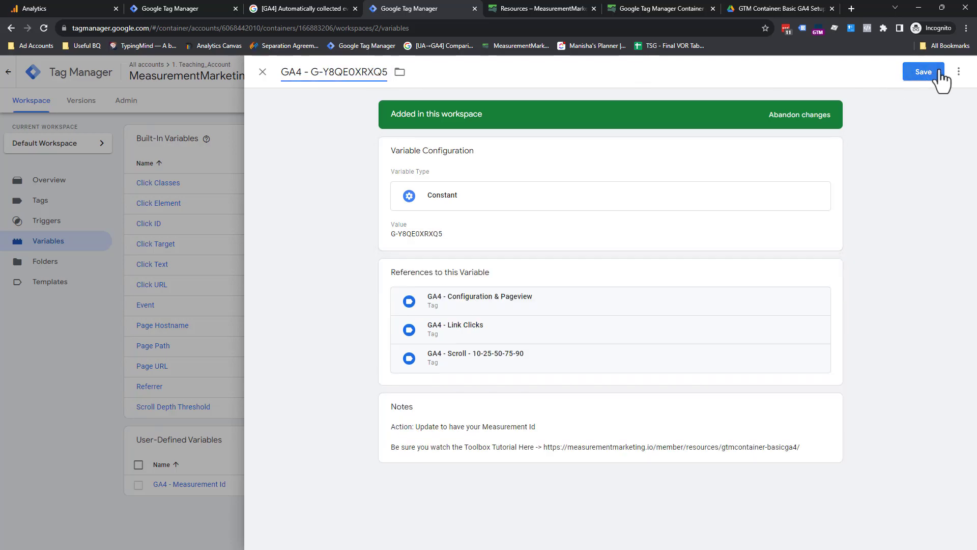
{"action": "left_click", "coordinate": [923, 71]}
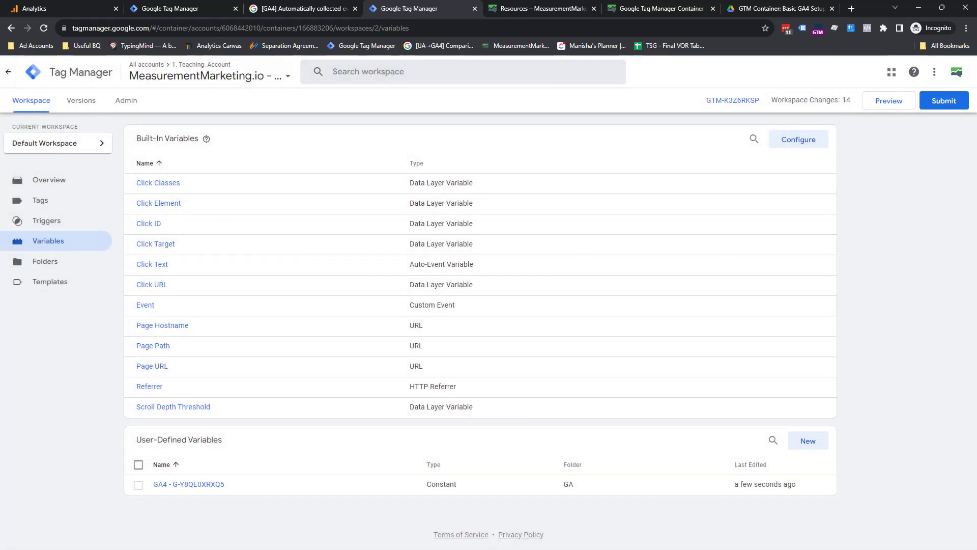
- Check the GA4 - Configuration & Pageview tag's ID references the renamed variable, then move to Link Clicks
{"action": "left_click", "coordinate": [40, 200]}
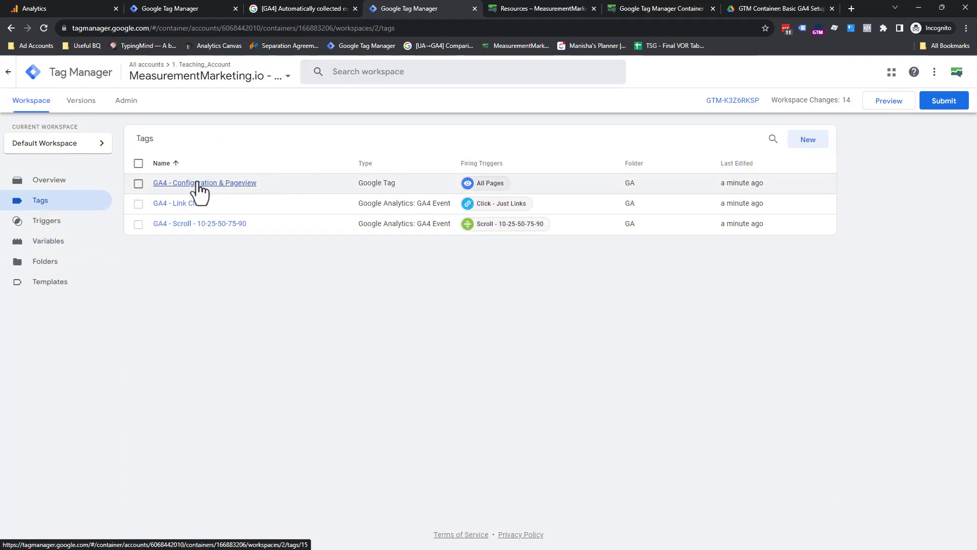
{"action": "left_click", "coordinate": [205, 182]}
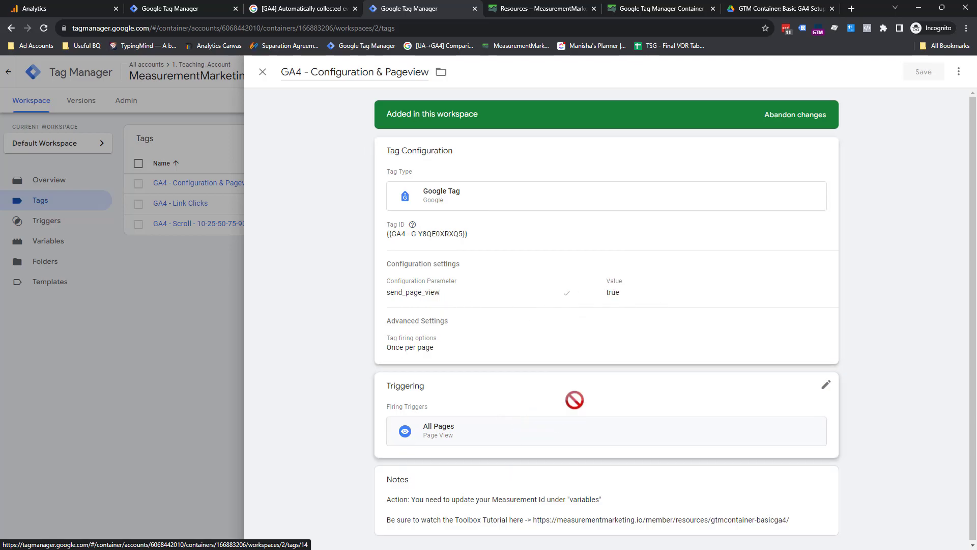
{"action": "left_click", "coordinate": [262, 71]}
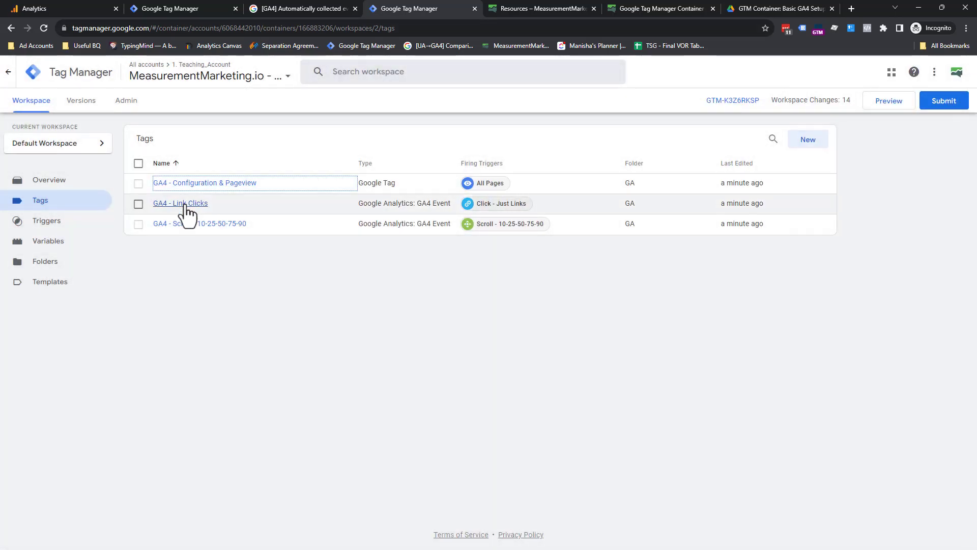
{"action": "left_click", "coordinate": [179, 202]}
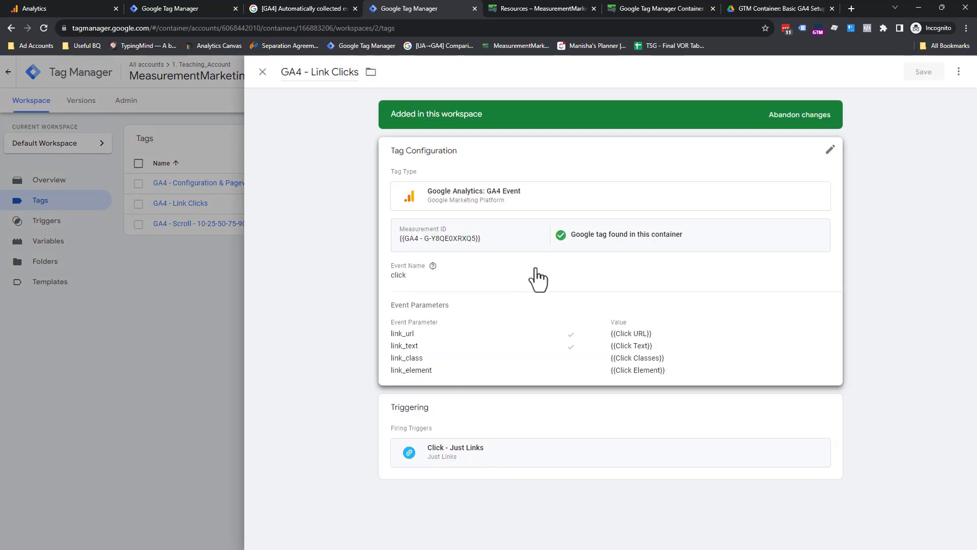
{"action": "mouse_move", "coordinate": [756, 259]}
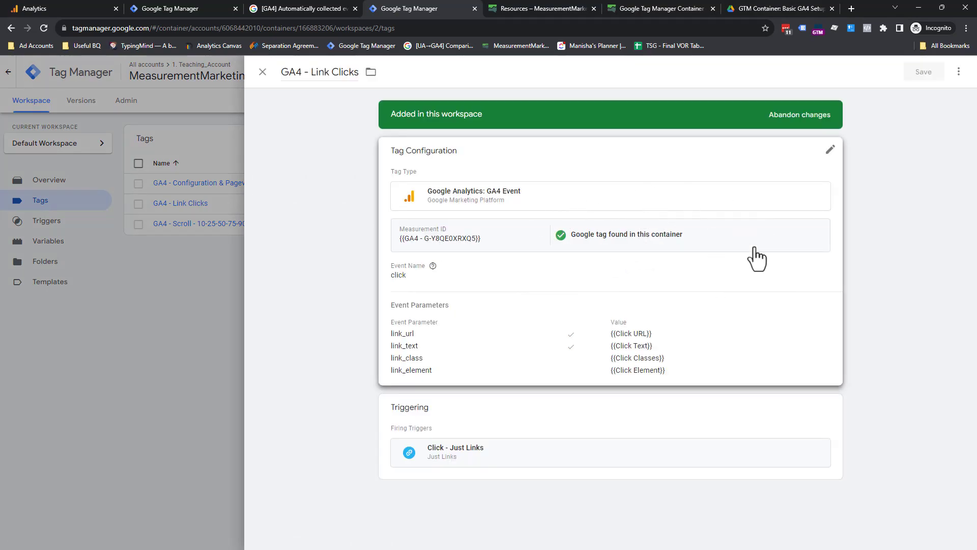
{"action": "mouse_move", "coordinate": [675, 244]}
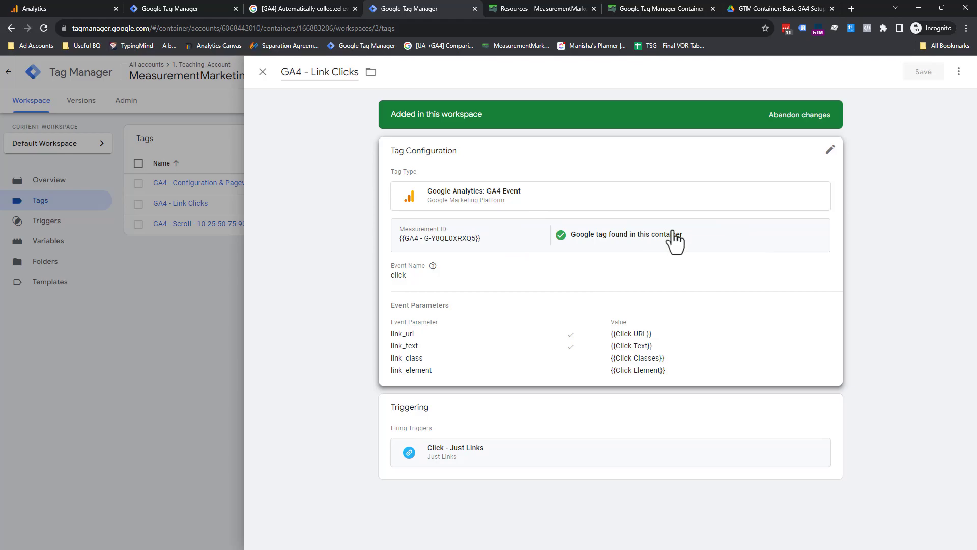
{"action": "mouse_move", "coordinate": [477, 492]}
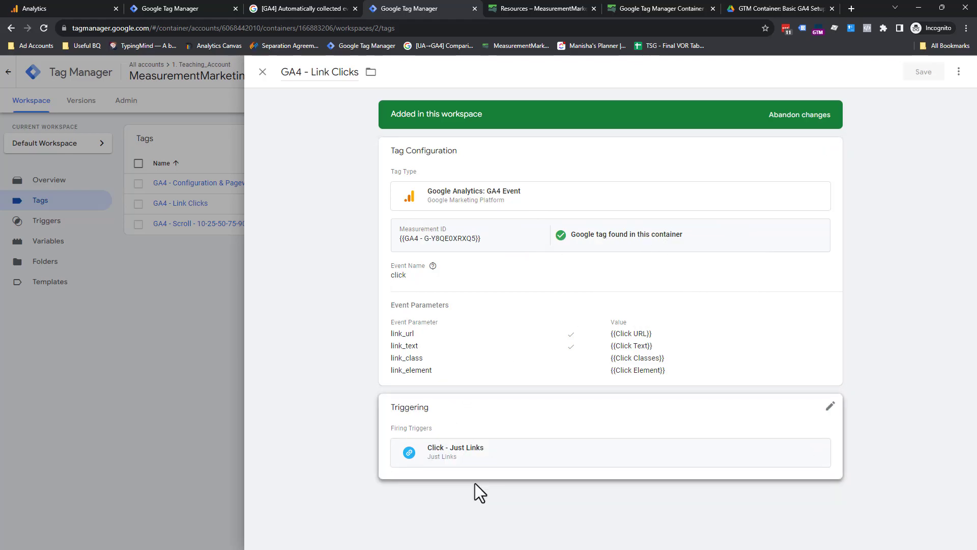
{"action": "left_click", "coordinate": [262, 71]}
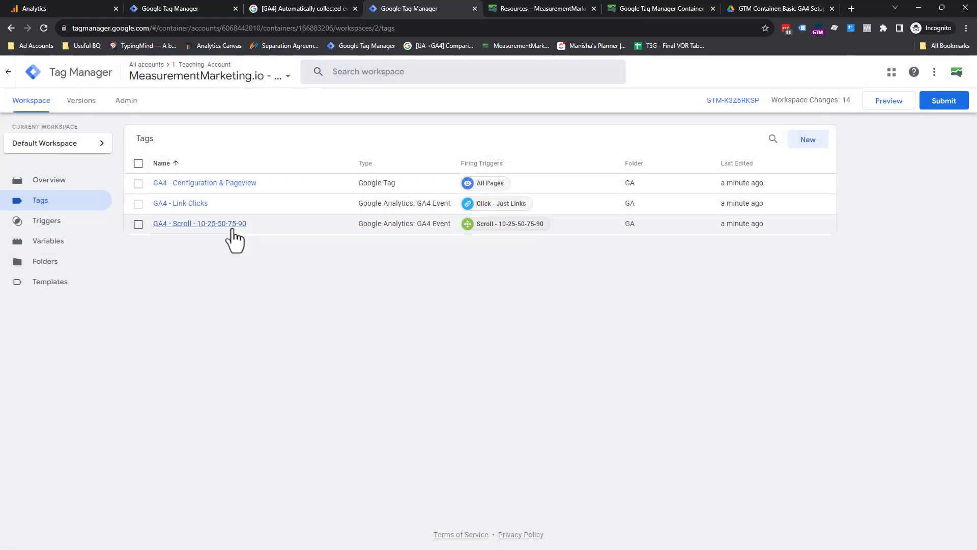
{"action": "left_click", "coordinate": [200, 223]}
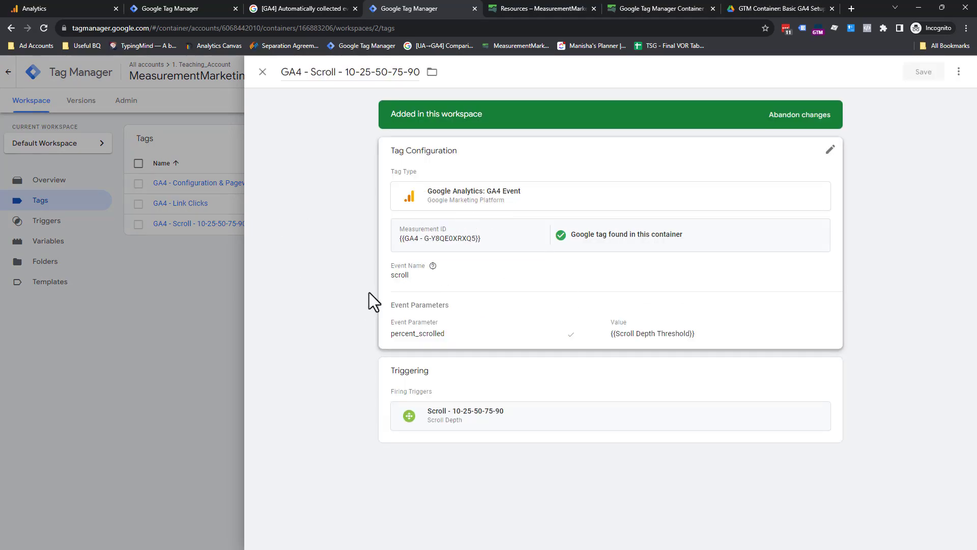
{"action": "mouse_move", "coordinate": [287, 93]}
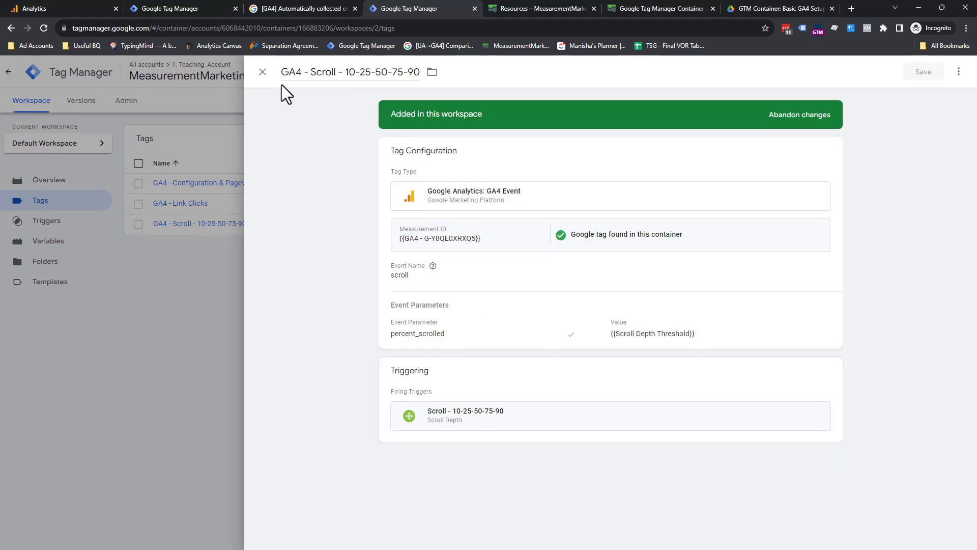
{"action": "left_click", "coordinate": [262, 72]}
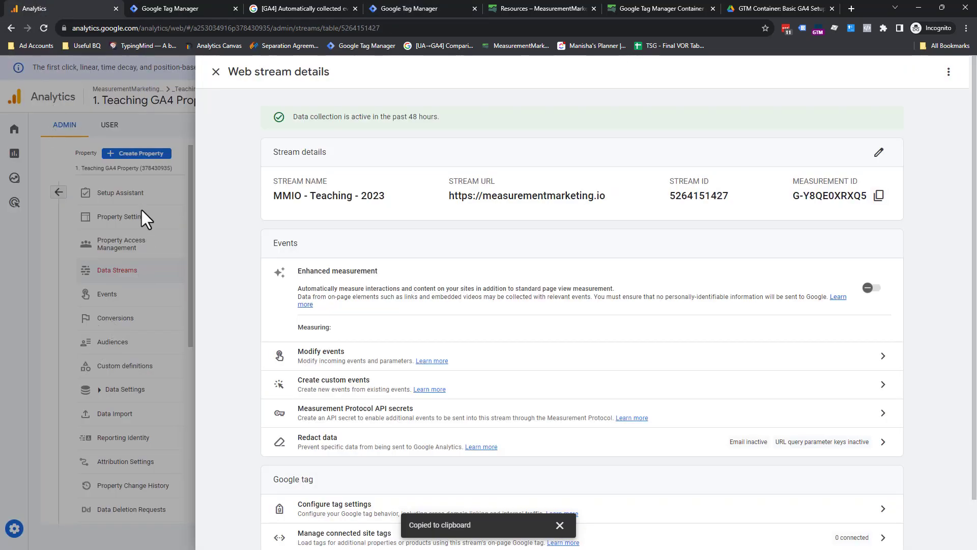
- Close the web stream details and return to DebugView showing page_view, scroll and session_start events
{"action": "left_click", "coordinate": [215, 71]}
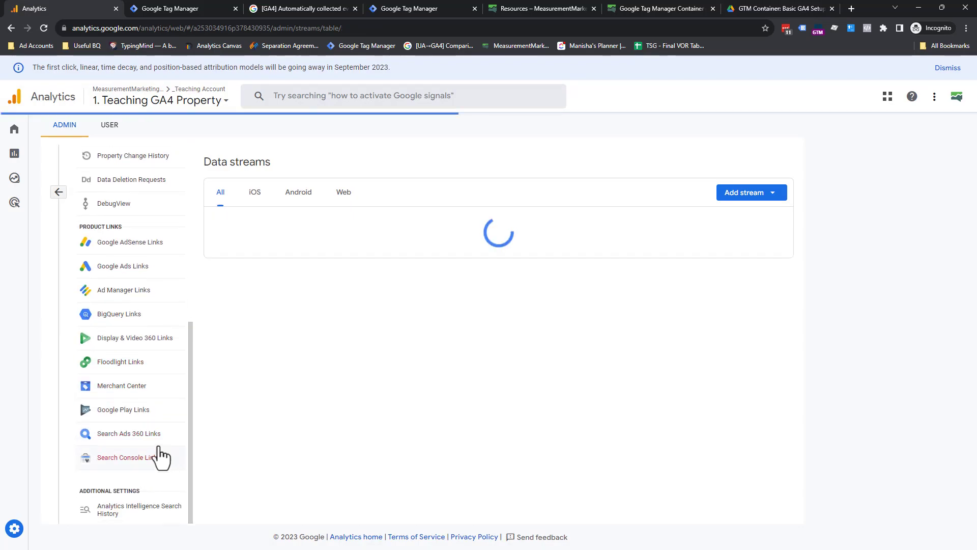
{"action": "left_click", "coordinate": [113, 204]}
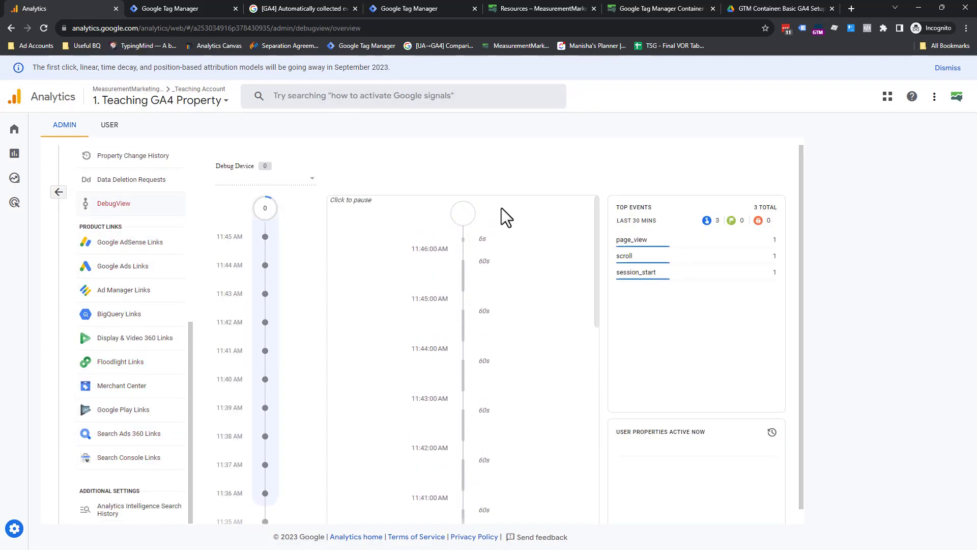
{"action": "mouse_move", "coordinate": [426, 44]}
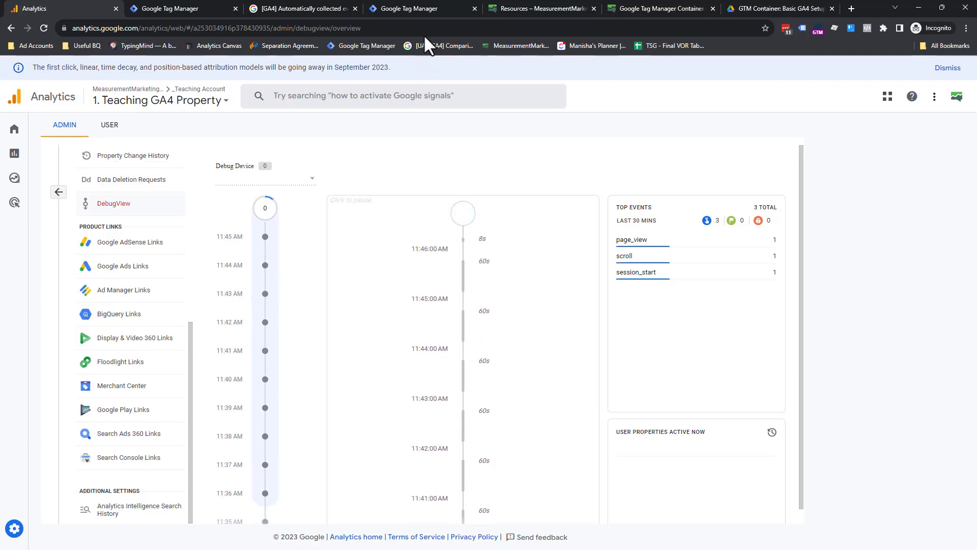